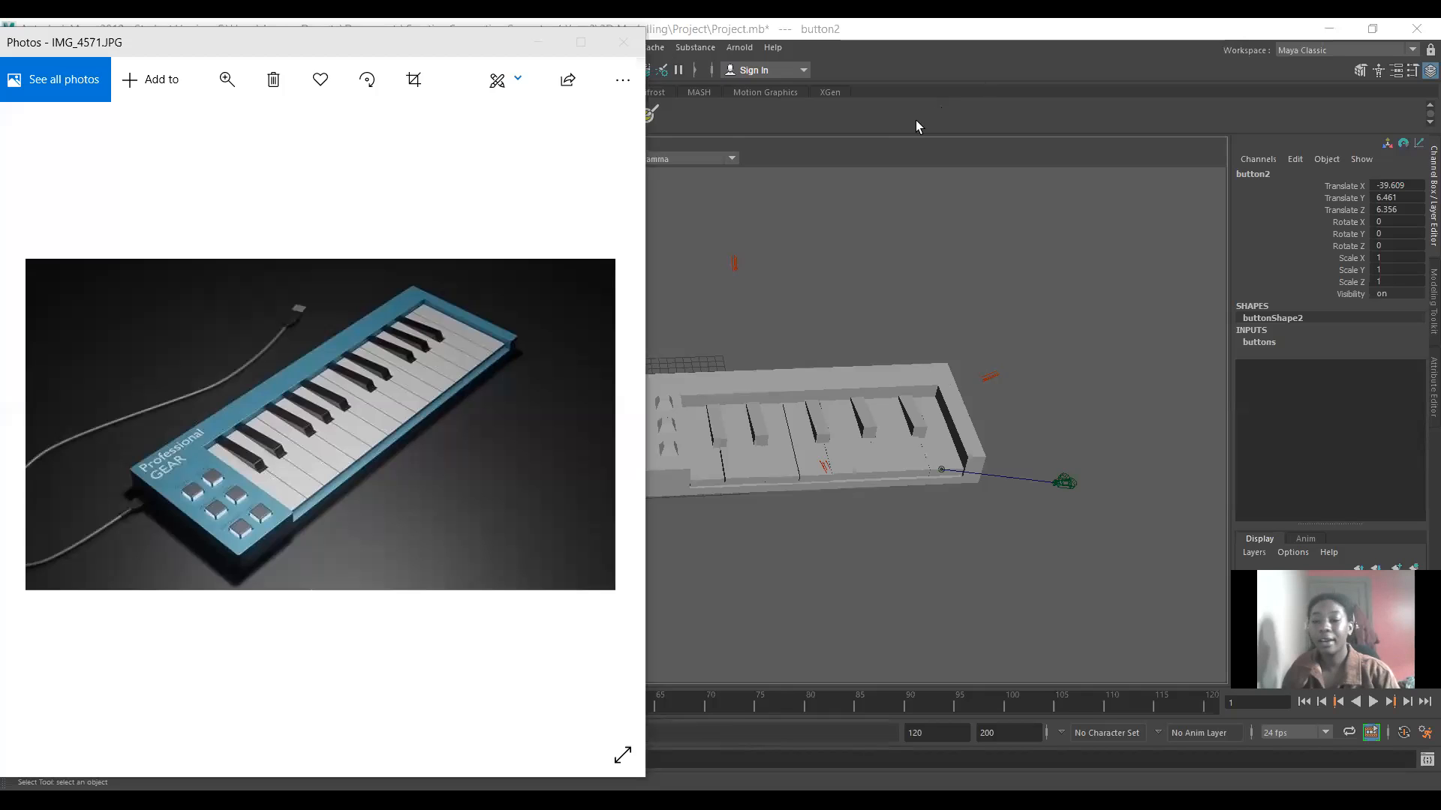
pyautogui.moveTo(291, 195)
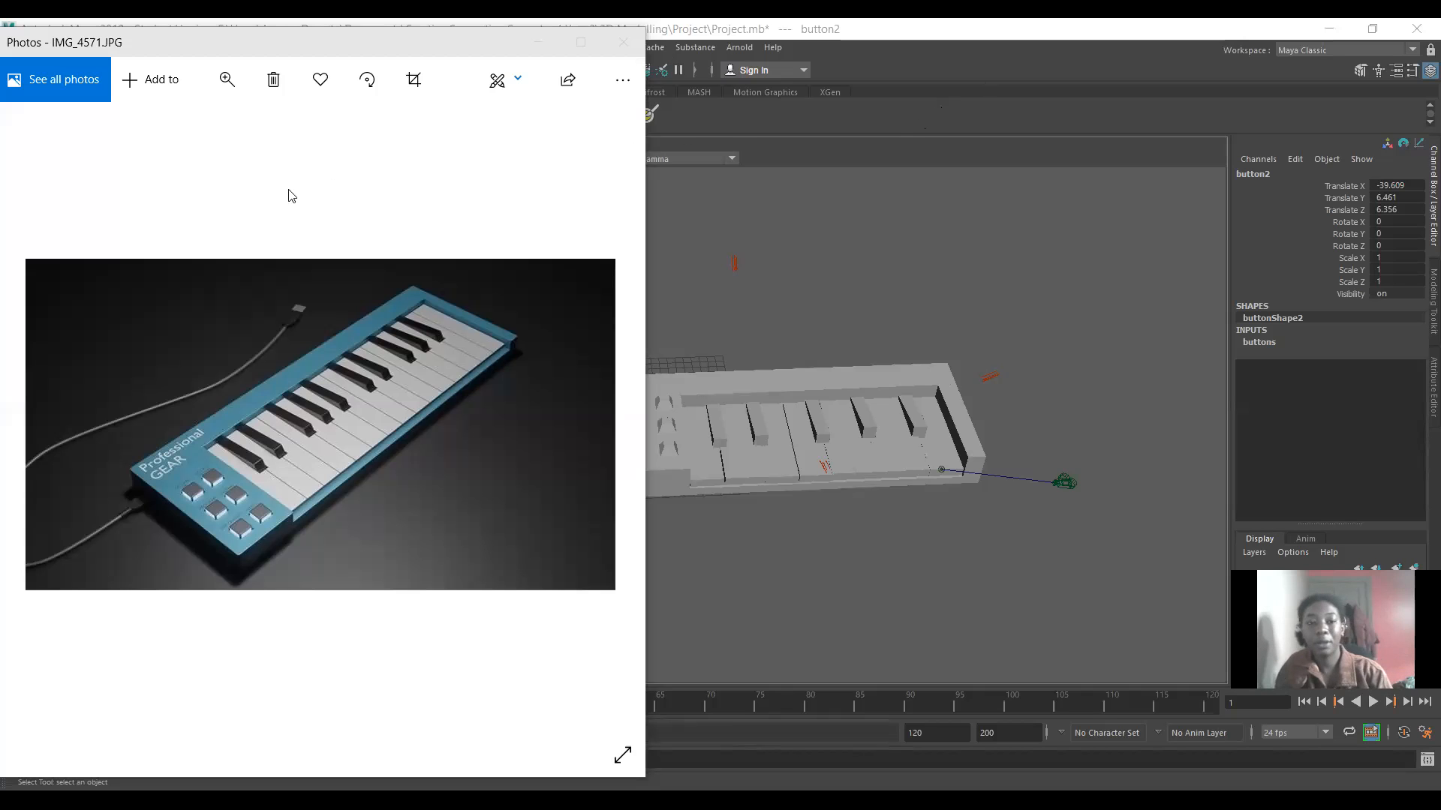
pyautogui.moveTo(410, 181)
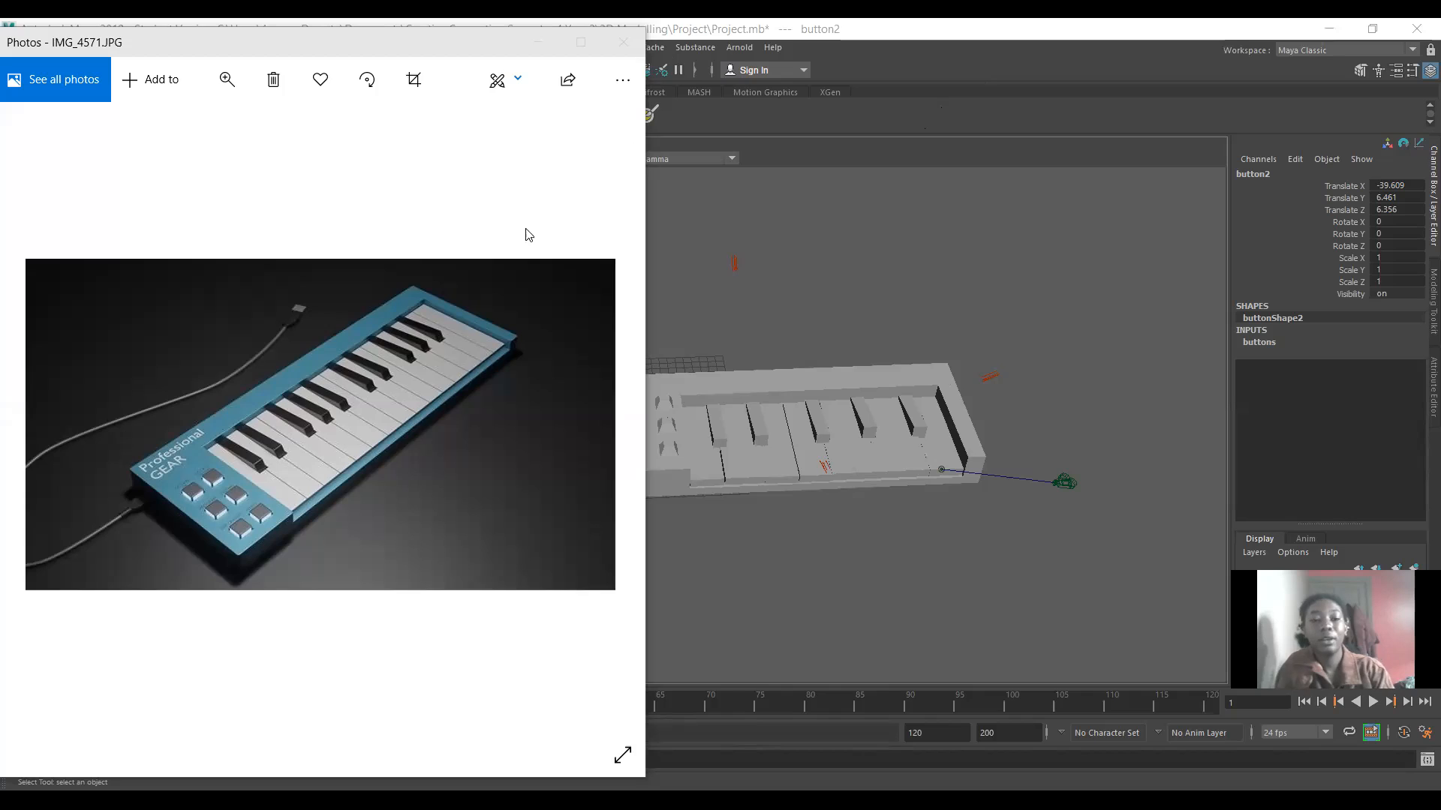
pyautogui.moveTo(132, 242)
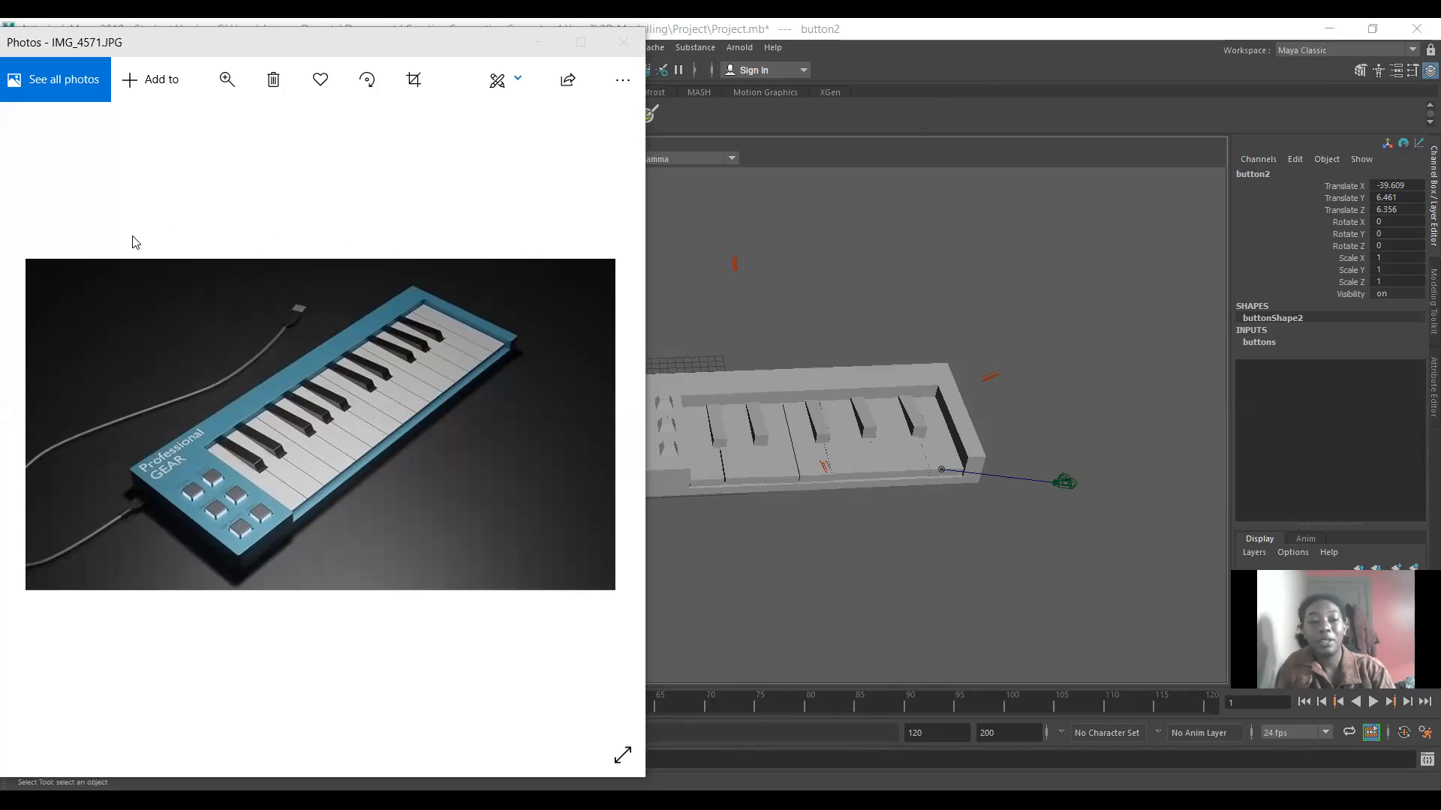
pyautogui.moveTo(87, 247)
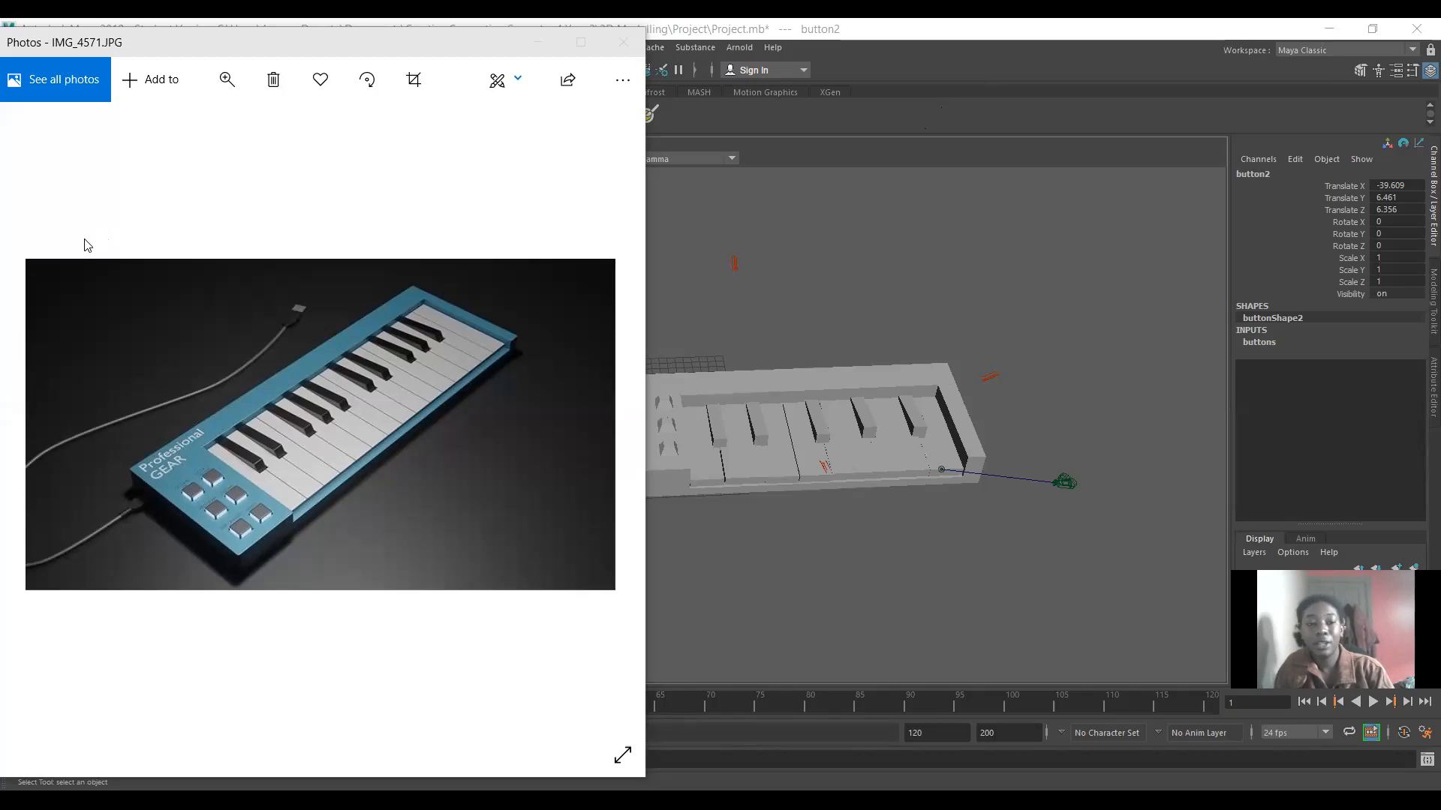
pyautogui.moveTo(498, 555)
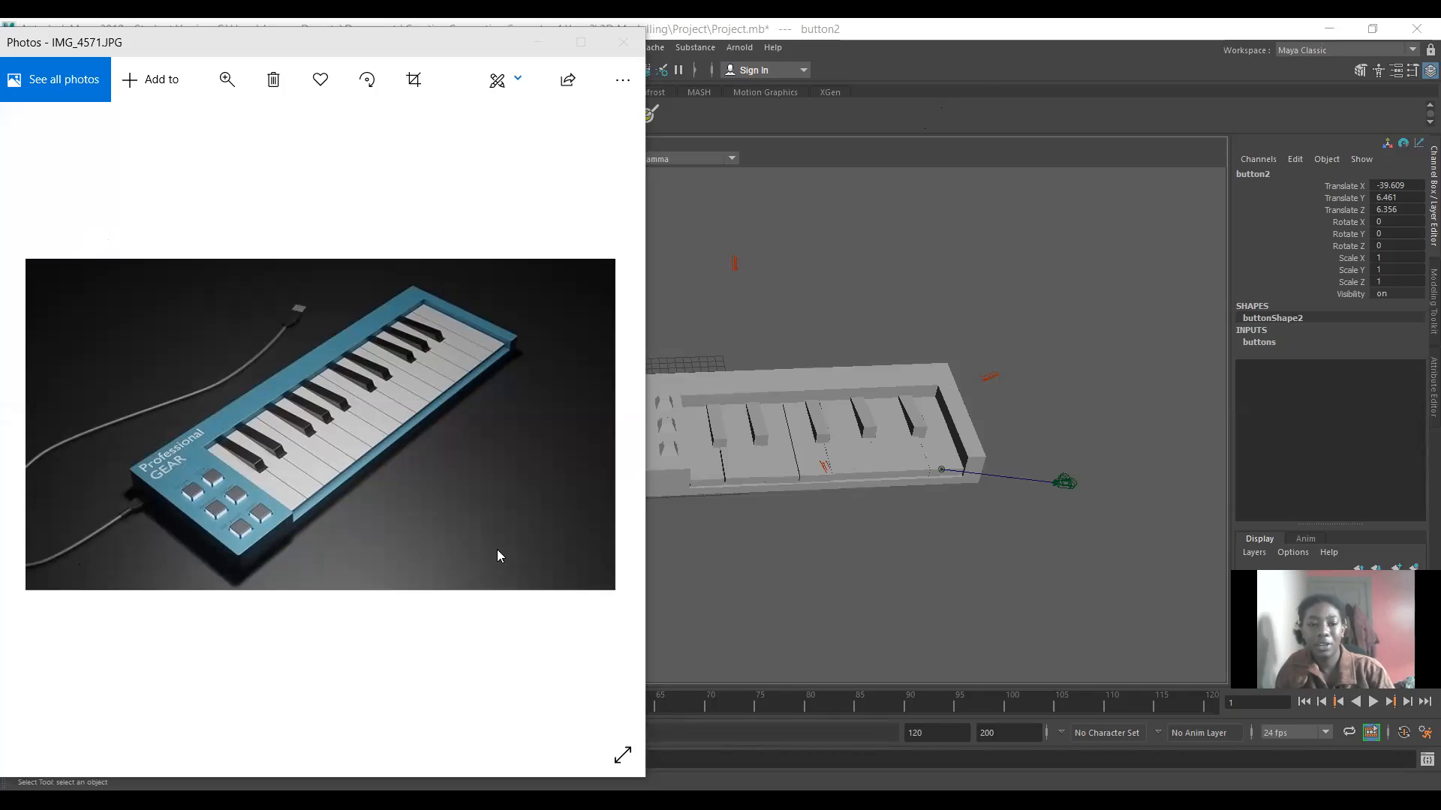
pyautogui.moveTo(78, 348)
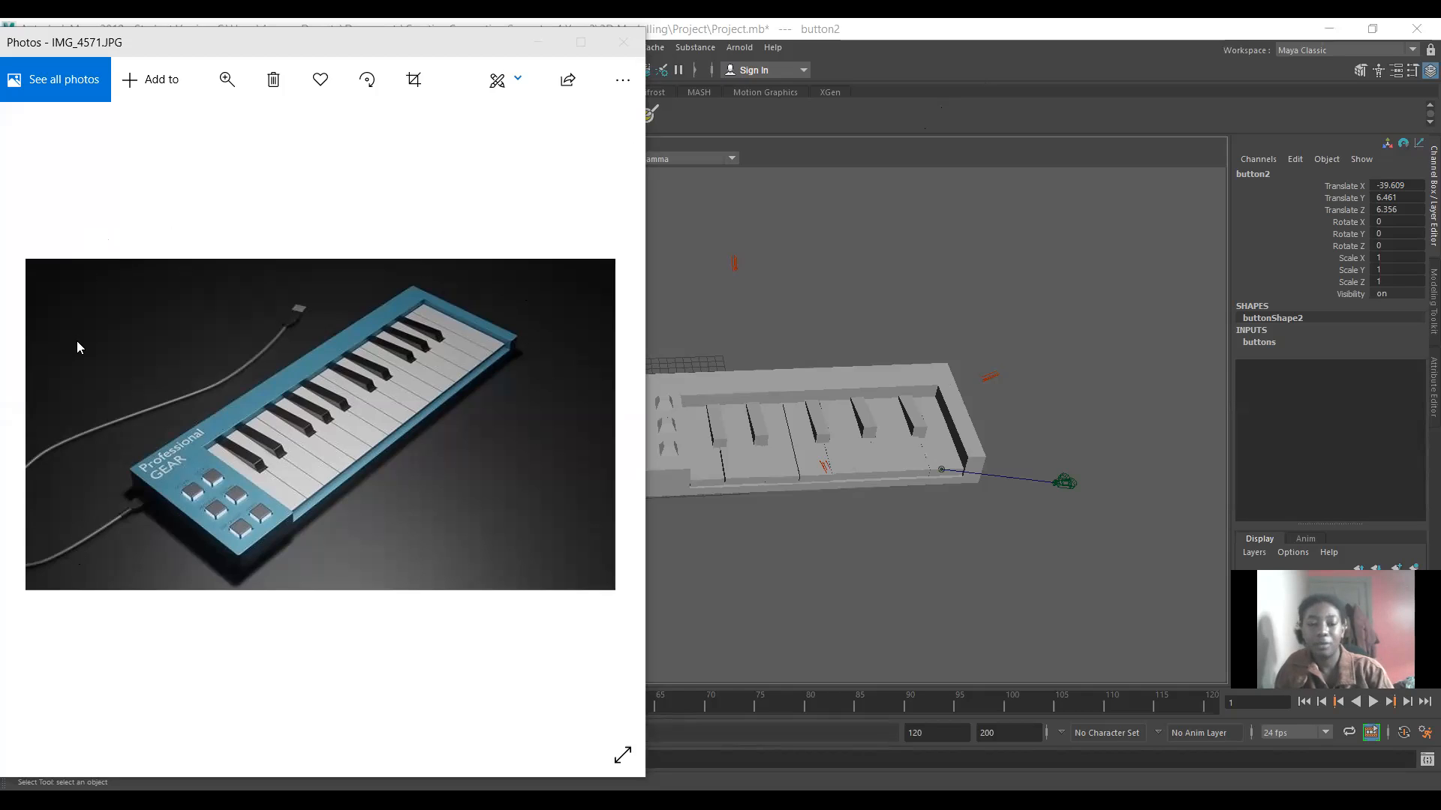
pyautogui.moveTo(141, 486)
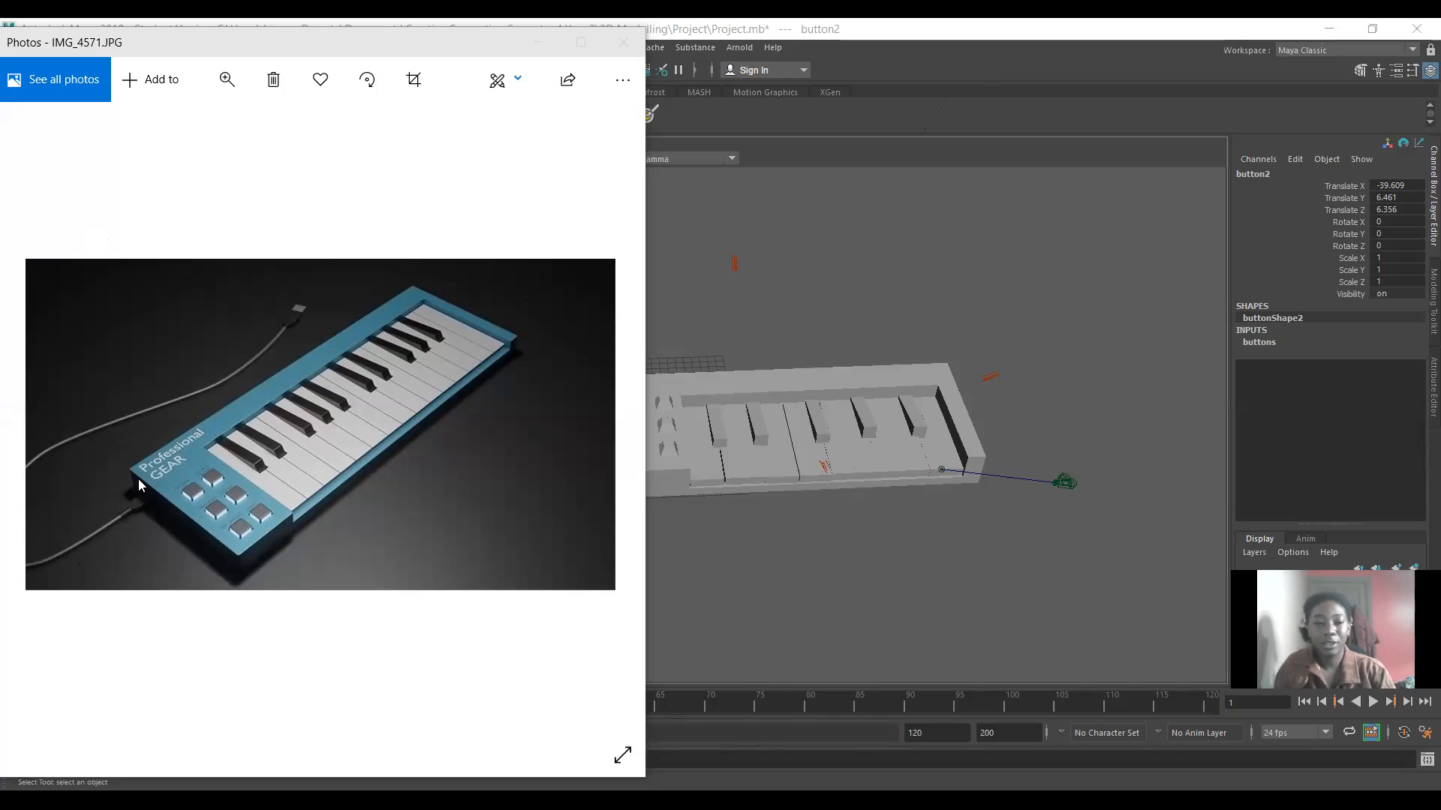
pyautogui.moveTo(260, 376)
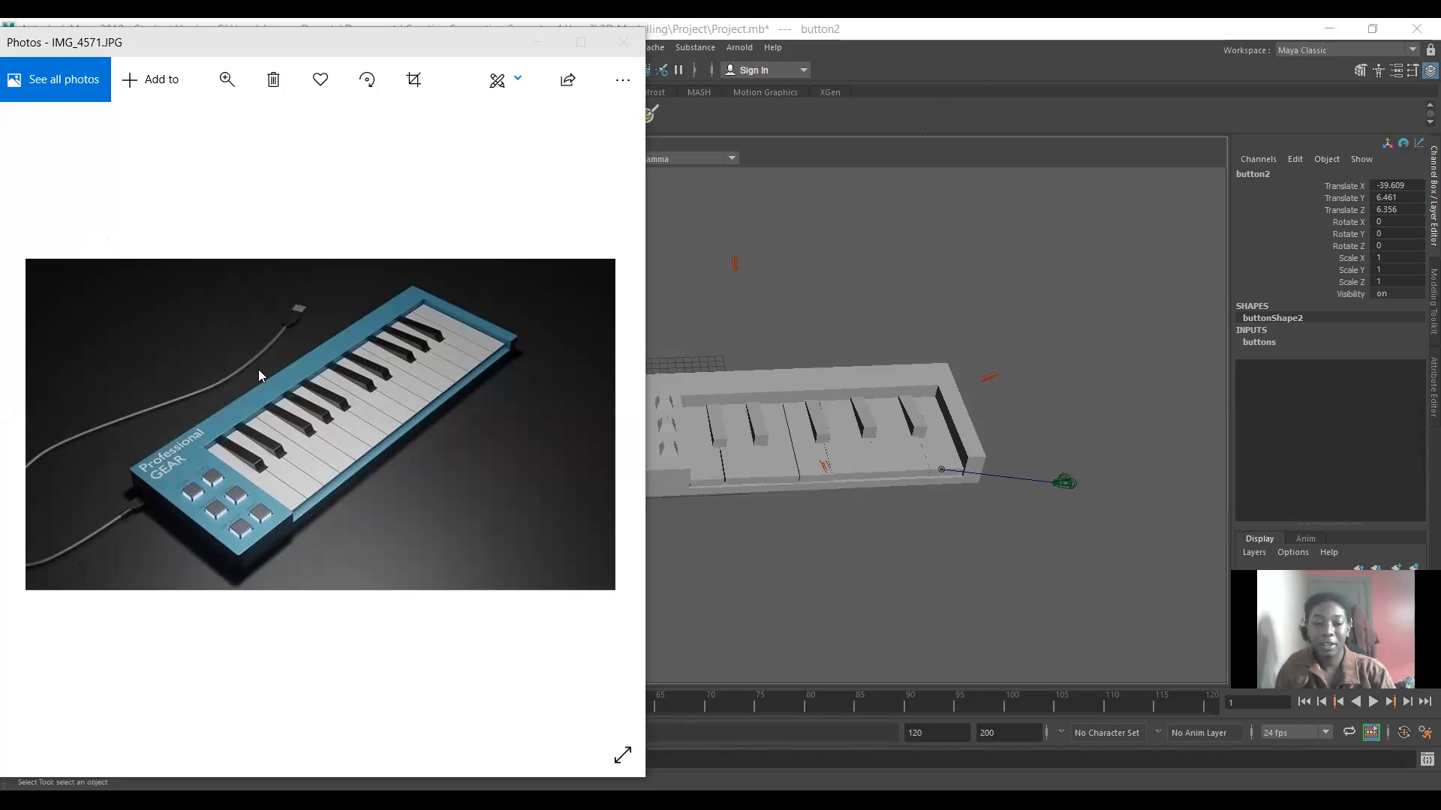
pyautogui.moveTo(145, 542)
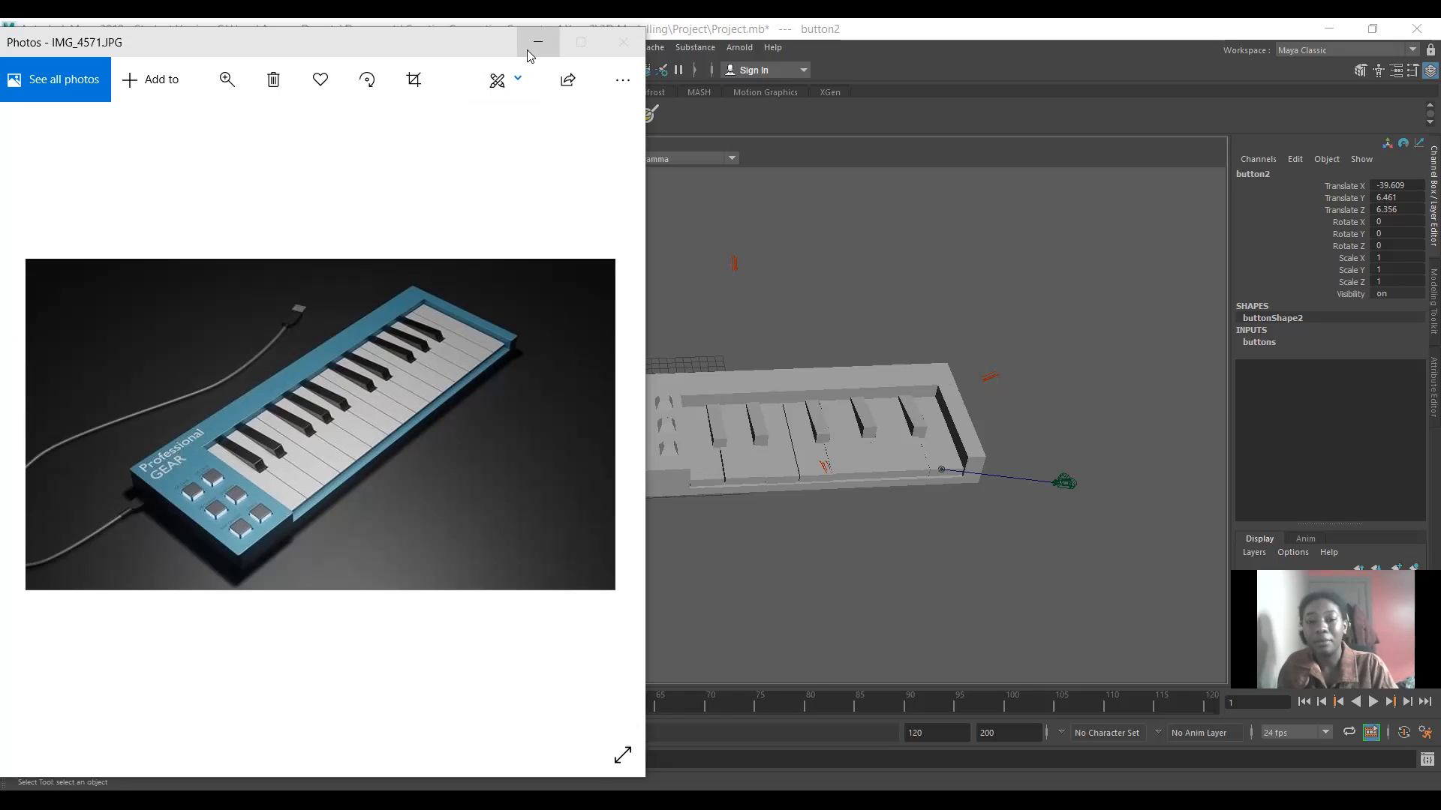
# - Minimise Photos, select the Body mesh and reveal its polyCube1 inputs (width 8, height 1, depth 16)
pyautogui.click(537, 42)
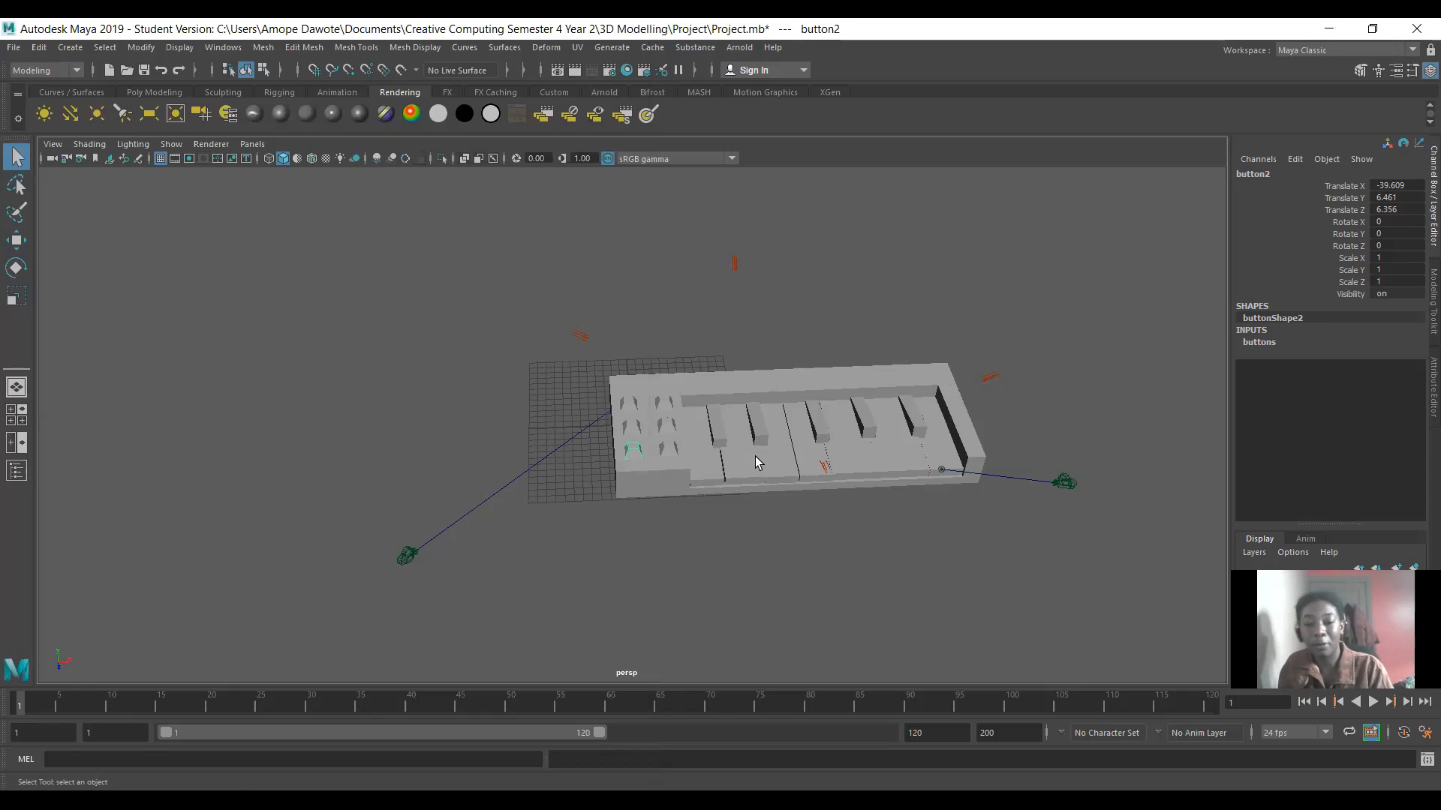
pyautogui.moveTo(754, 459); pyautogui.dragTo(729, 447)
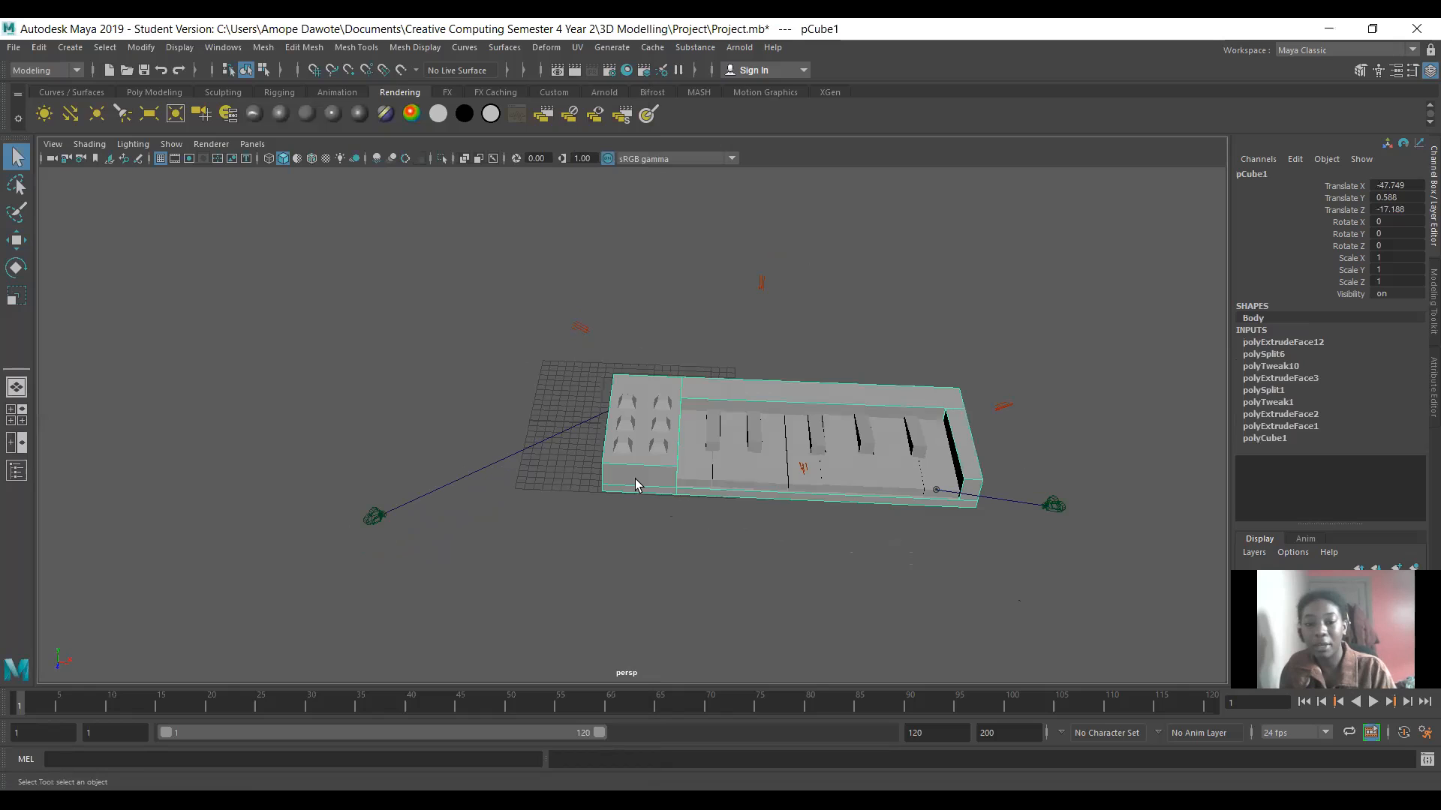
pyautogui.moveTo(725, 461)
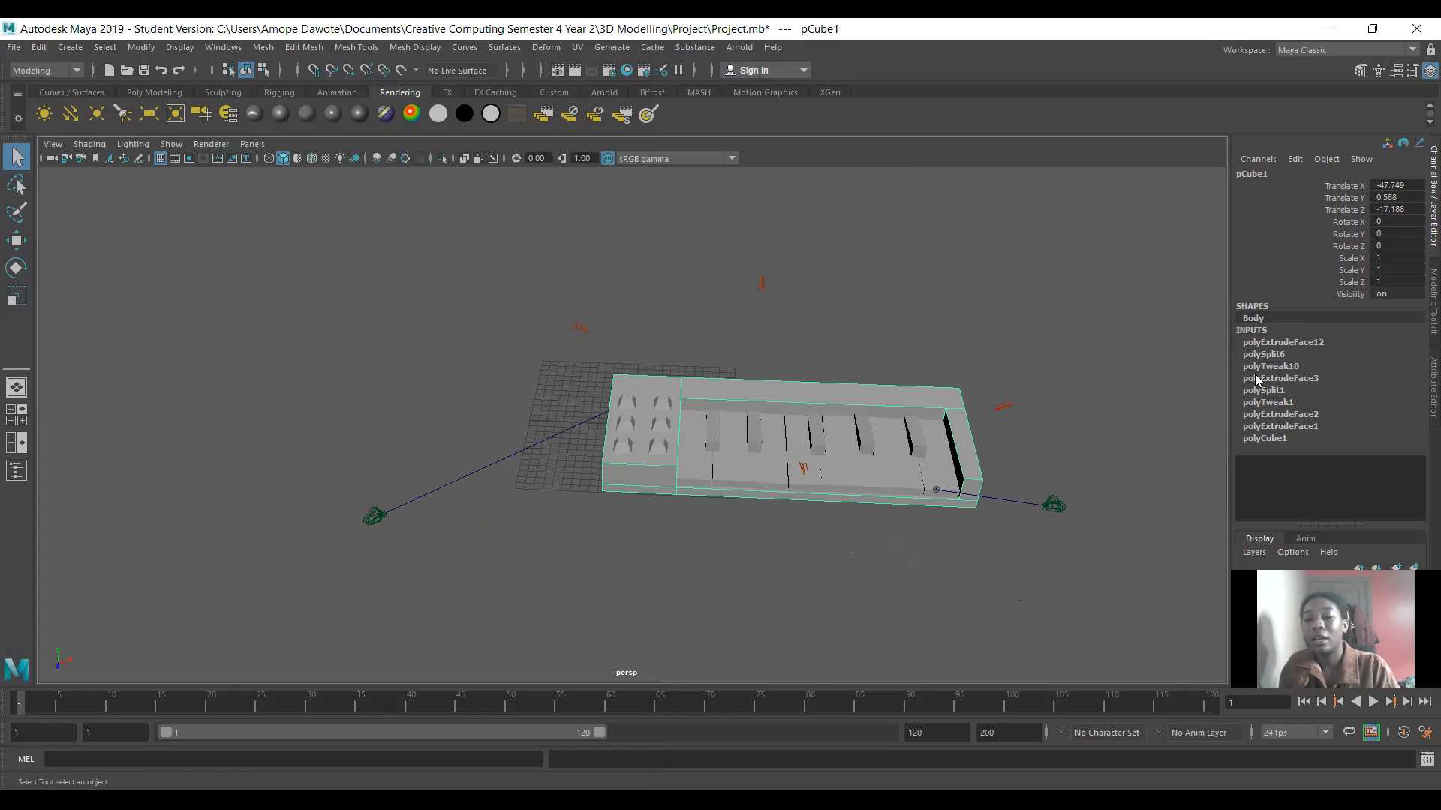
pyautogui.click(1264, 438)
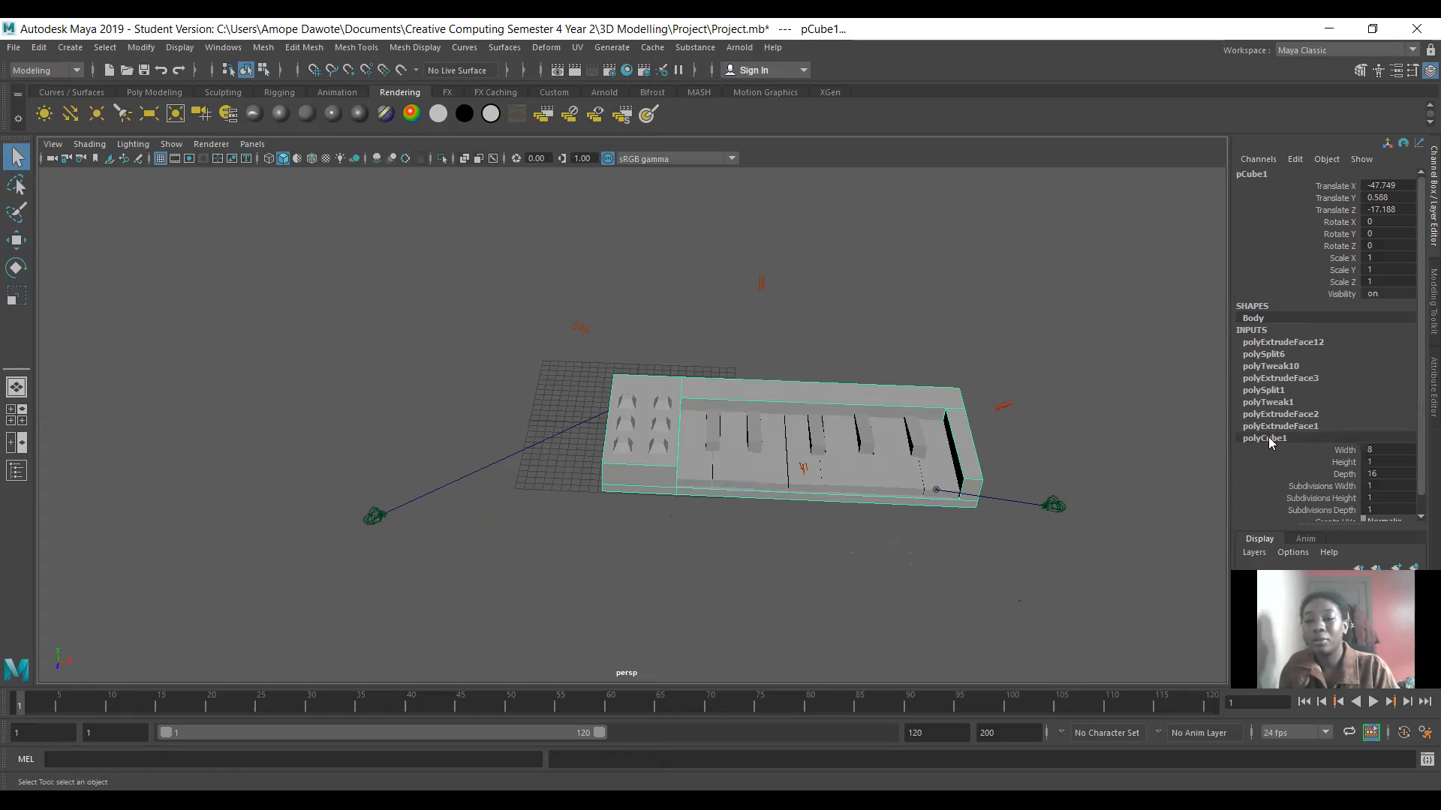
pyautogui.moveTo(1344, 468)
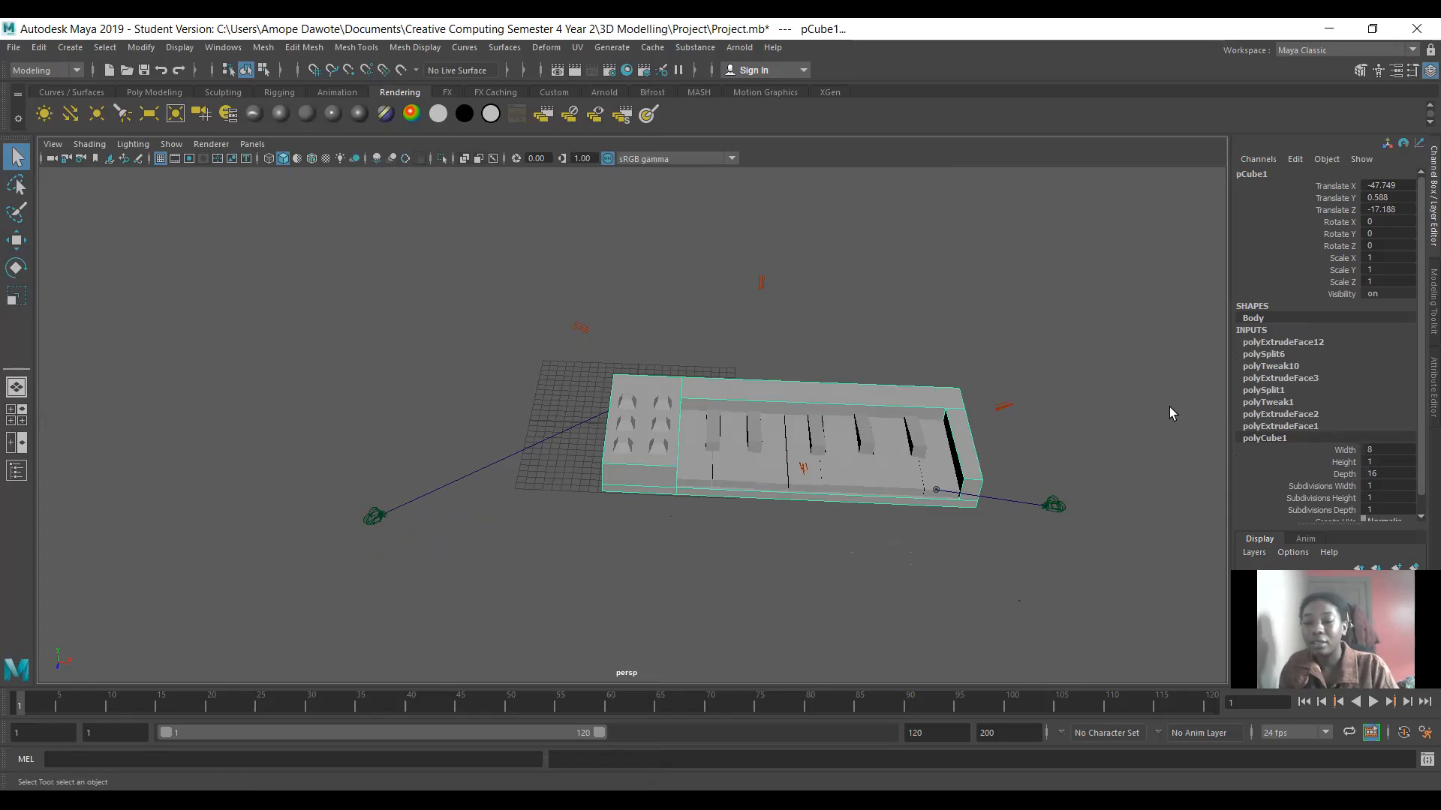
pyautogui.moveTo(1047, 404)
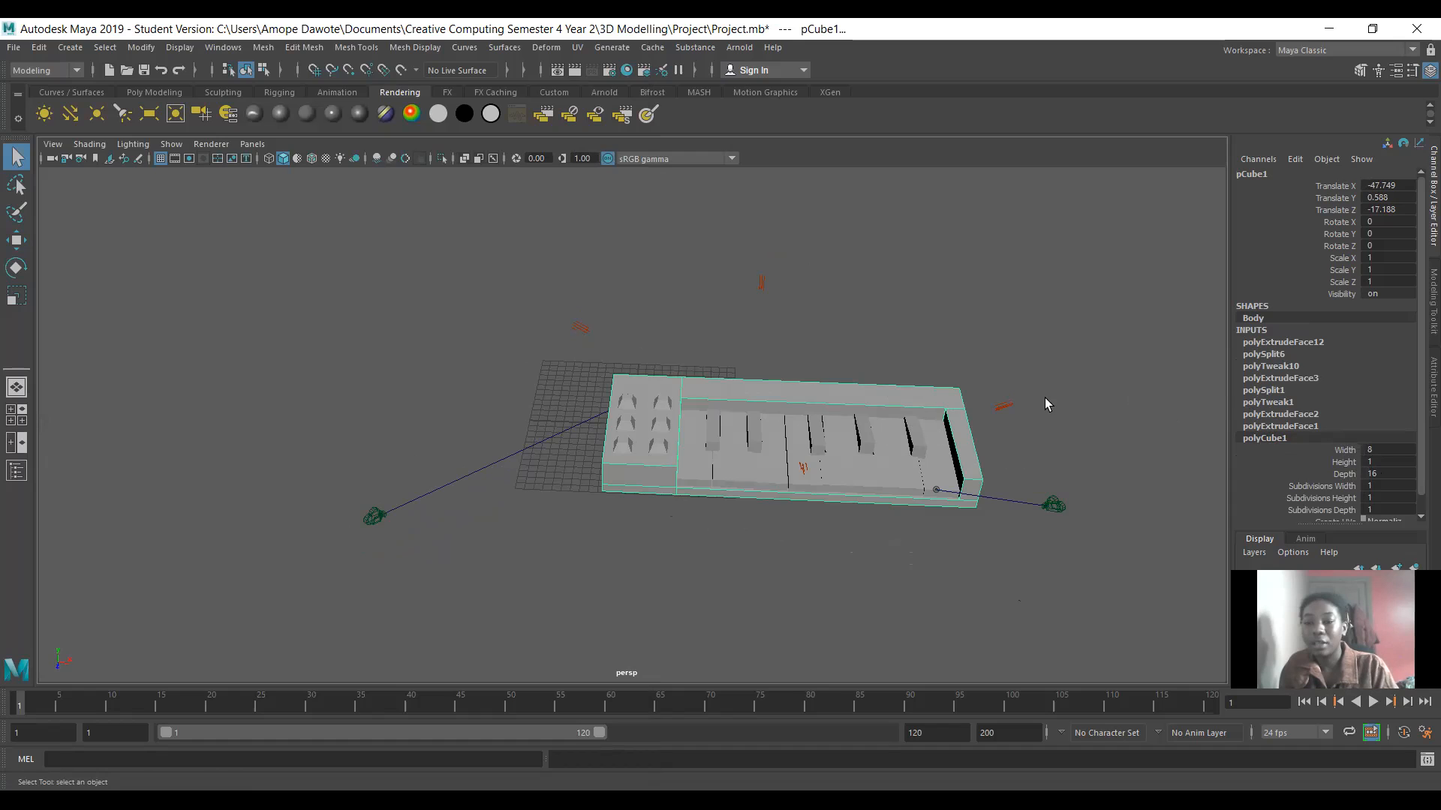
pyautogui.moveTo(1150, 397)
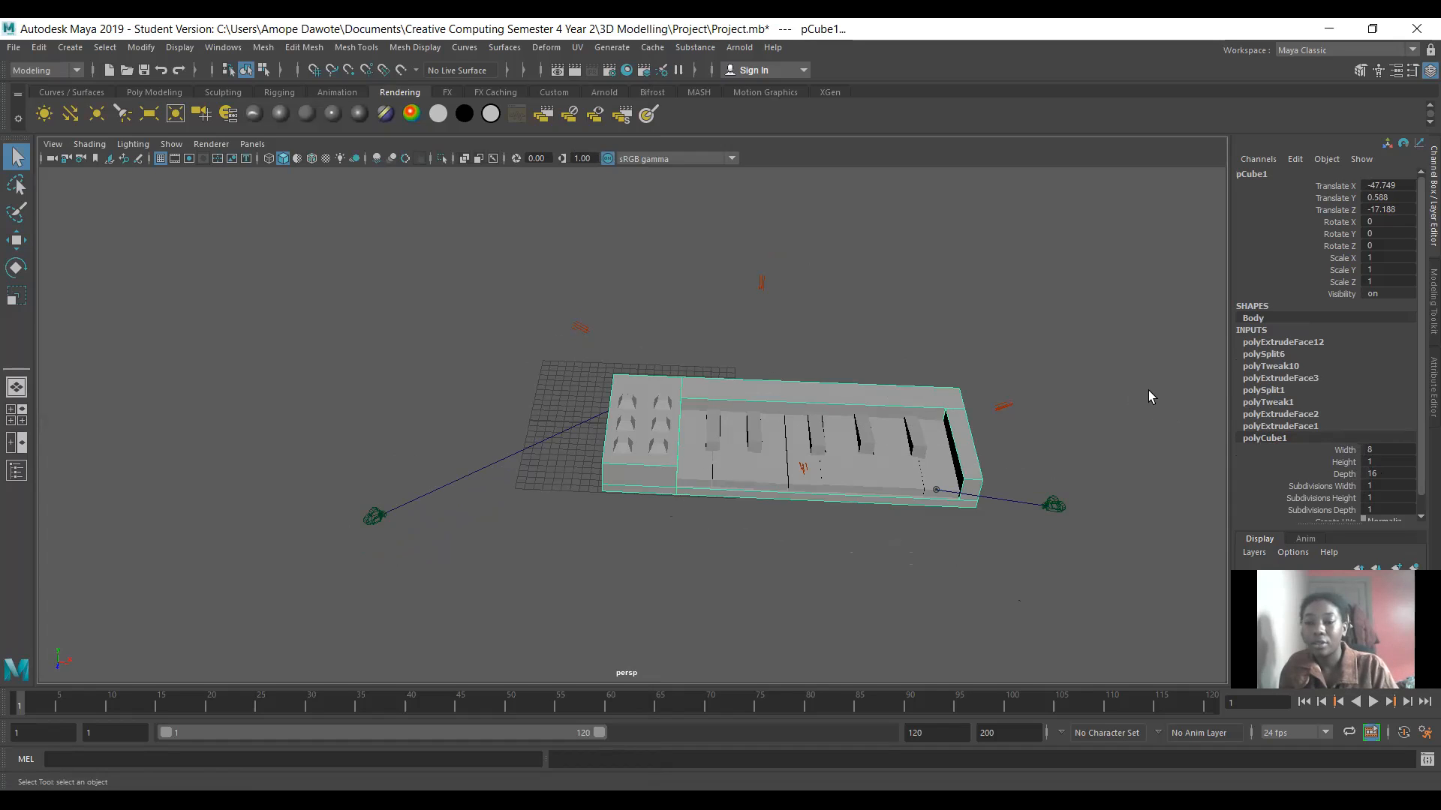
pyautogui.moveTo(678, 438)
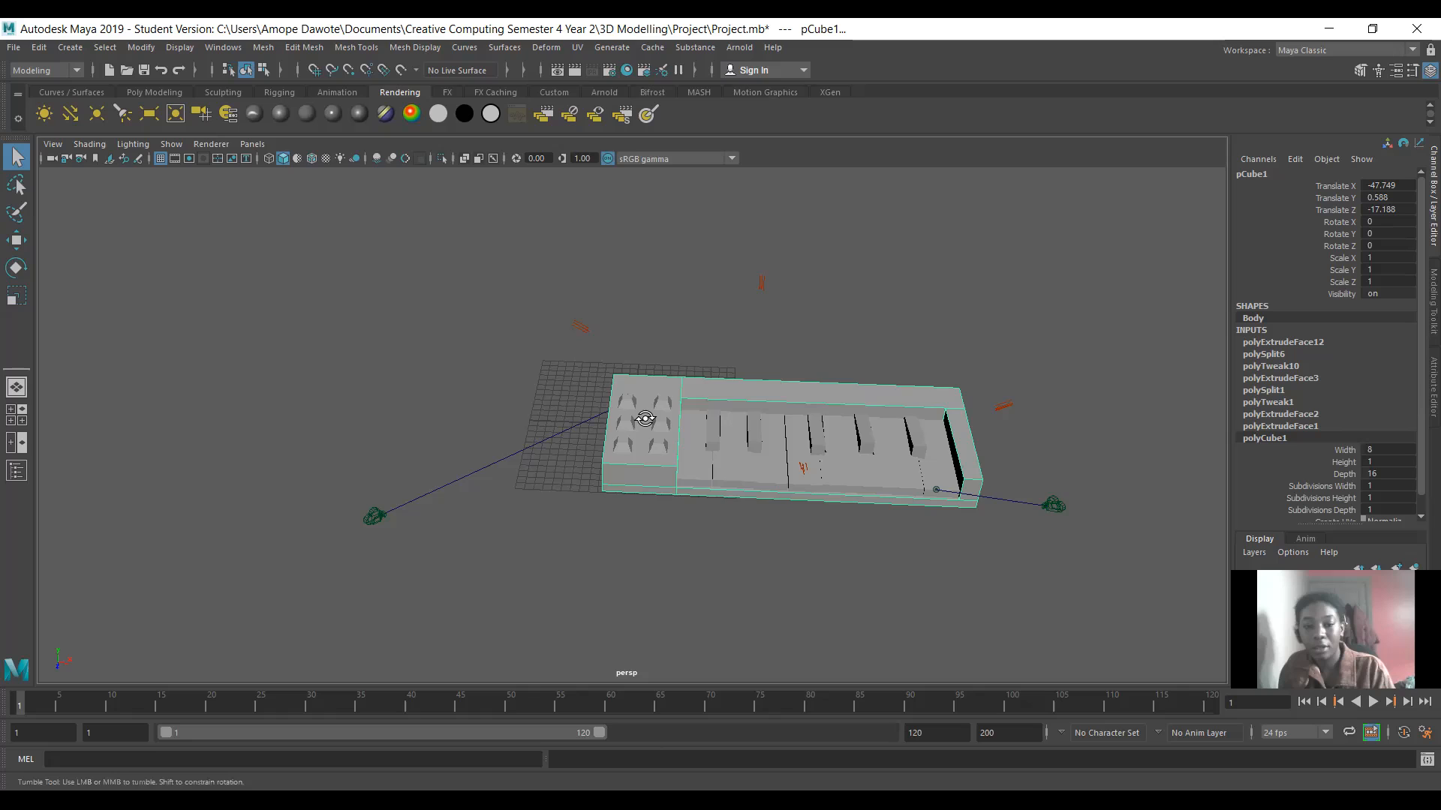
# - Inspect the keyboard from the side and above, then select button6 on the left panel
pyautogui.moveTo(644, 423); pyautogui.dragTo(584, 455)
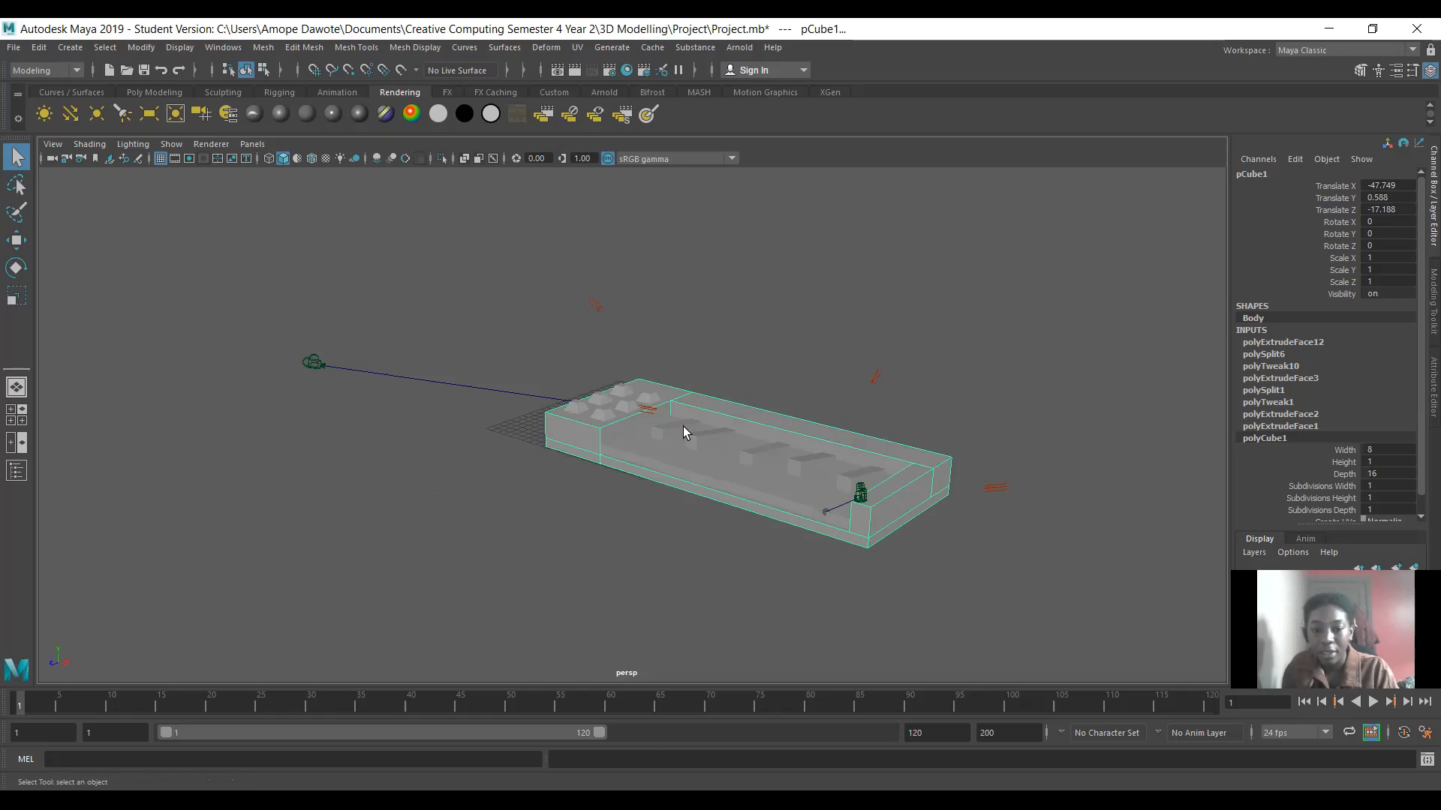
pyautogui.moveTo(684, 432); pyautogui.dragTo(727, 441)
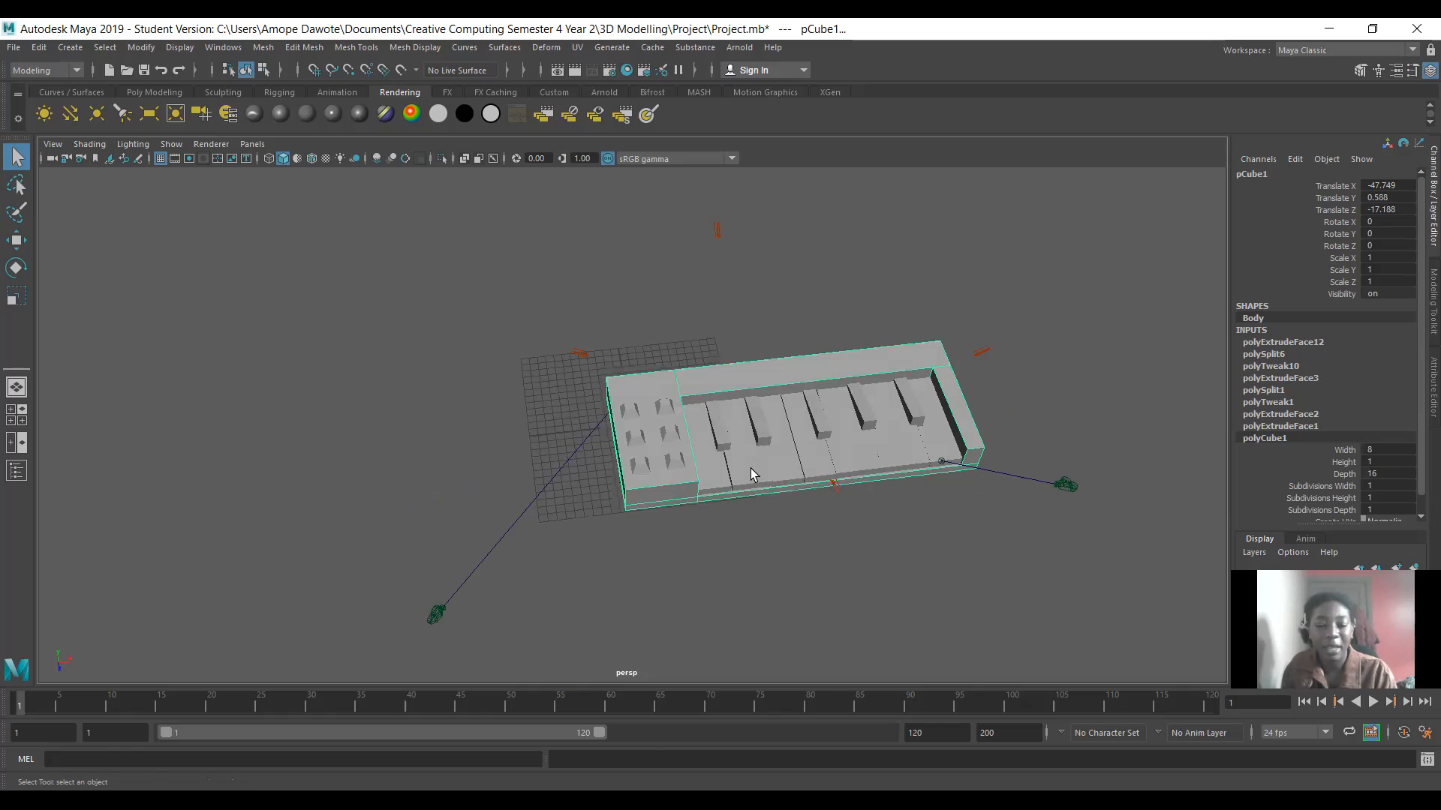
pyautogui.moveTo(696, 420)
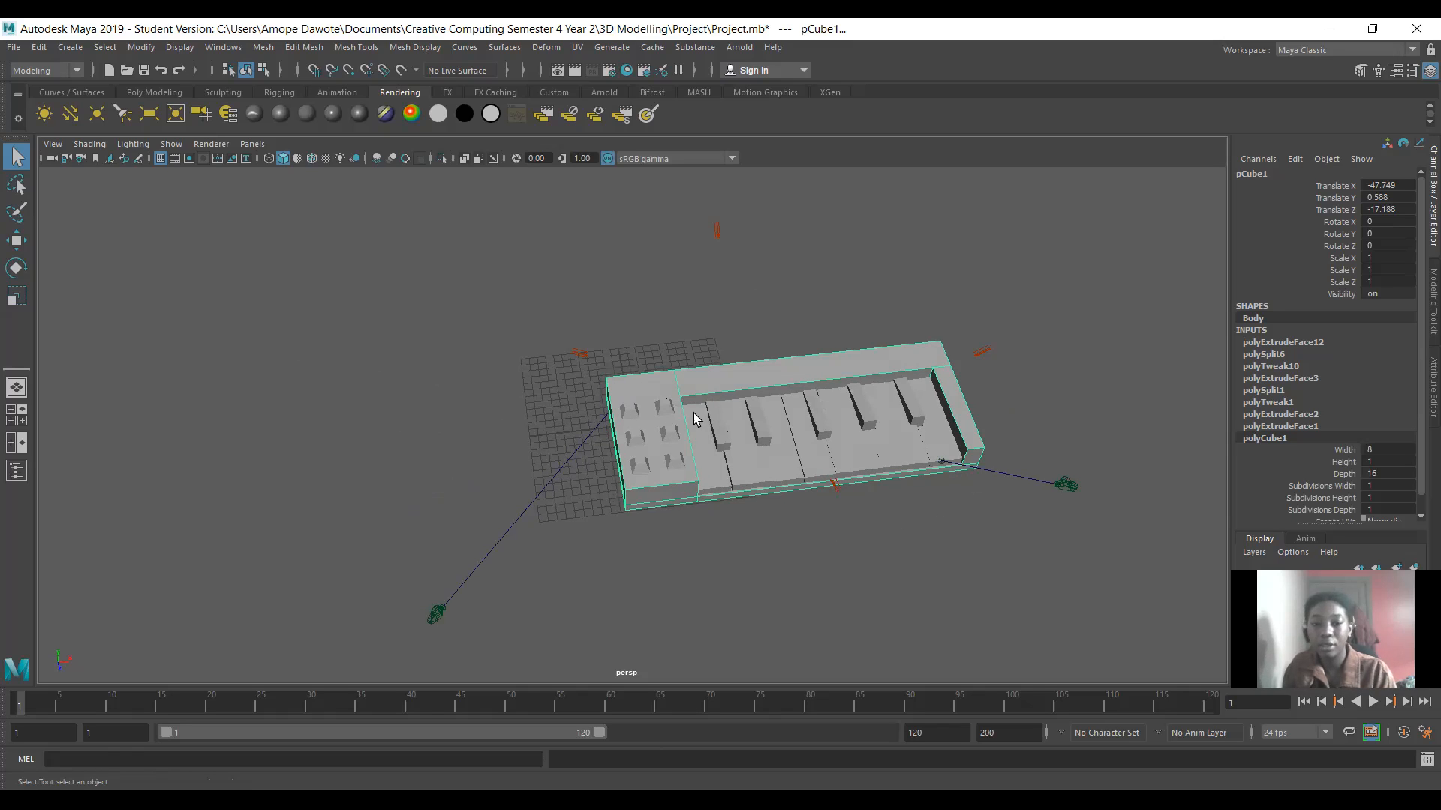
pyautogui.moveTo(642, 437)
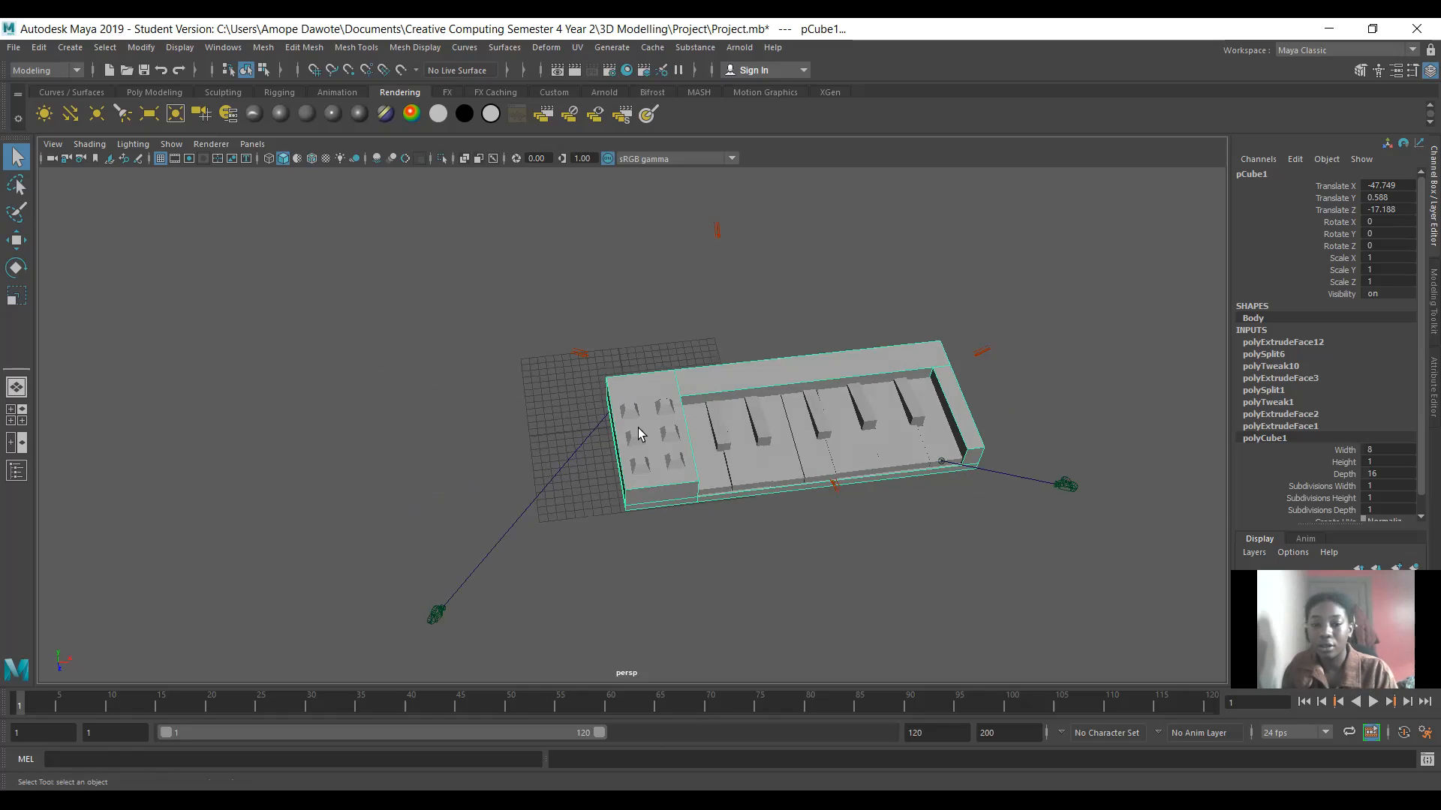
pyautogui.moveTo(631, 417)
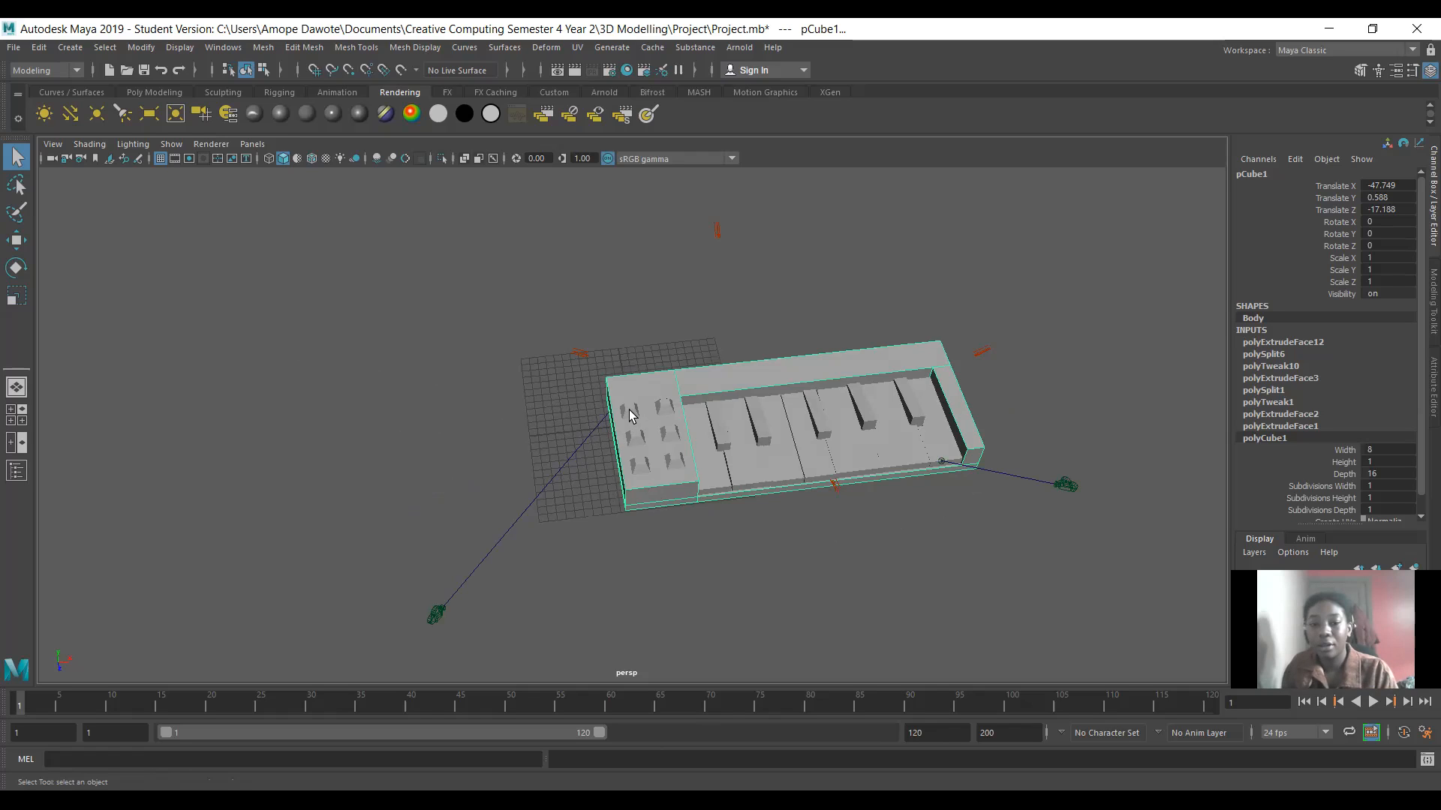
pyautogui.click(630, 413)
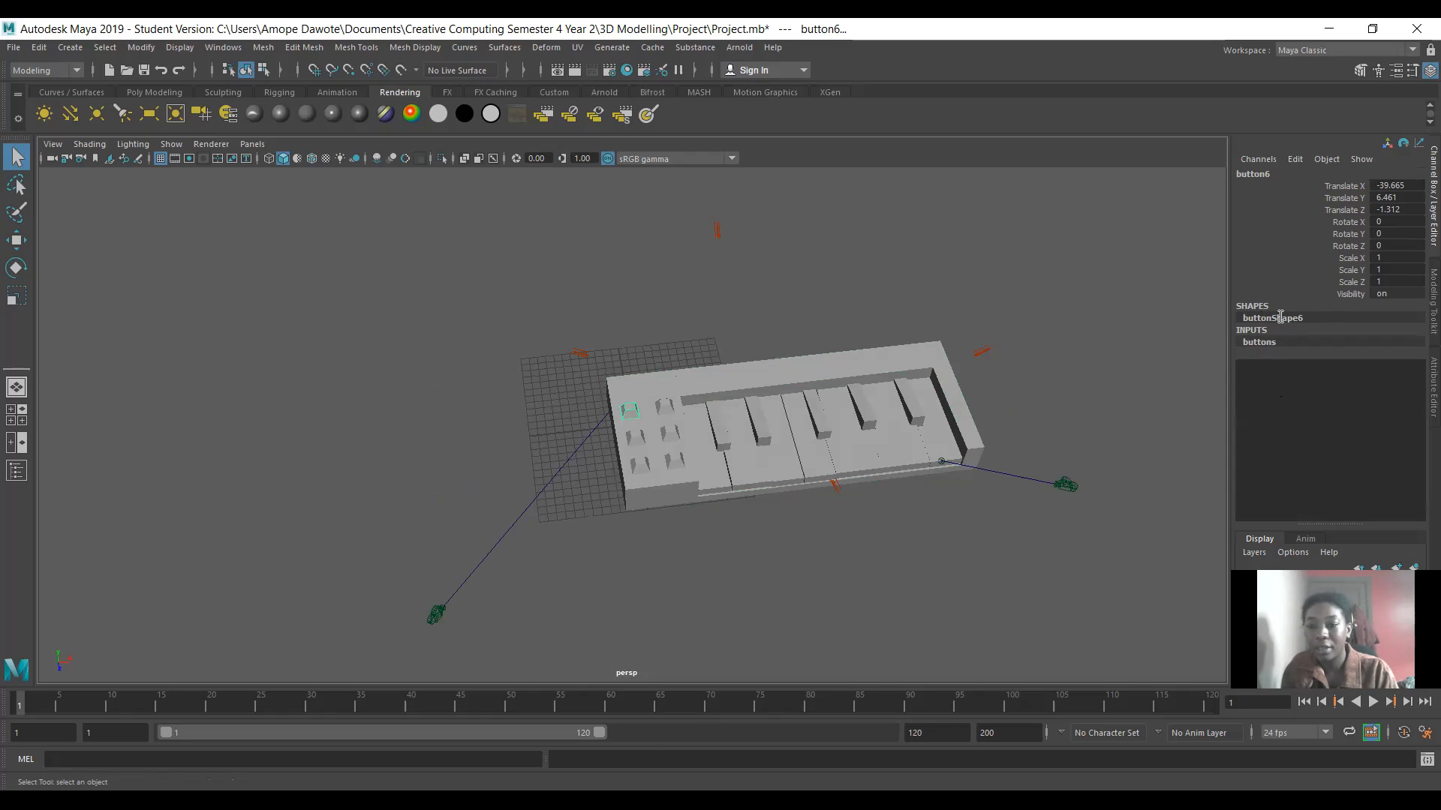
# - Edit the buttons node name in the Channel Box, then bring up button6's selection options
pyautogui.doubleClick(1259, 343)
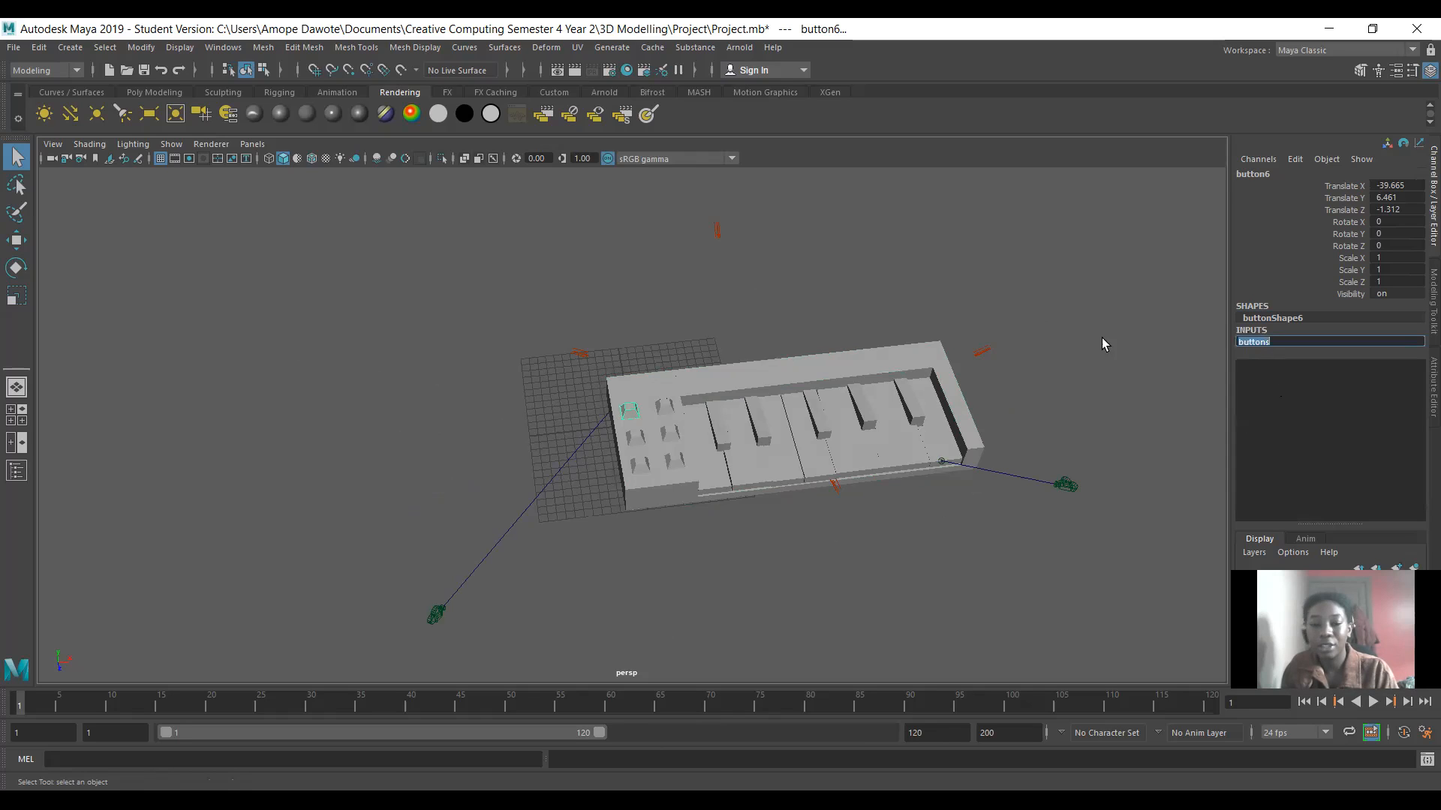
pyautogui.moveTo(255, 201)
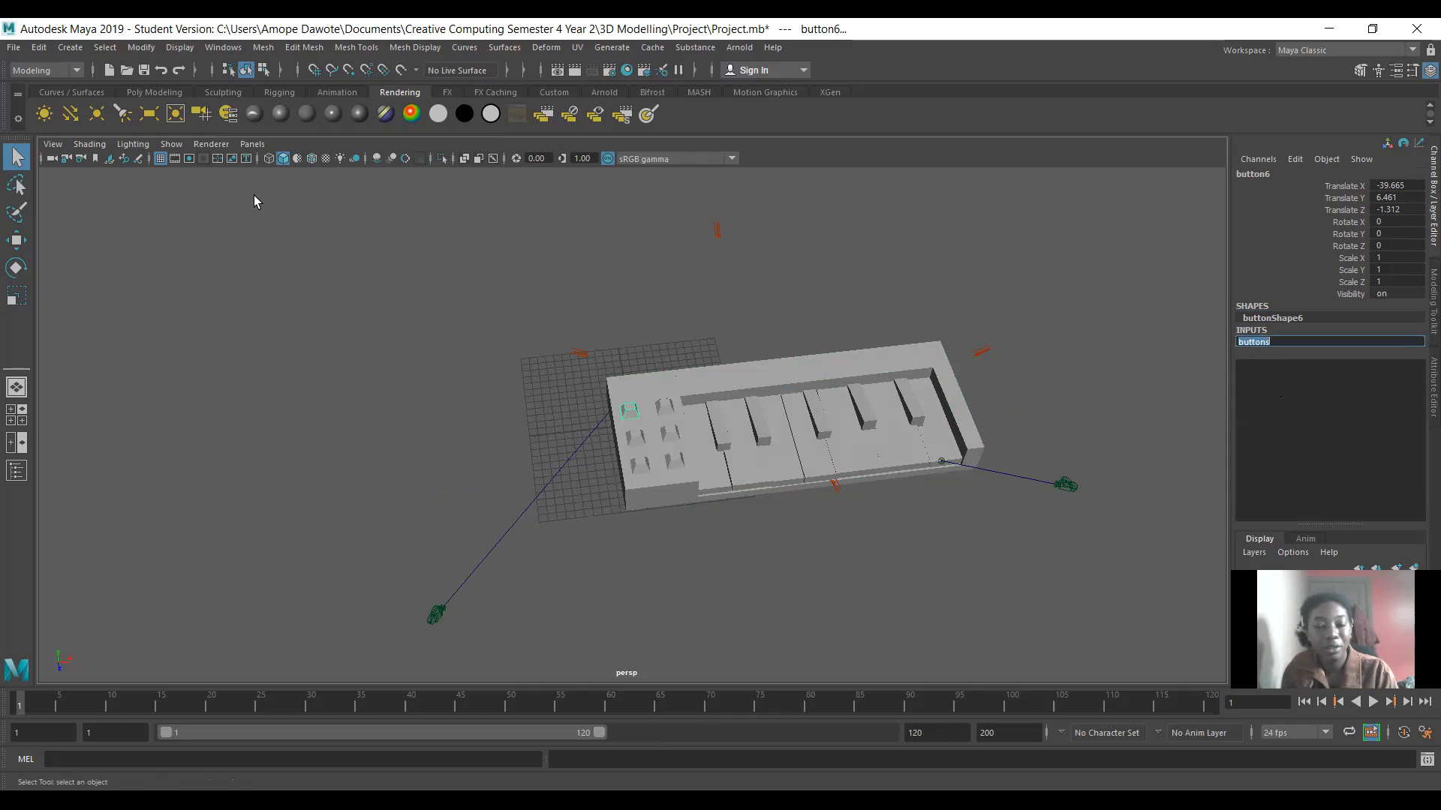
pyautogui.moveTo(12, 232)
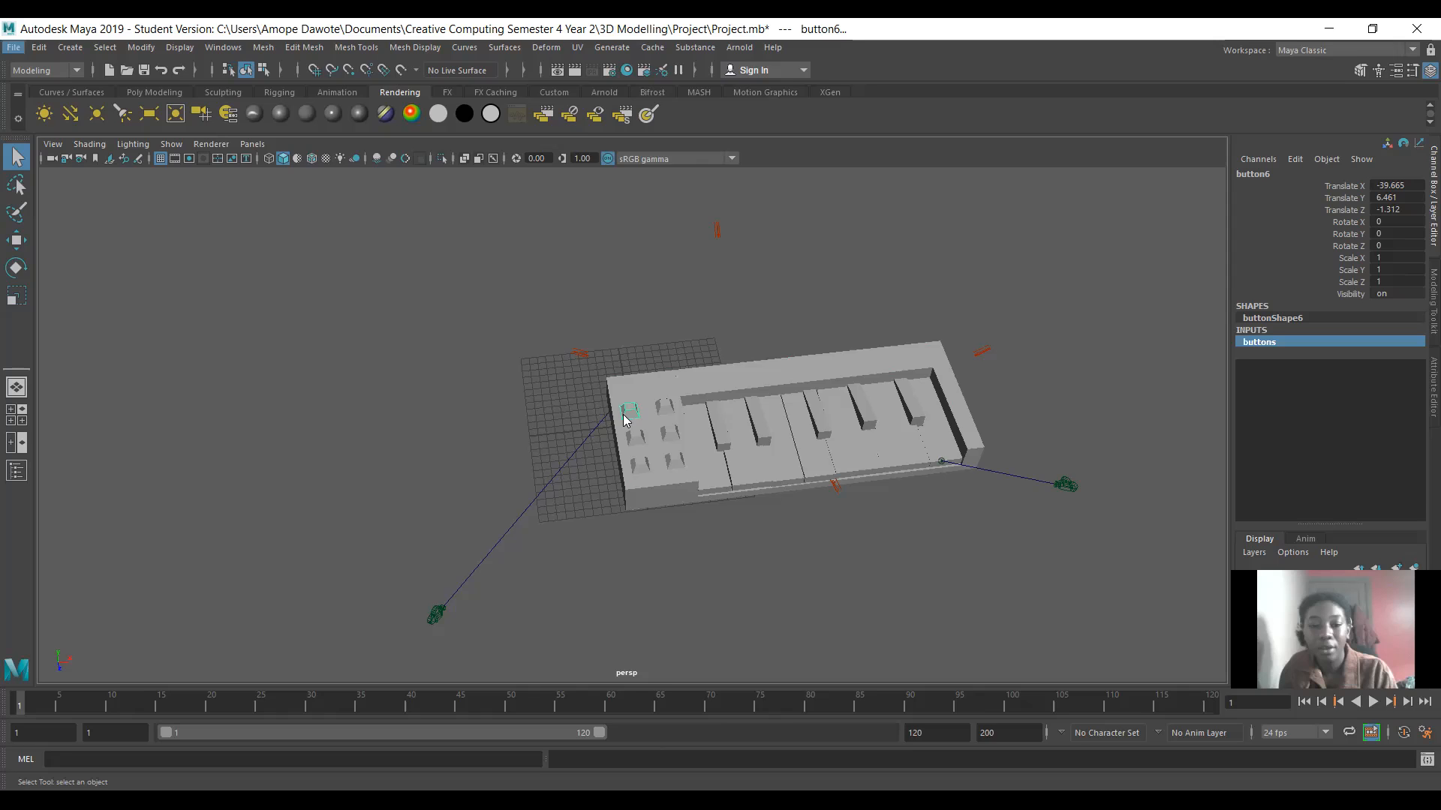
pyautogui.press('space')
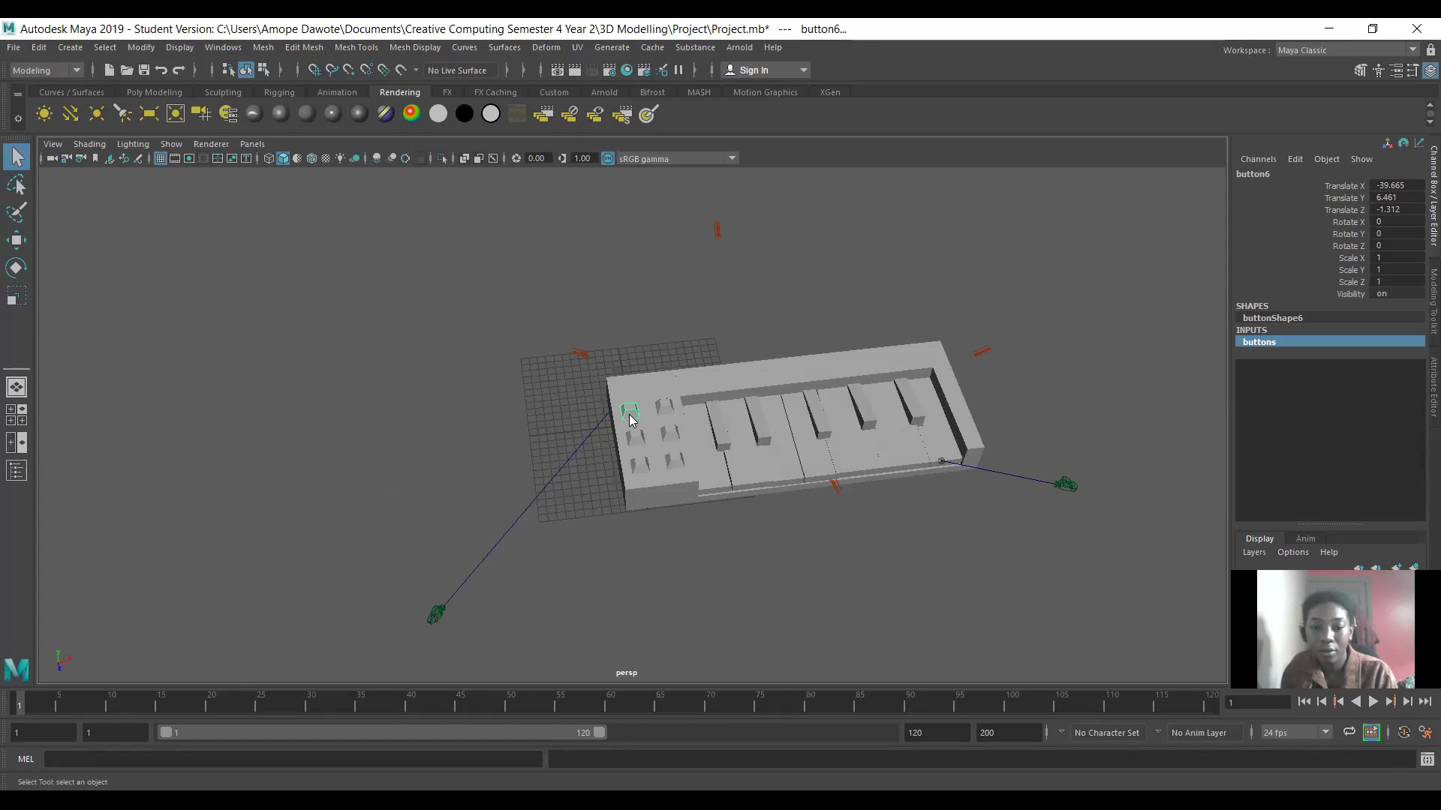
pyautogui.rightClick(629, 420)
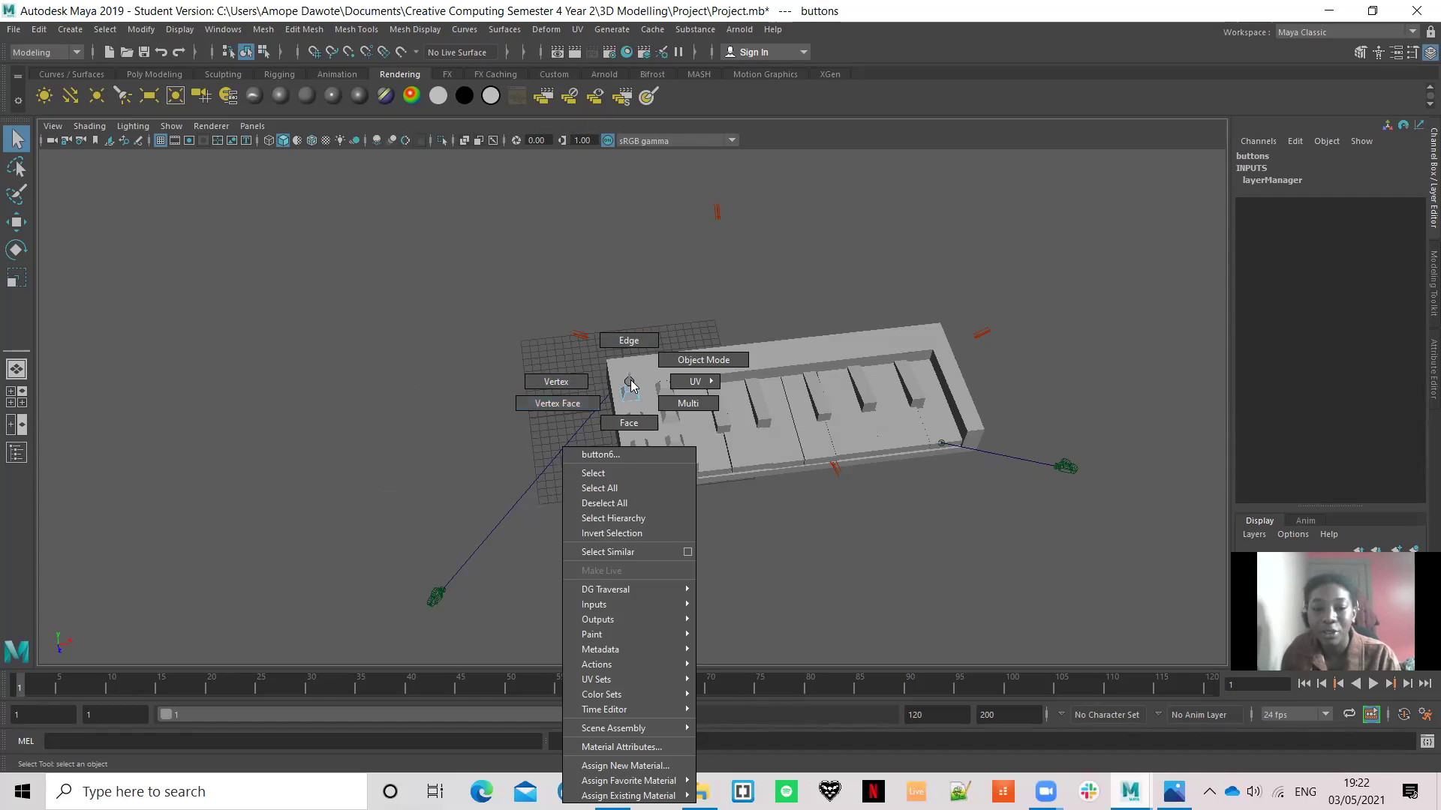
pyautogui.moveTo(625, 394)
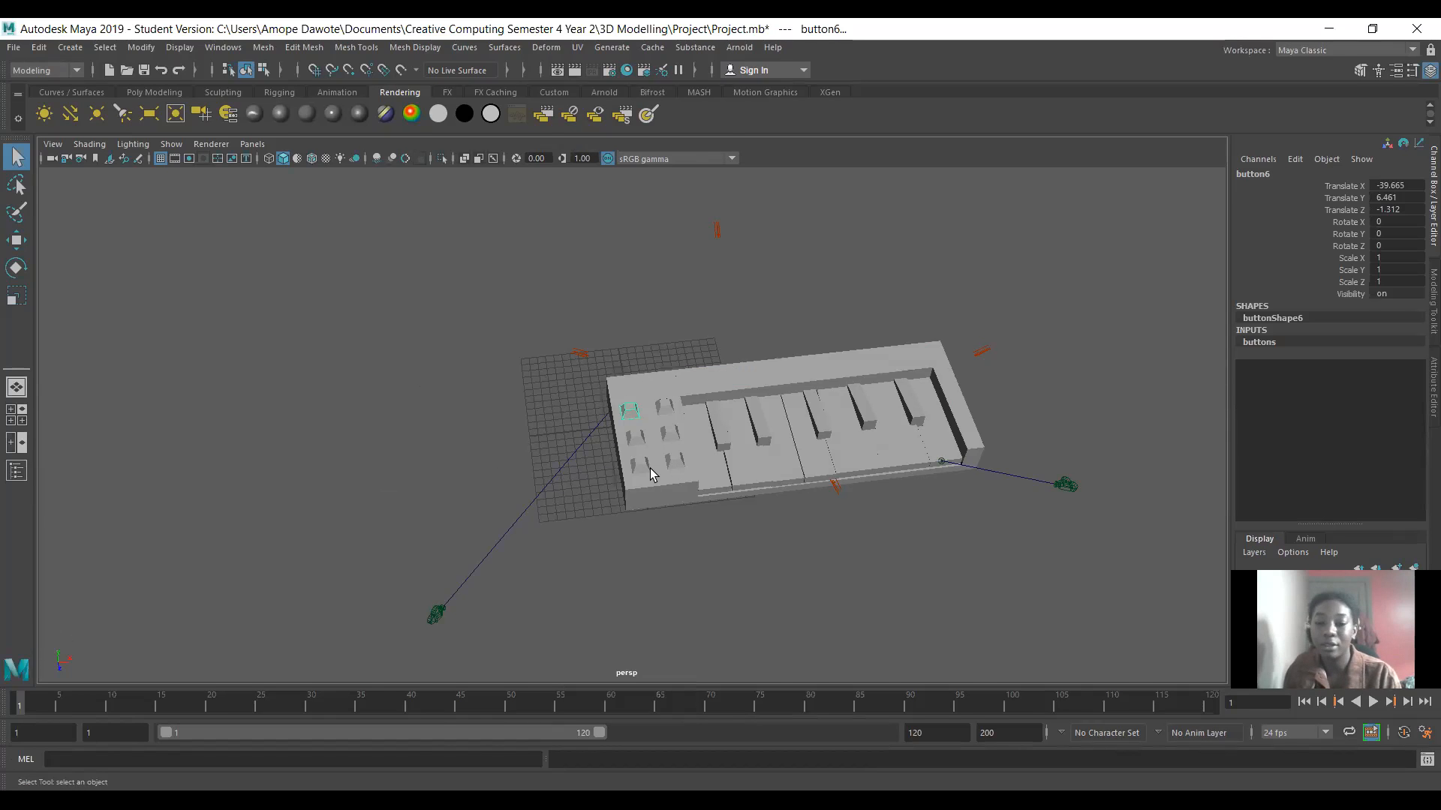
pyautogui.moveTo(700, 405)
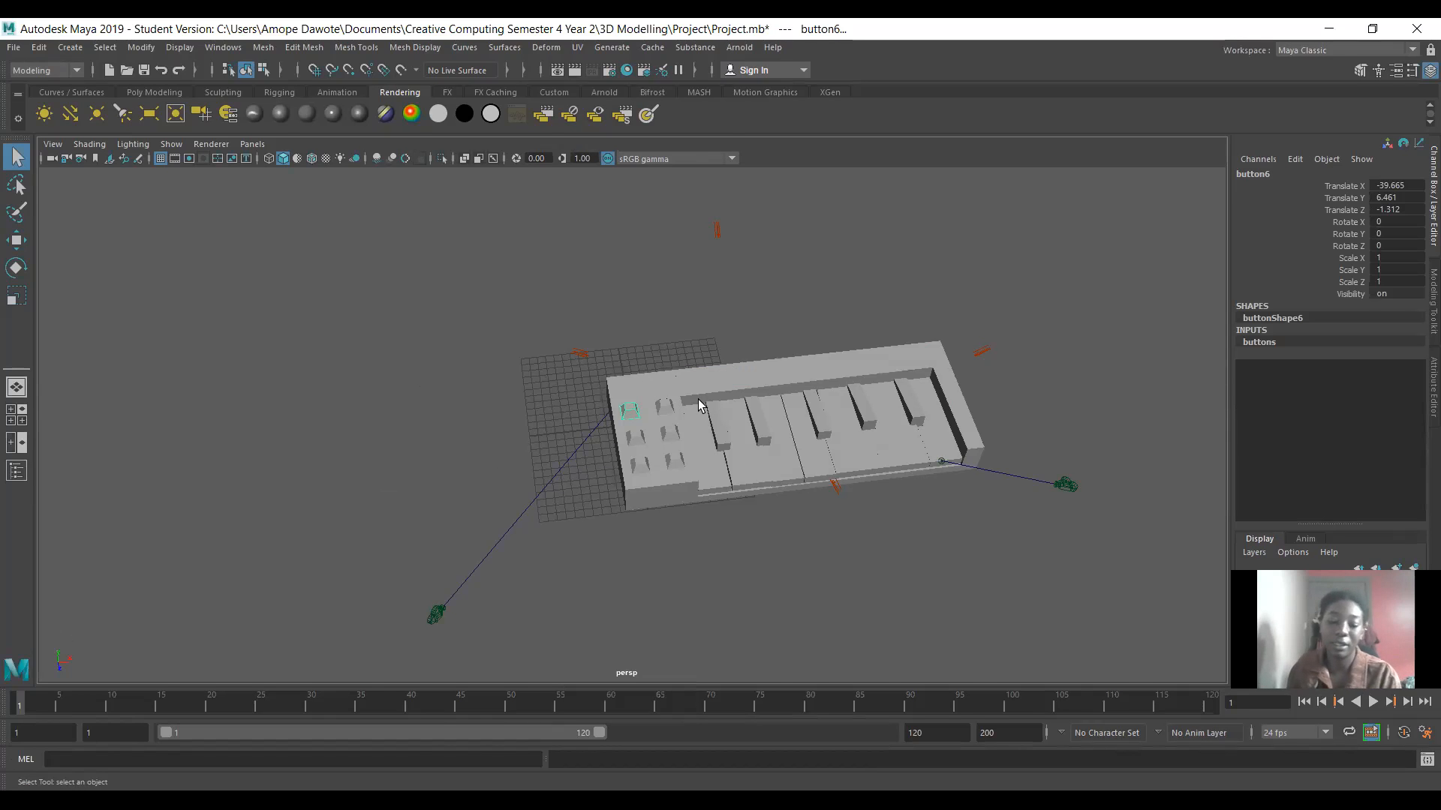
pyautogui.moveTo(698, 404); pyautogui.dragTo(625, 375)
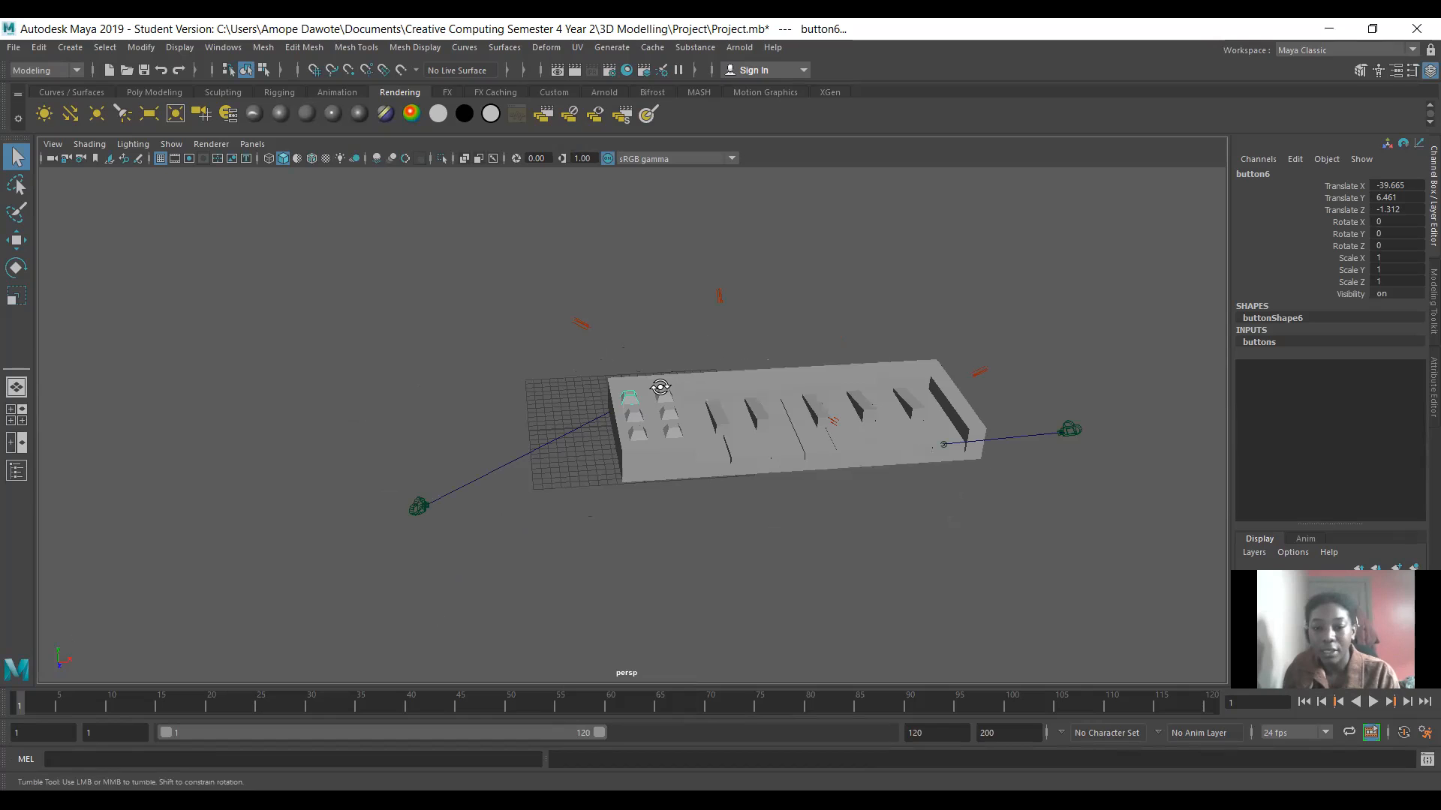
pyautogui.moveTo(660, 385); pyautogui.dragTo(680, 504)
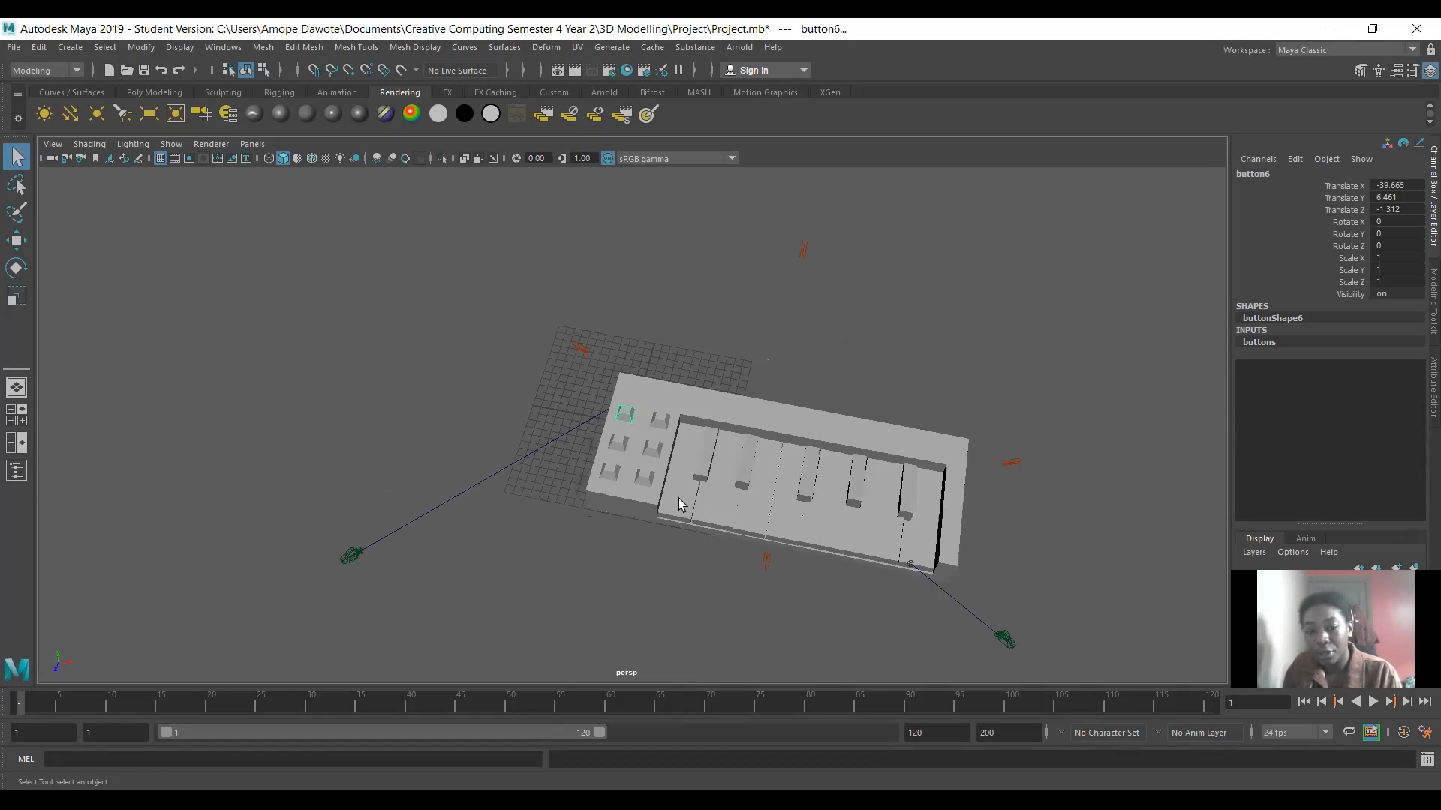
pyautogui.click(682, 483)
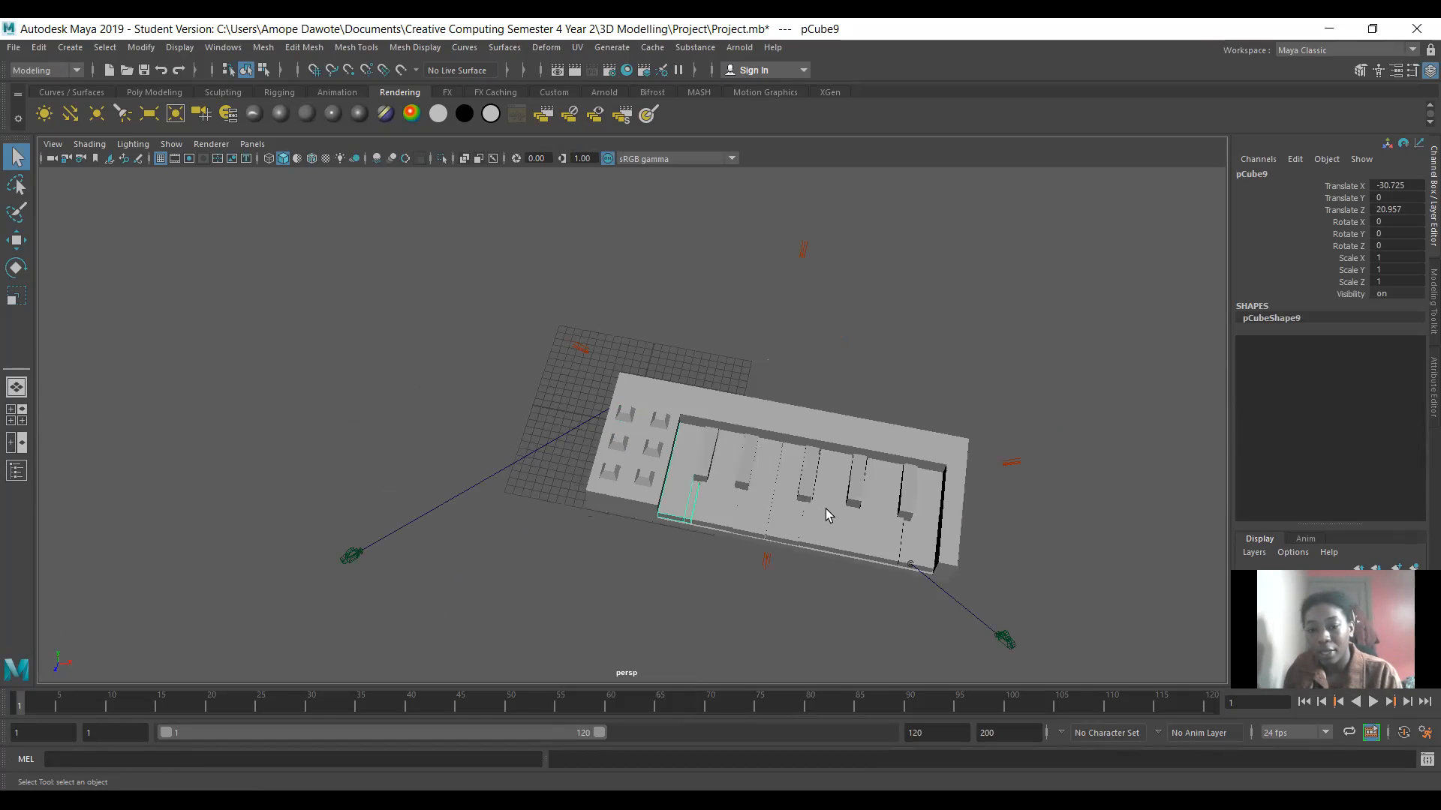
pyautogui.click(826, 506)
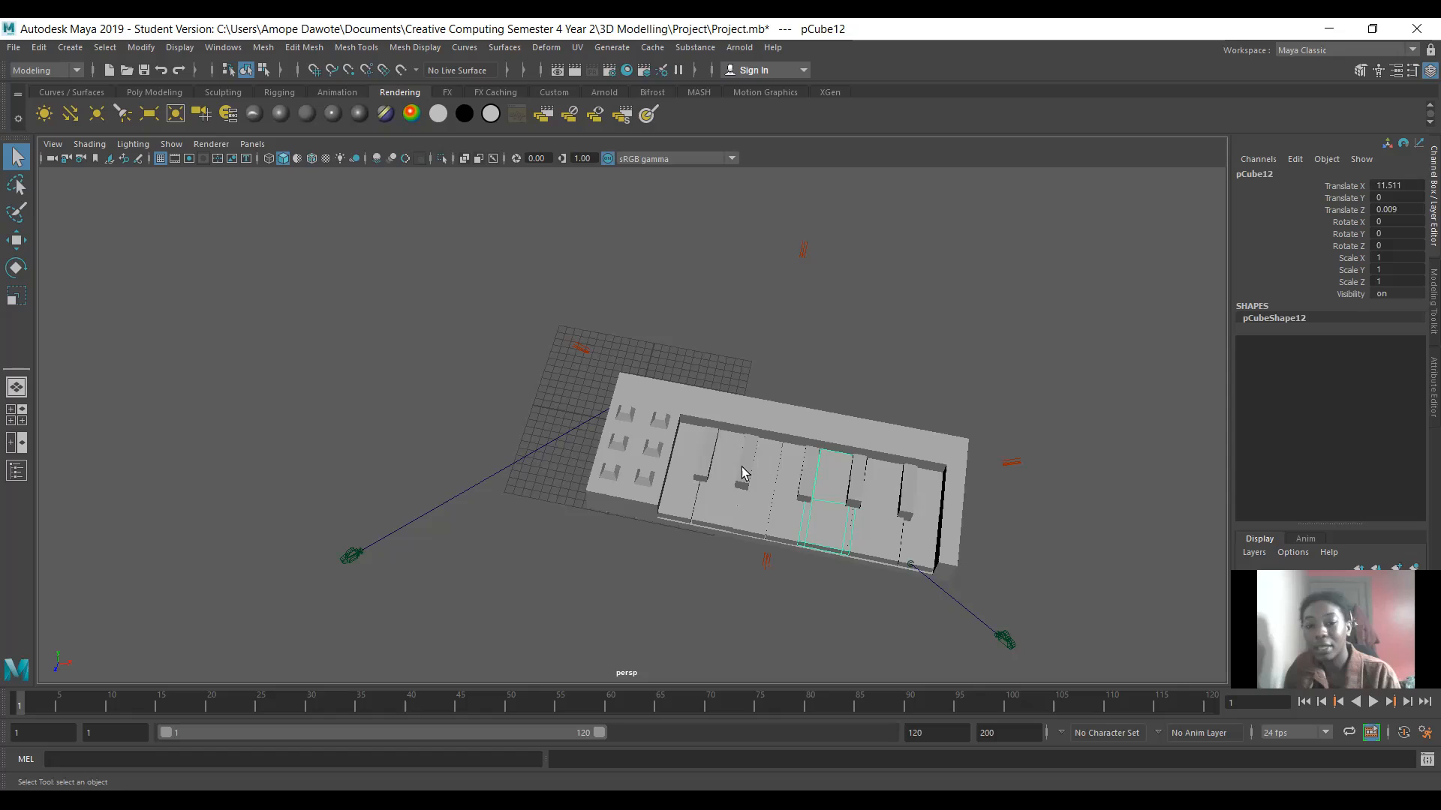
pyautogui.click(744, 465)
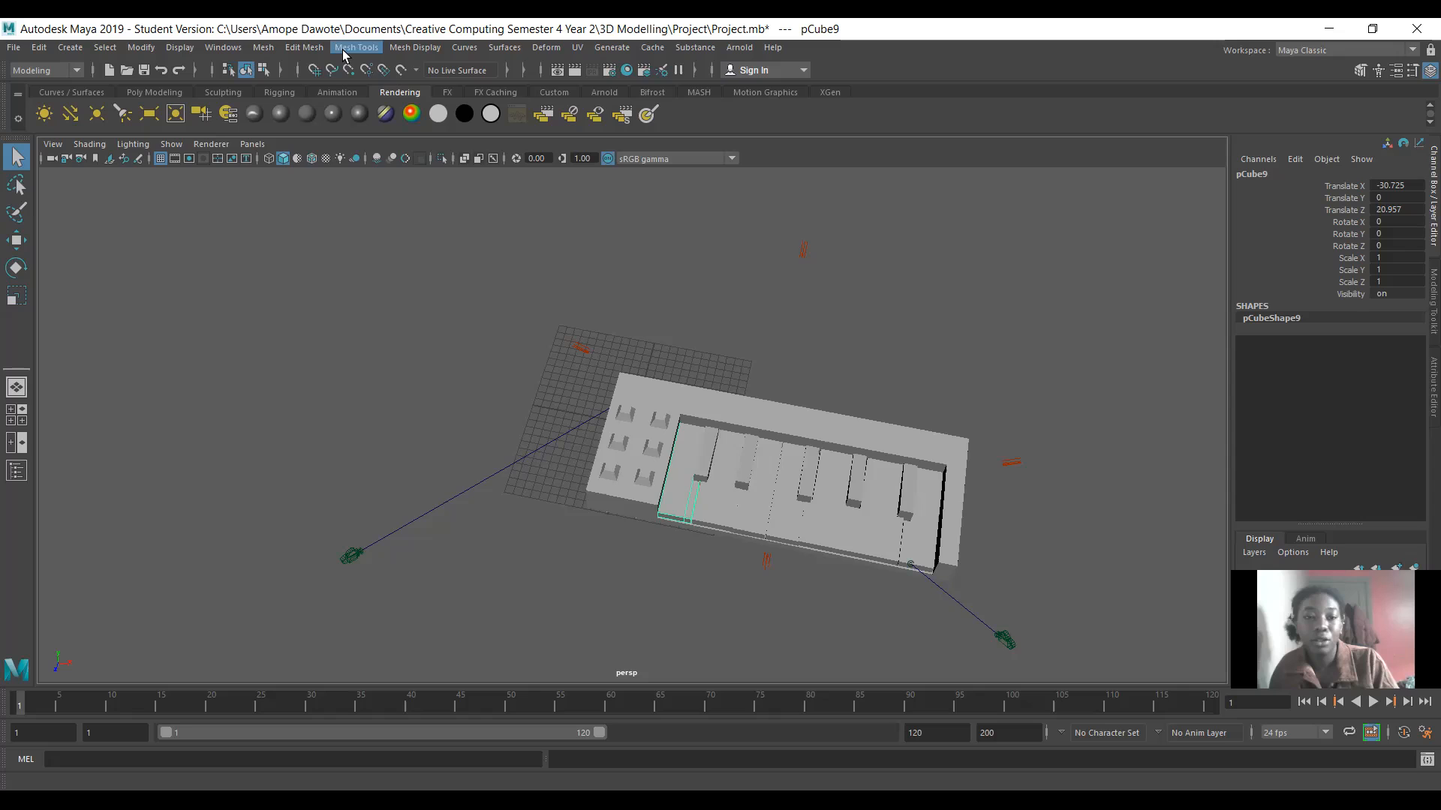
pyautogui.click(357, 46)
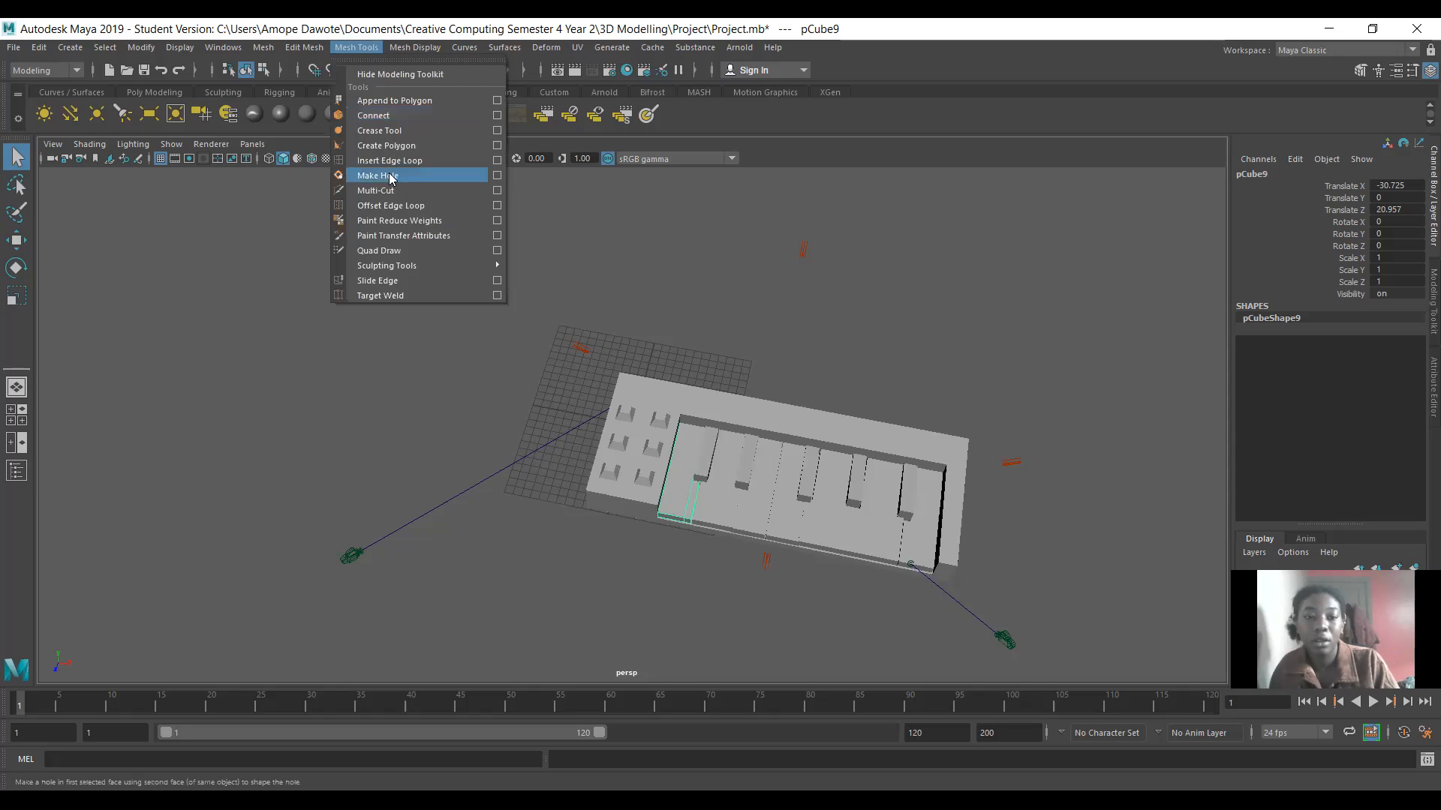
pyautogui.moveTo(691, 483)
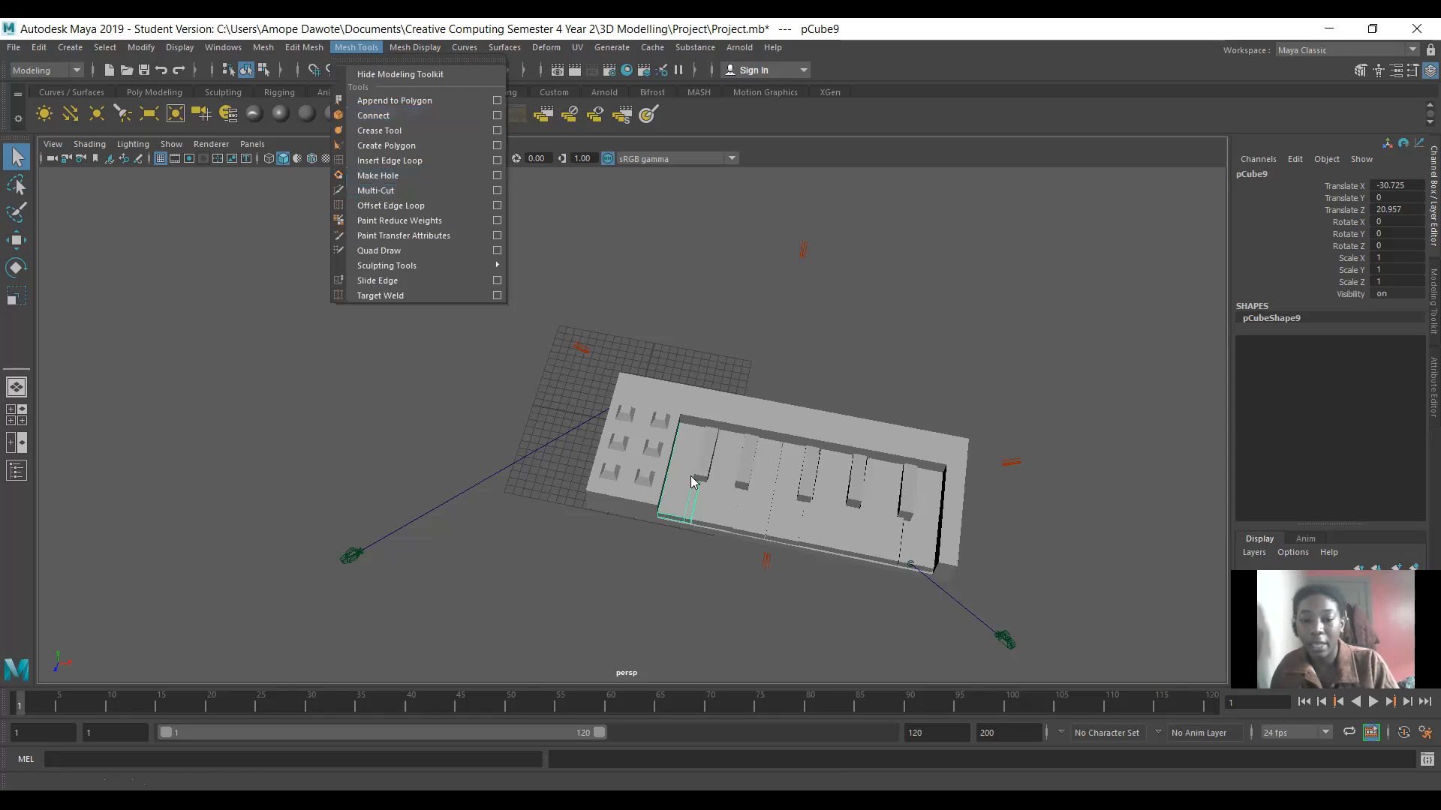
pyautogui.moveTo(690, 543)
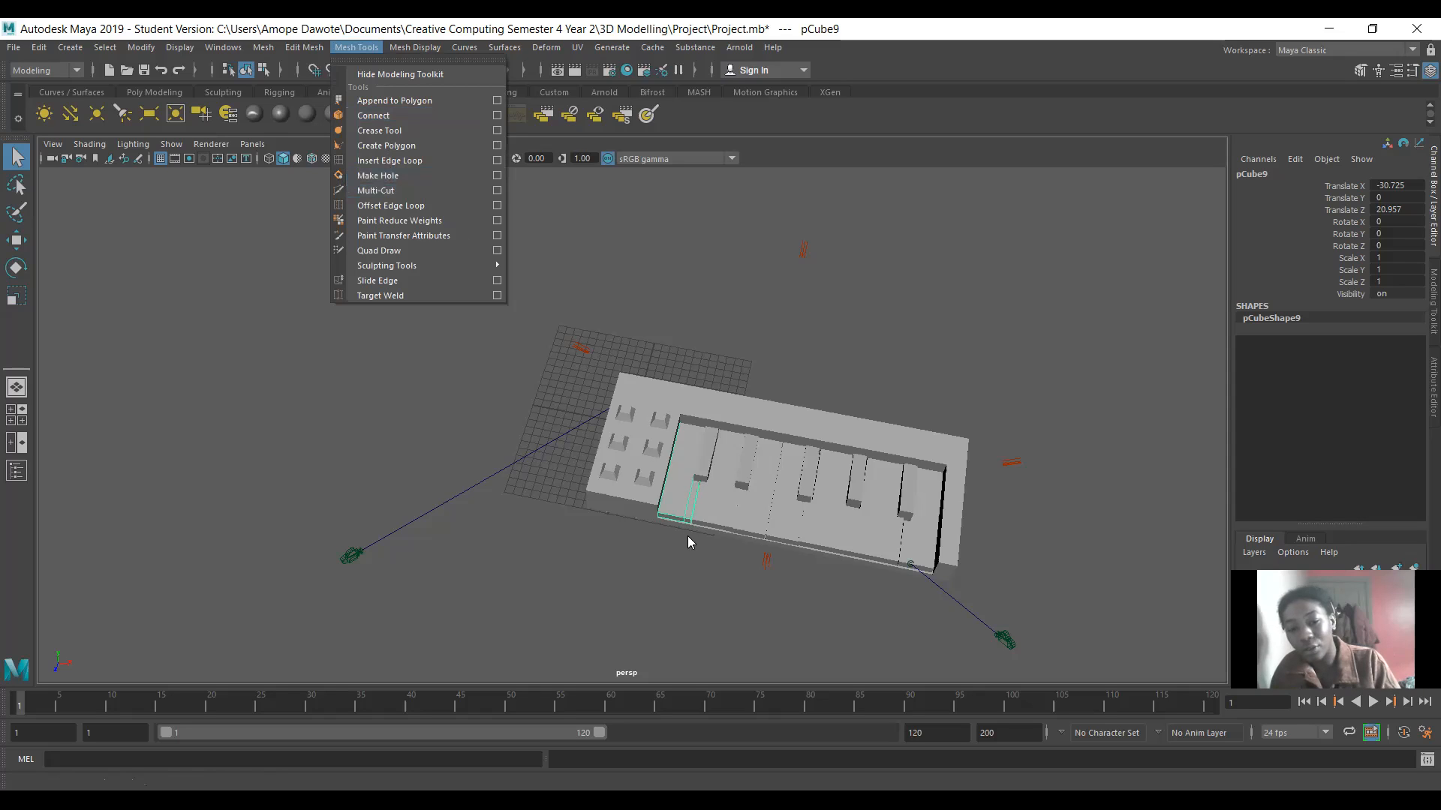
pyautogui.moveTo(689, 496)
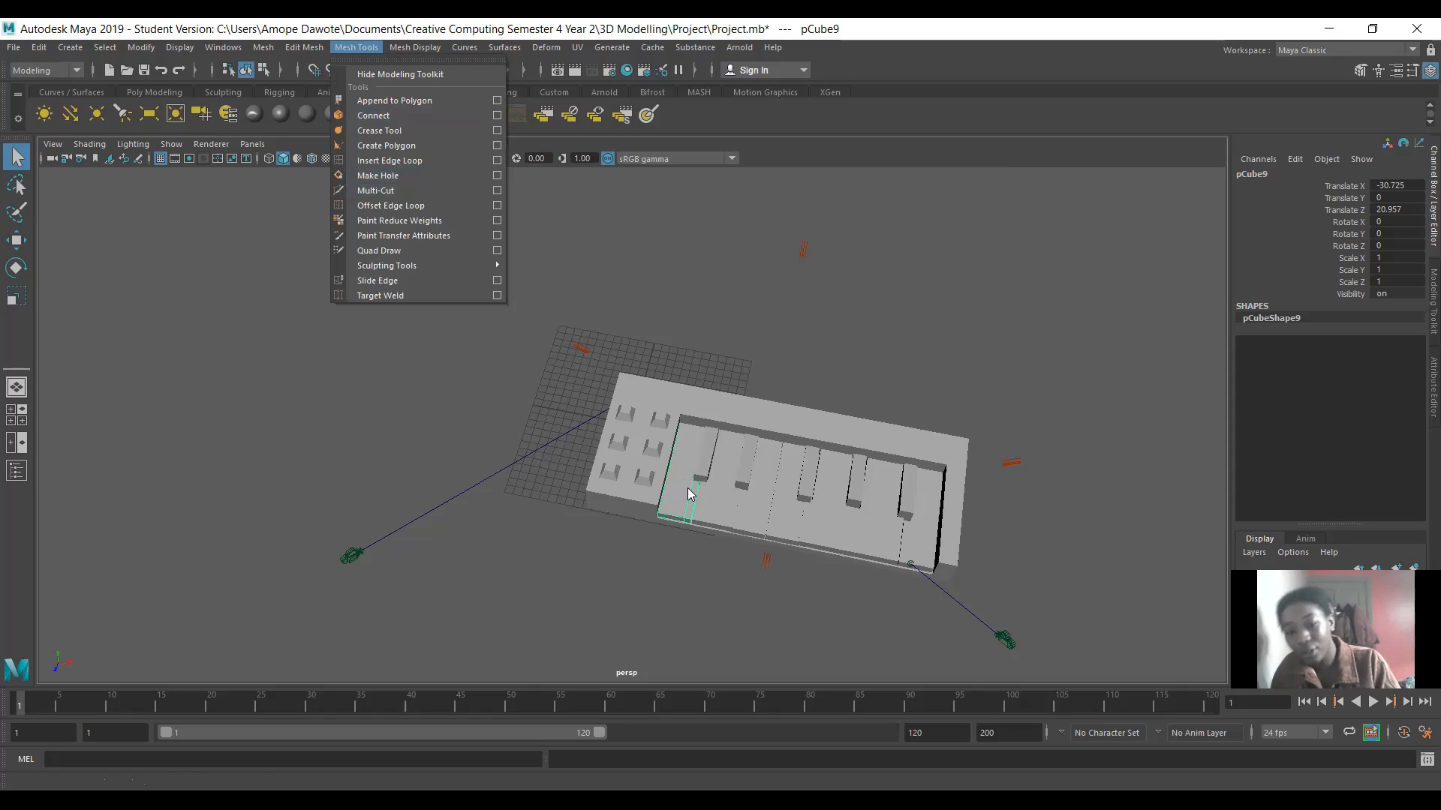
pyautogui.moveTo(702, 490)
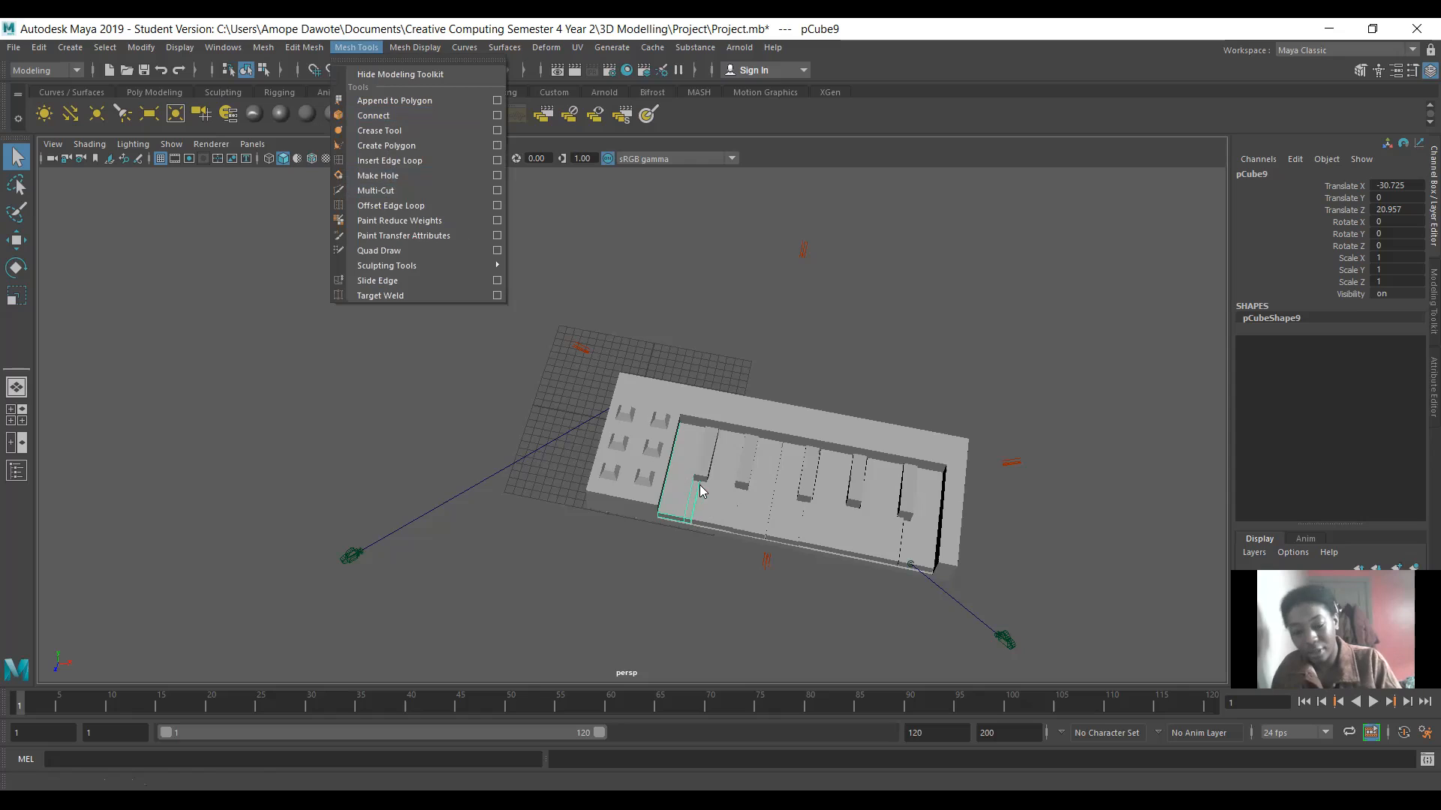
pyautogui.moveTo(690, 507)
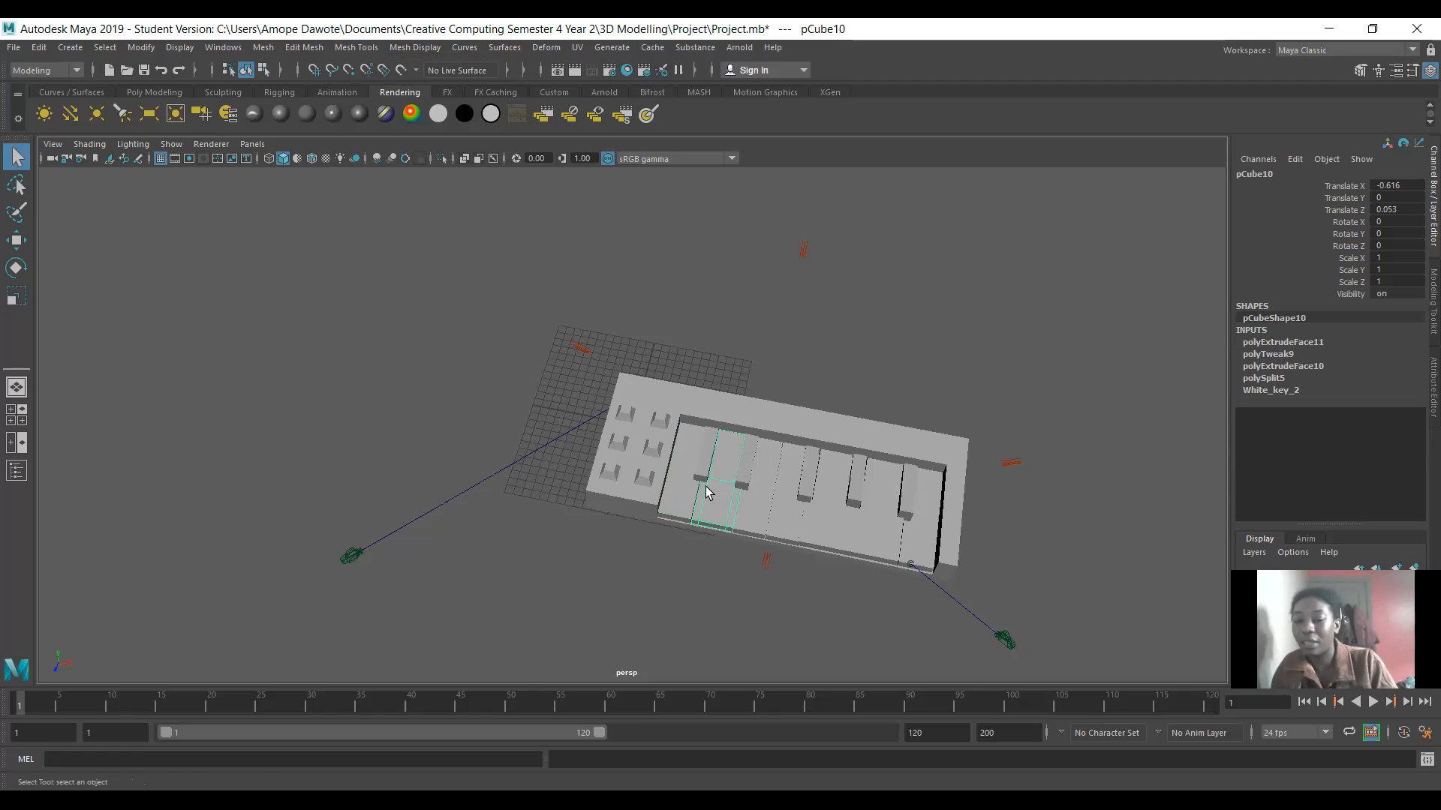
pyautogui.moveTo(666, 513)
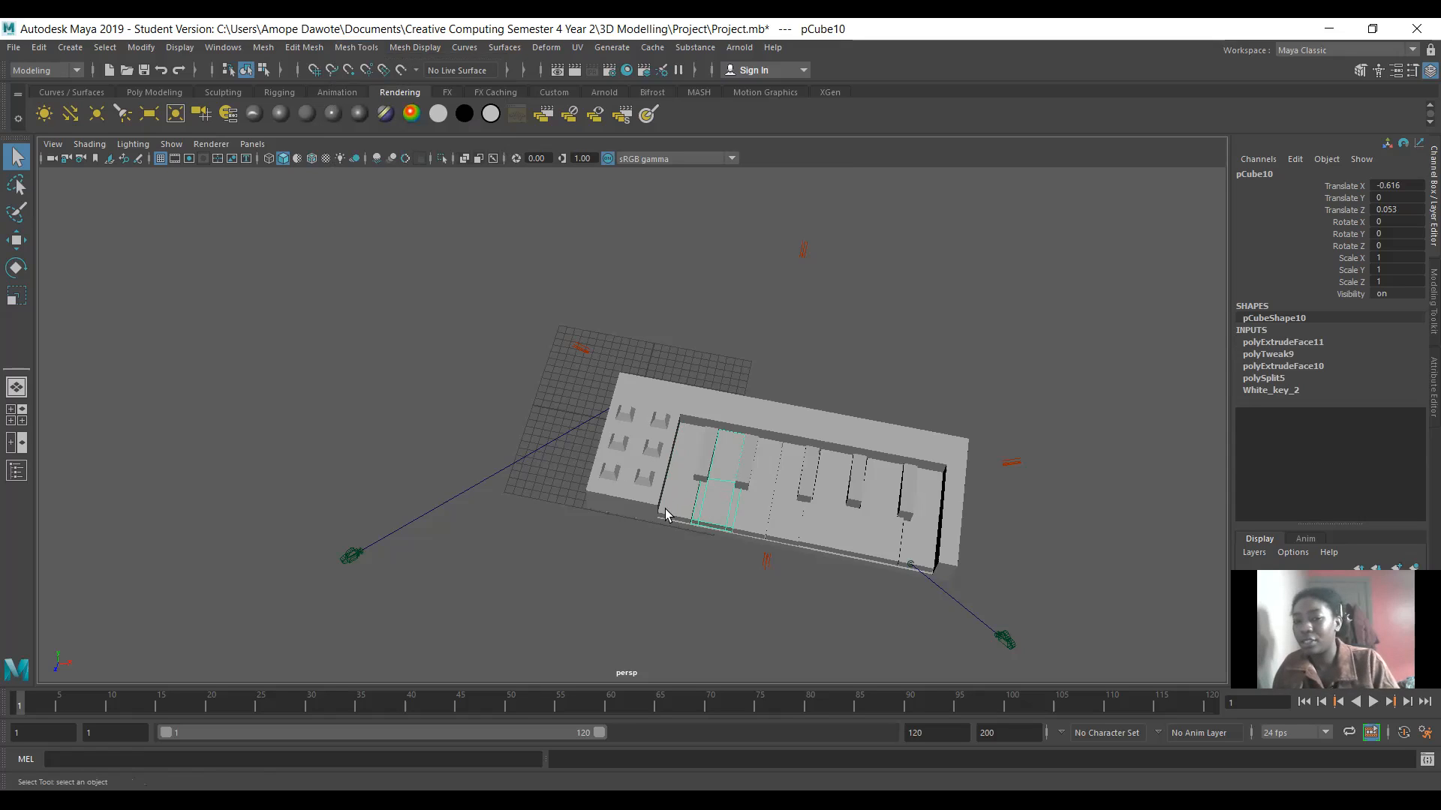
pyautogui.click(672, 510)
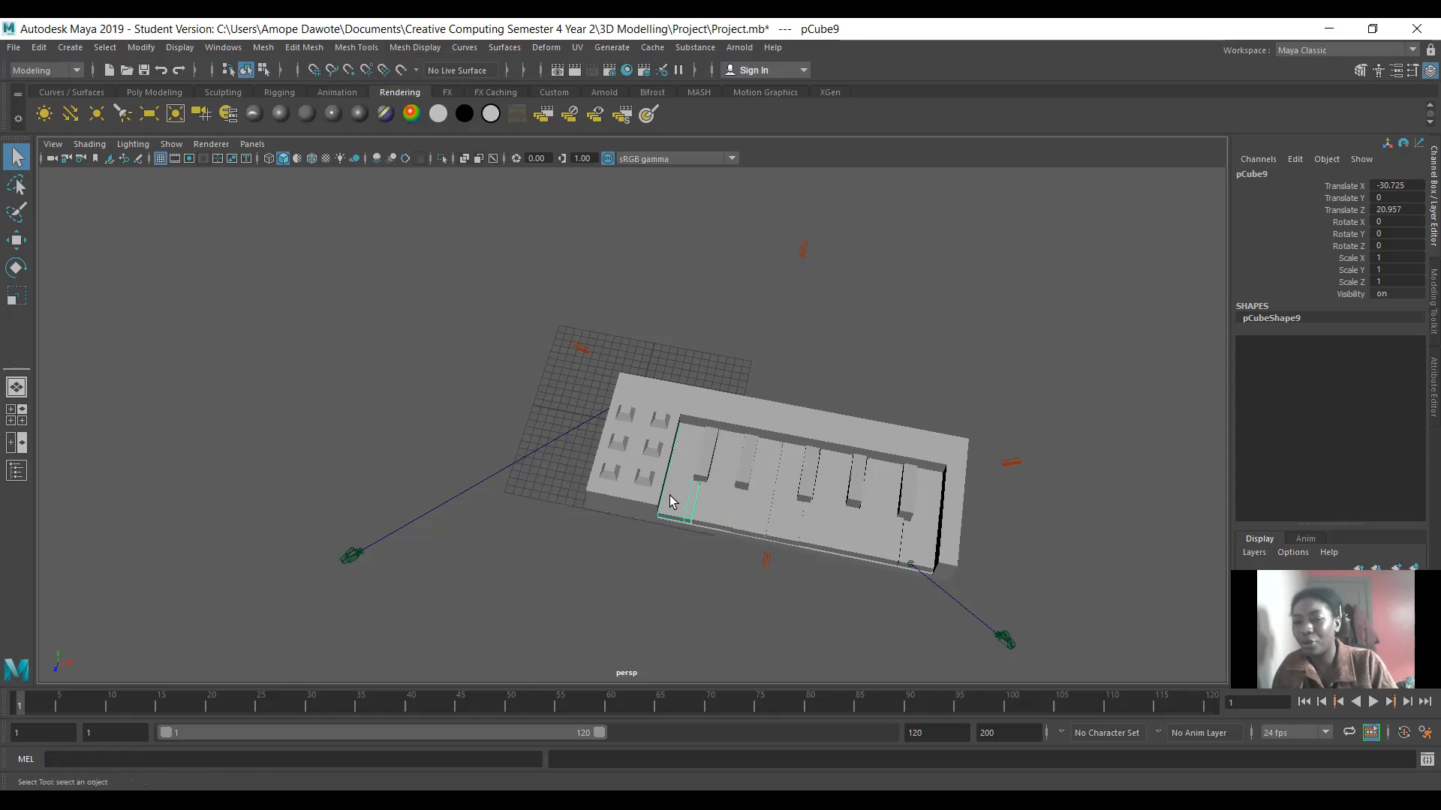
pyautogui.click(717, 508)
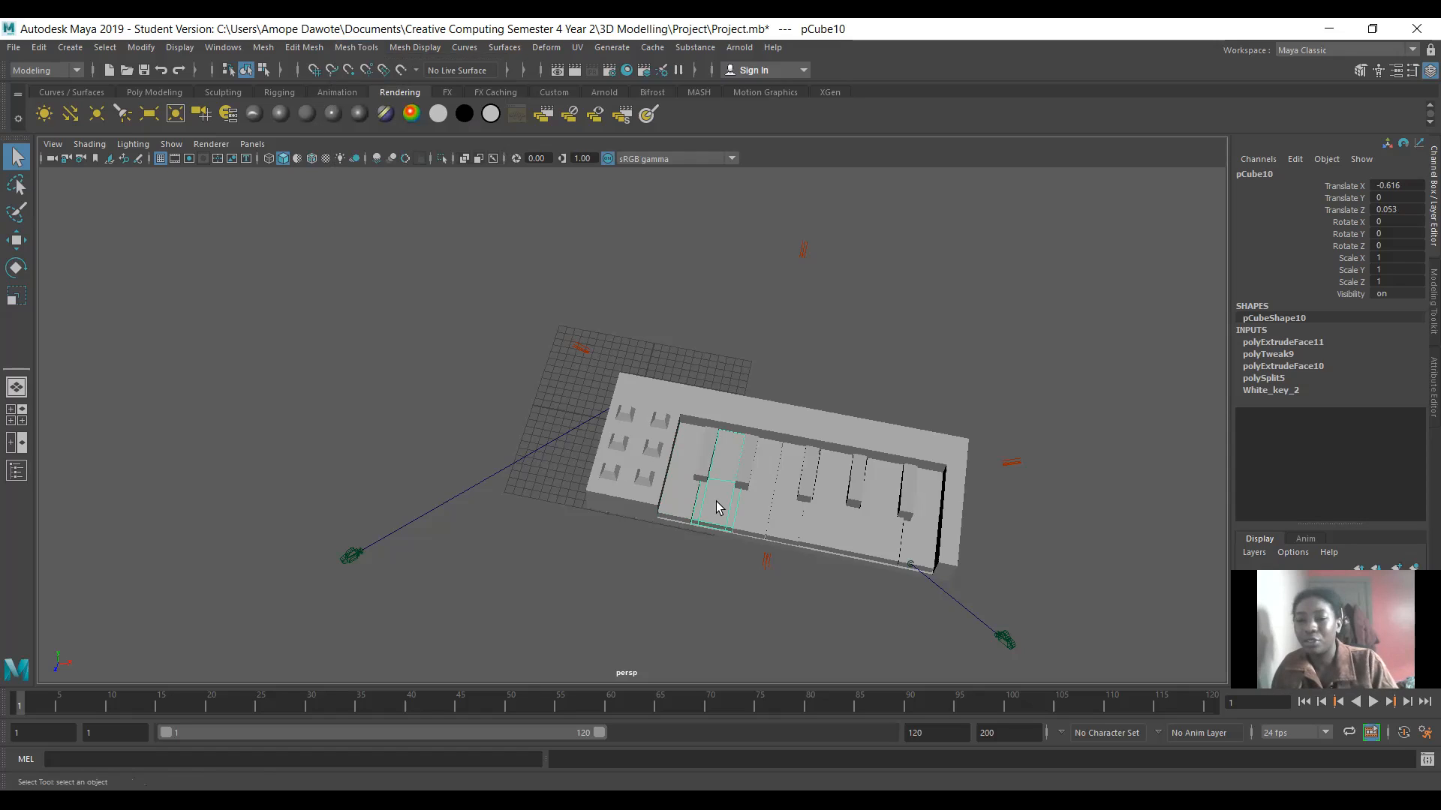
pyautogui.moveTo(720, 488)
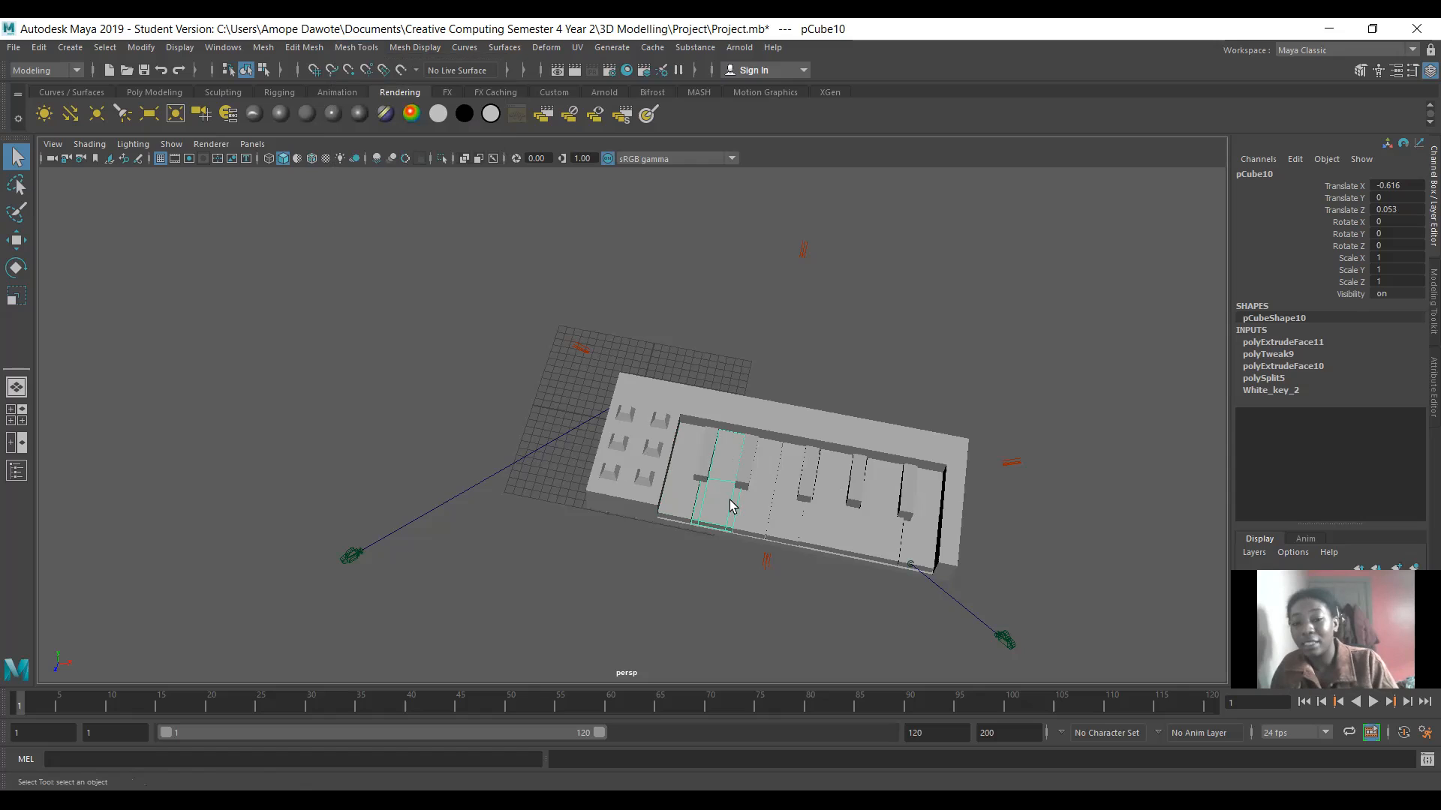
pyautogui.moveTo(738, 522)
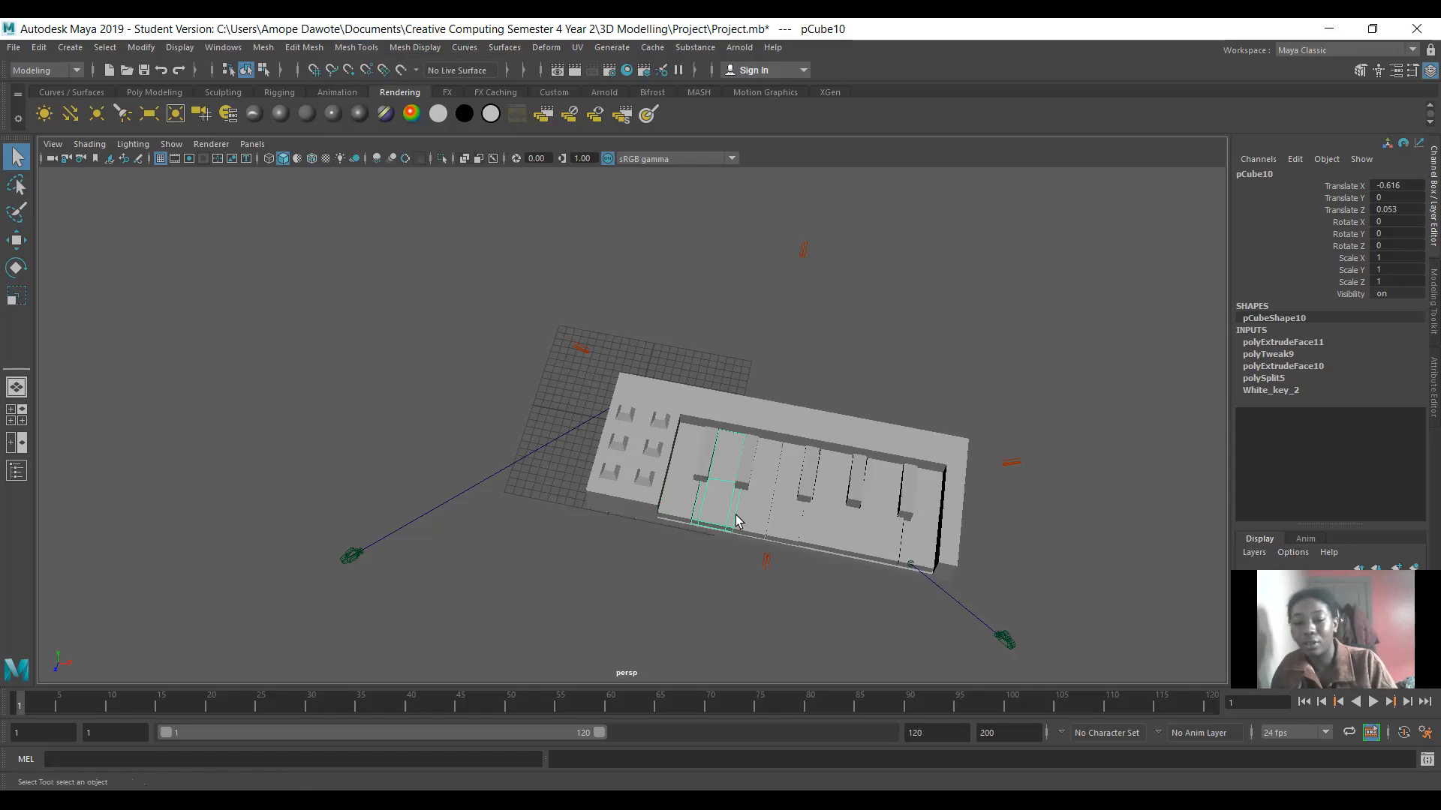
pyautogui.moveTo(754, 486)
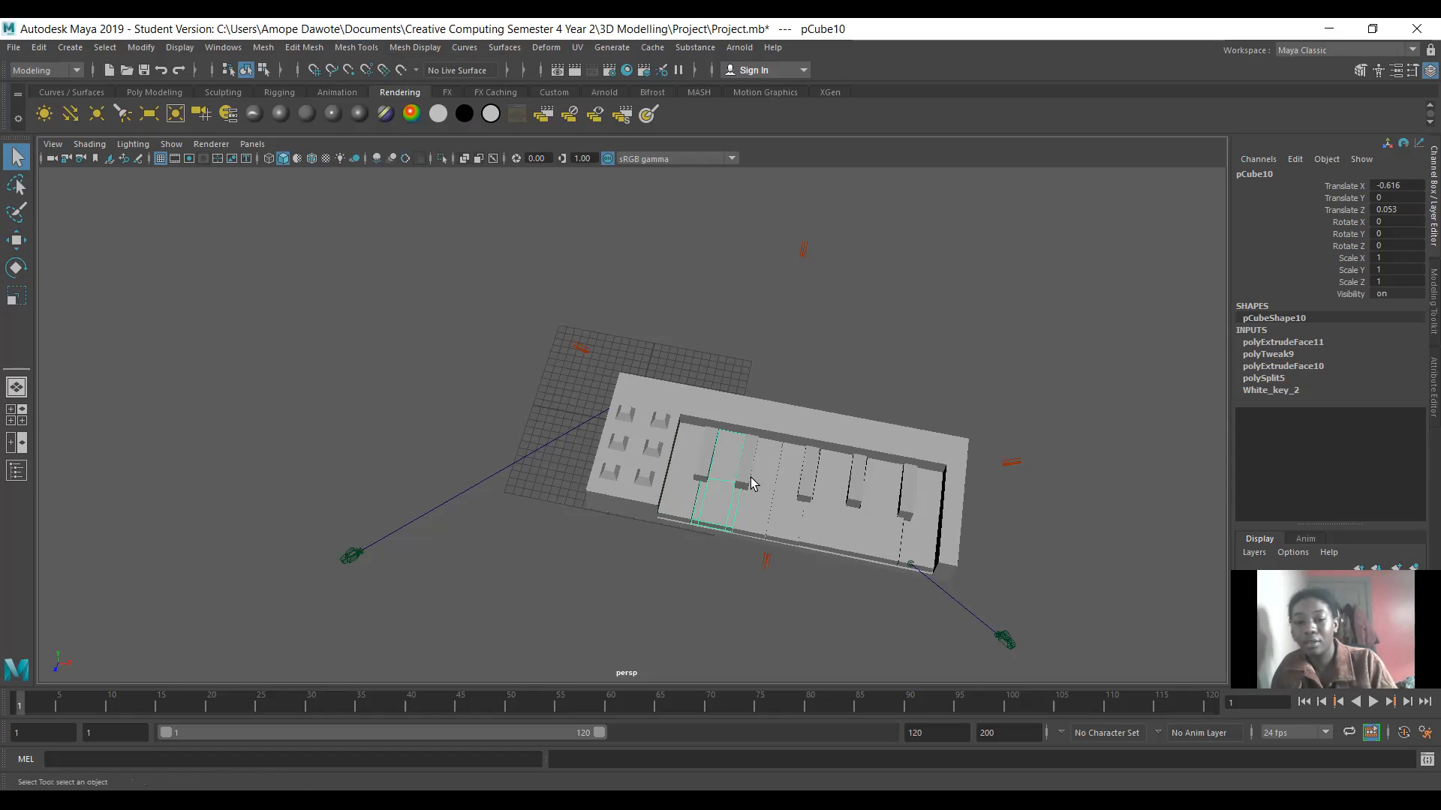
pyautogui.moveTo(702, 485)
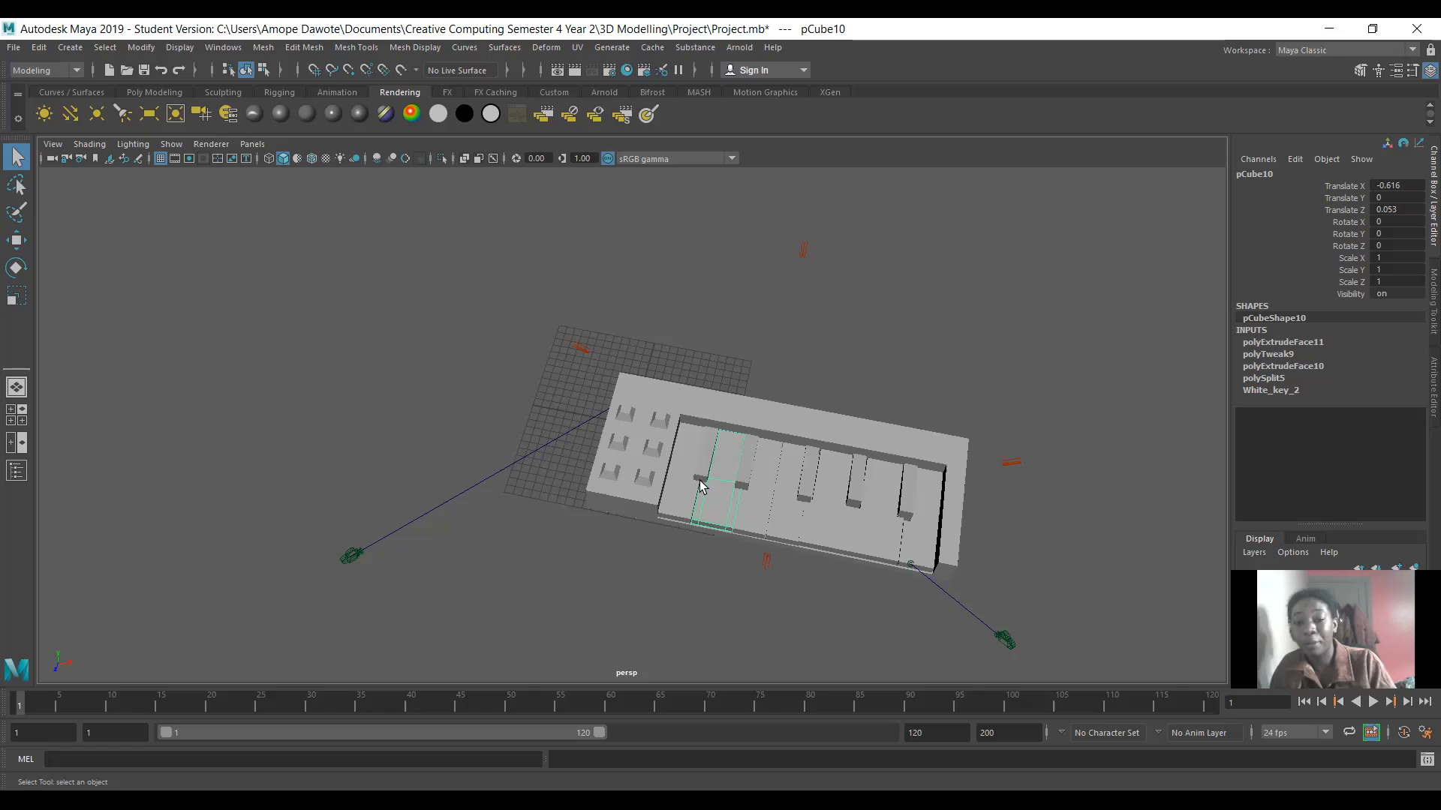
pyautogui.moveTo(721, 500)
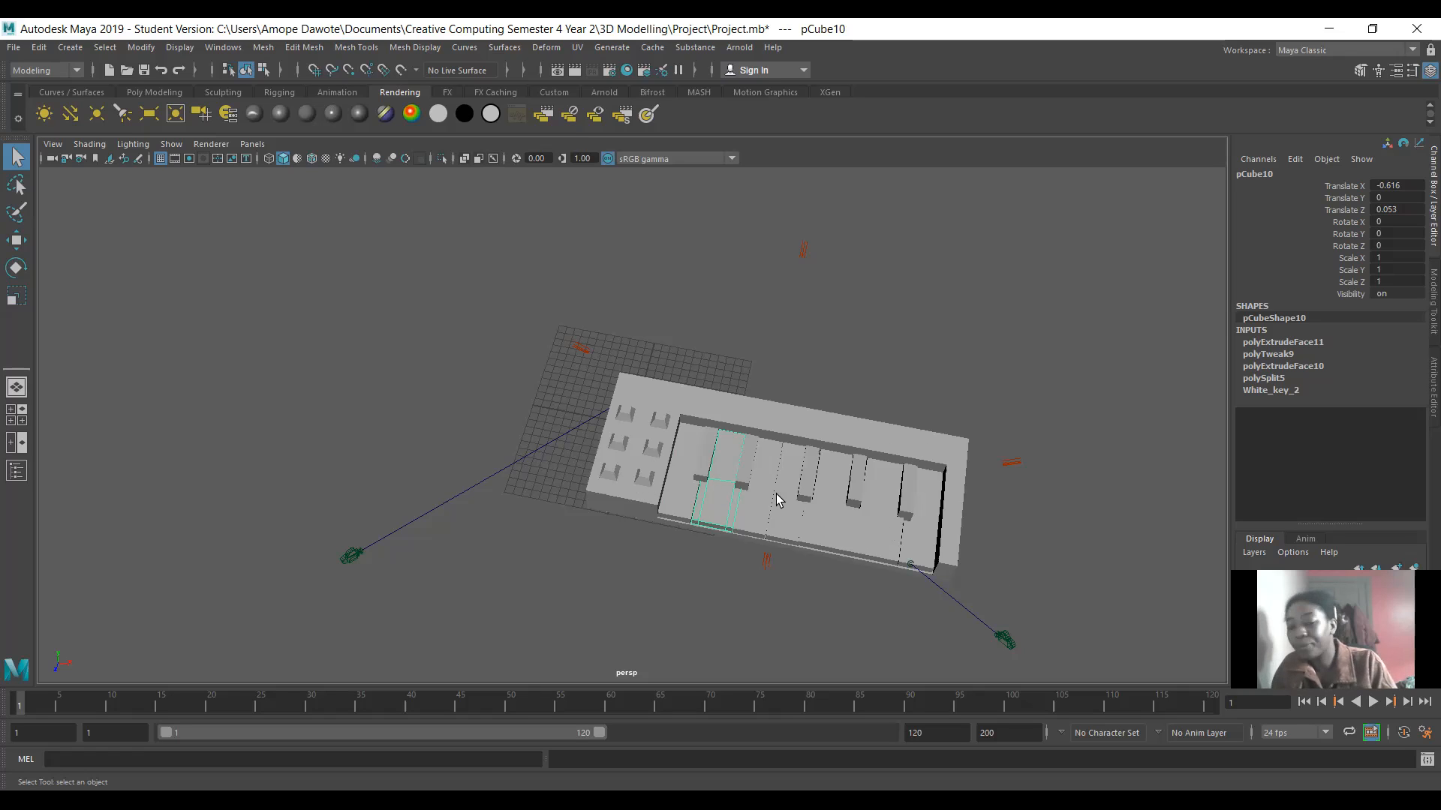
pyautogui.moveTo(708, 487)
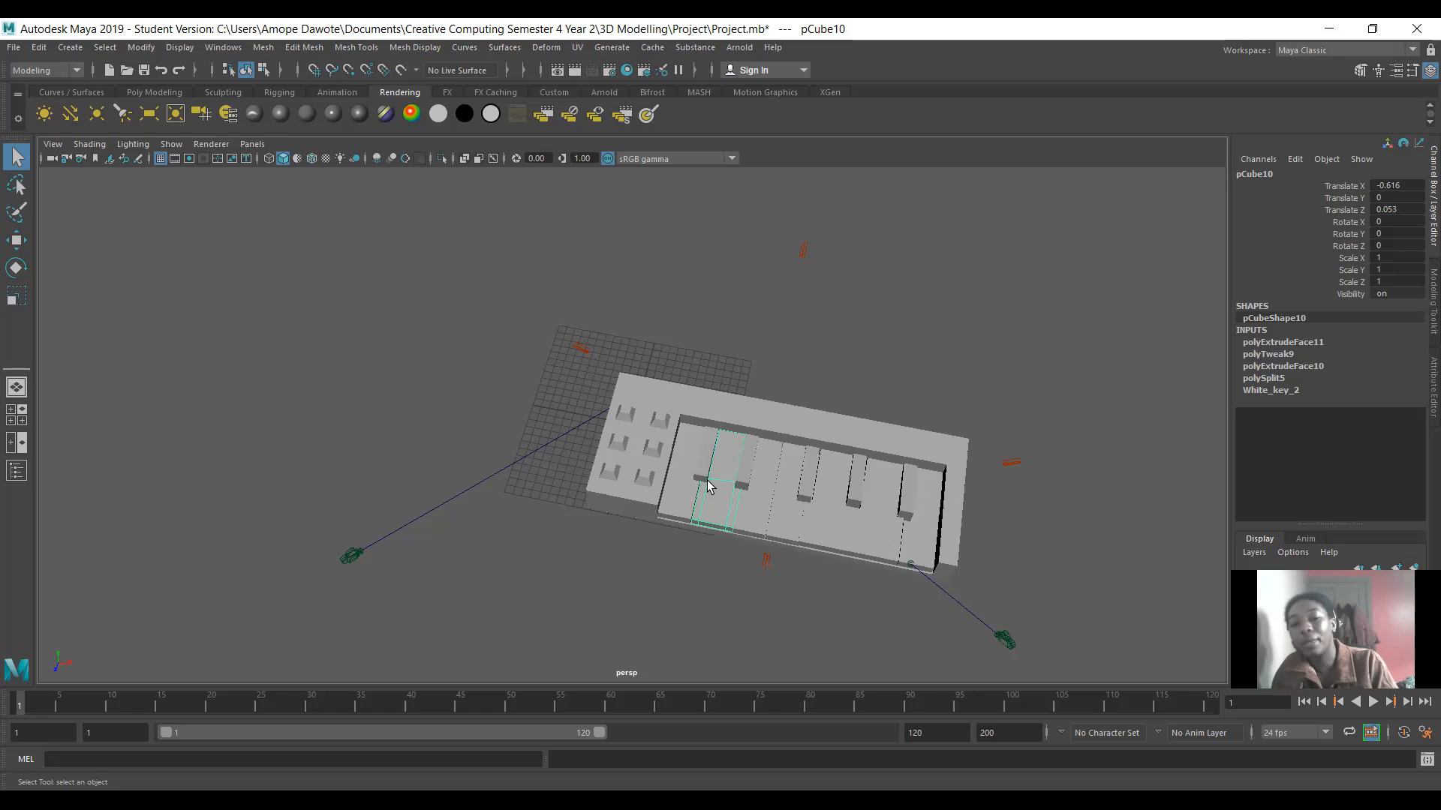
pyautogui.click(707, 462)
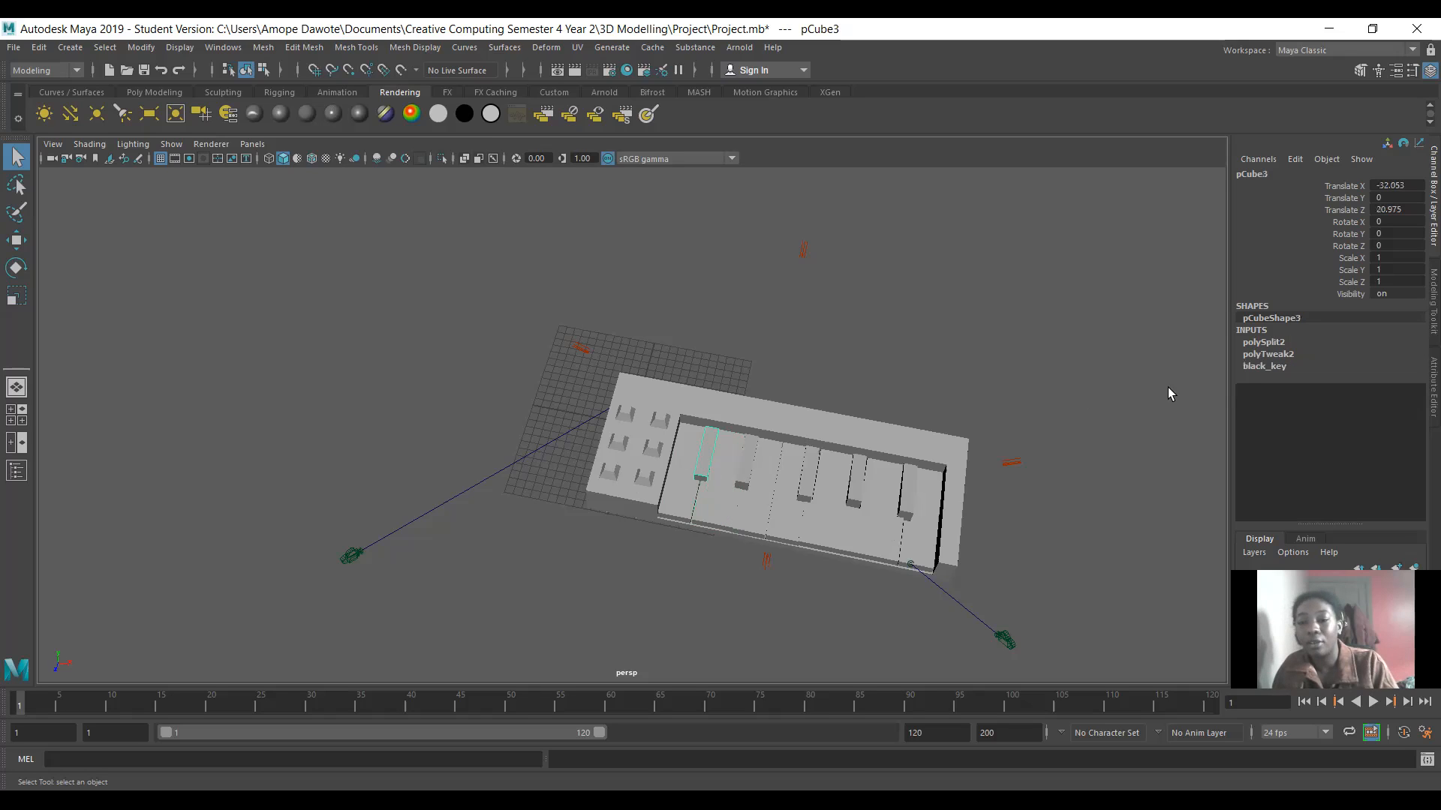
pyautogui.click(1263, 365)
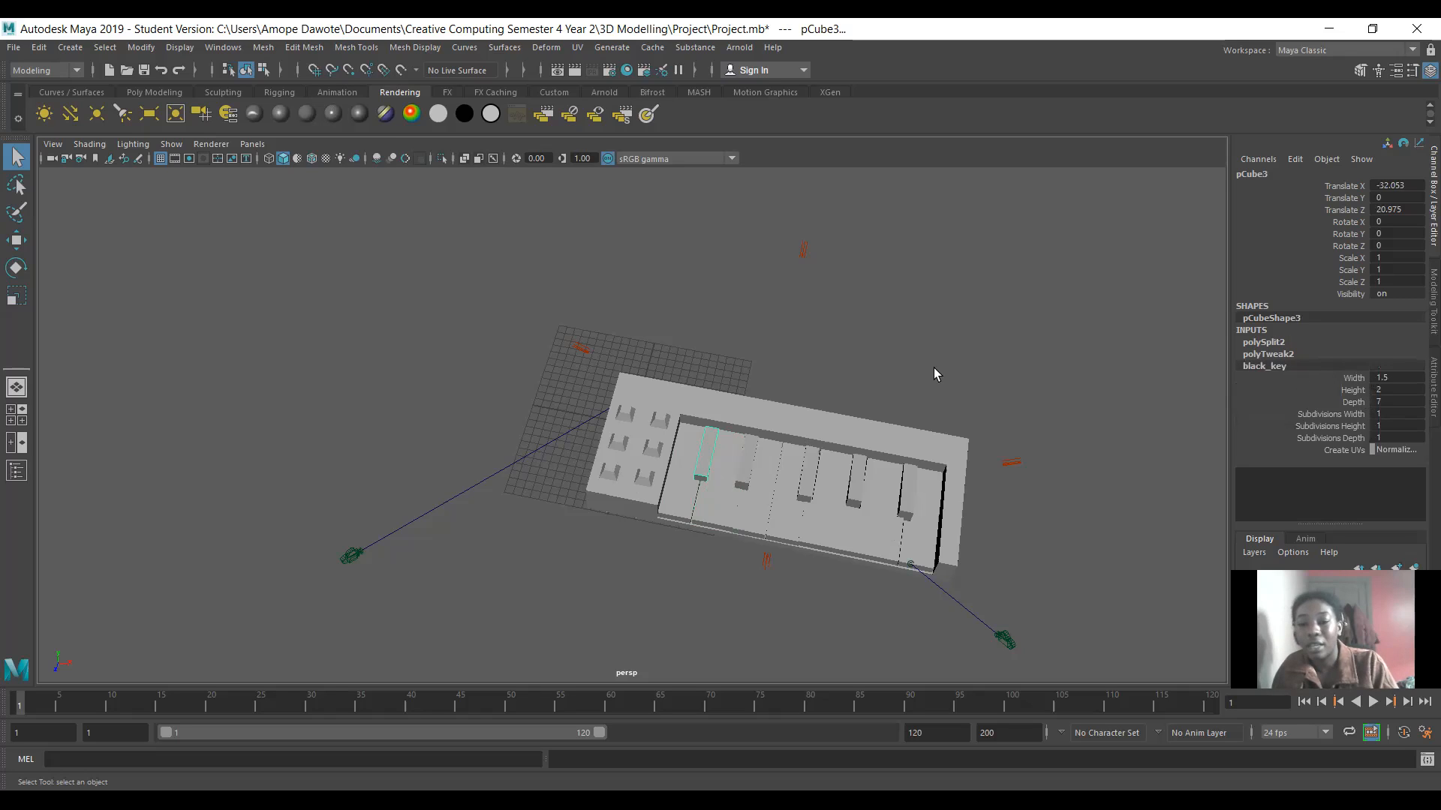
pyautogui.click(1264, 342)
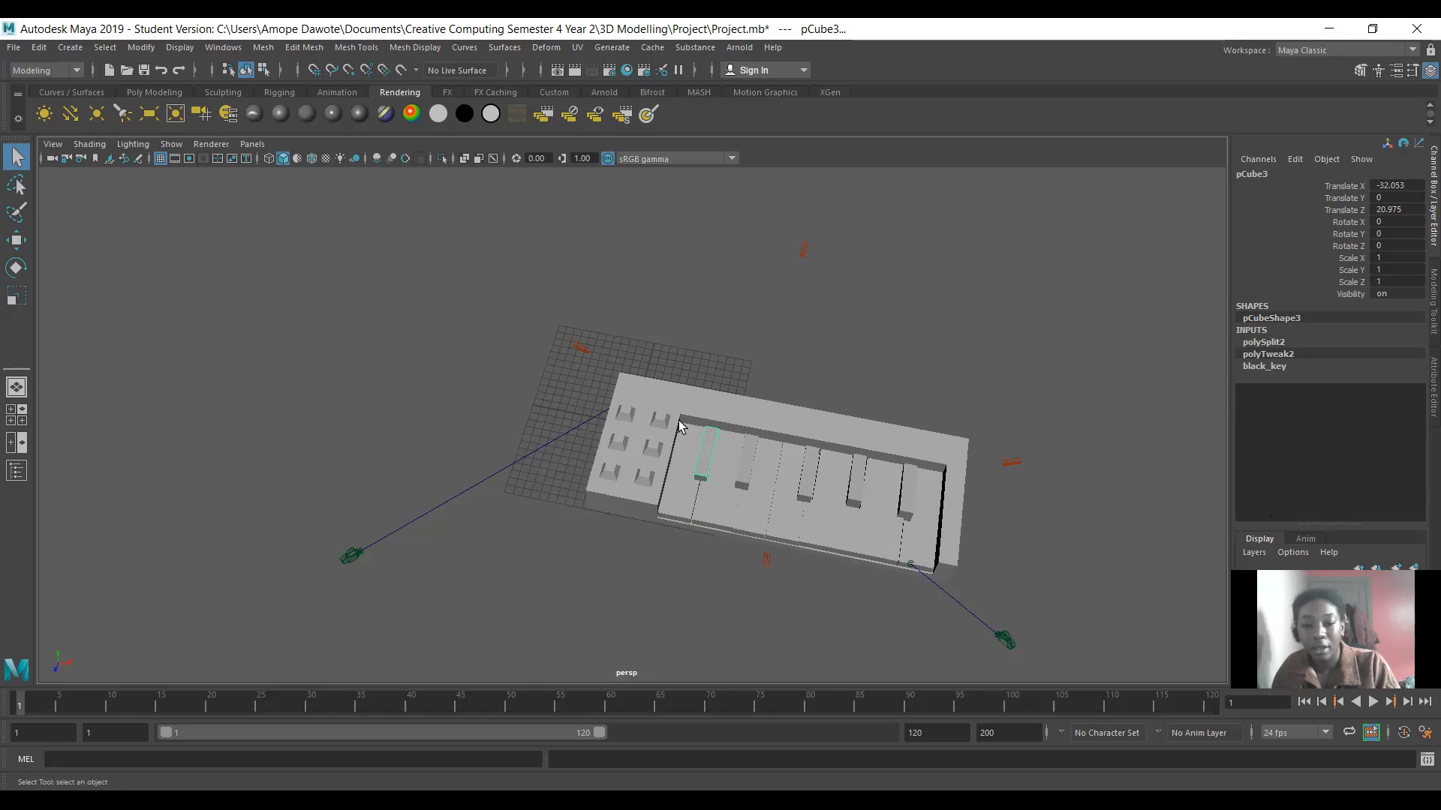
pyautogui.moveTo(716, 465)
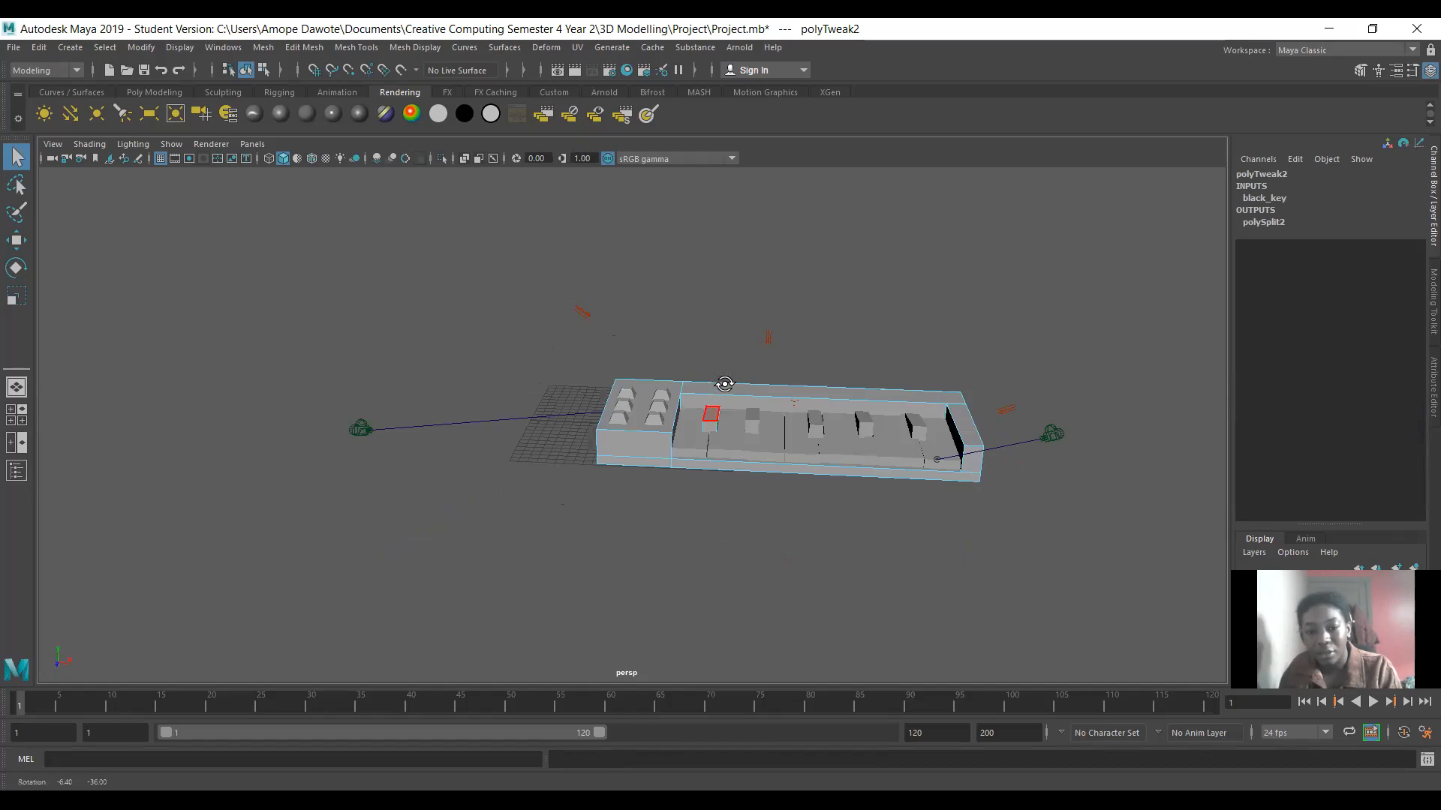
pyautogui.moveTo(723, 385); pyautogui.dragTo(865, 393)
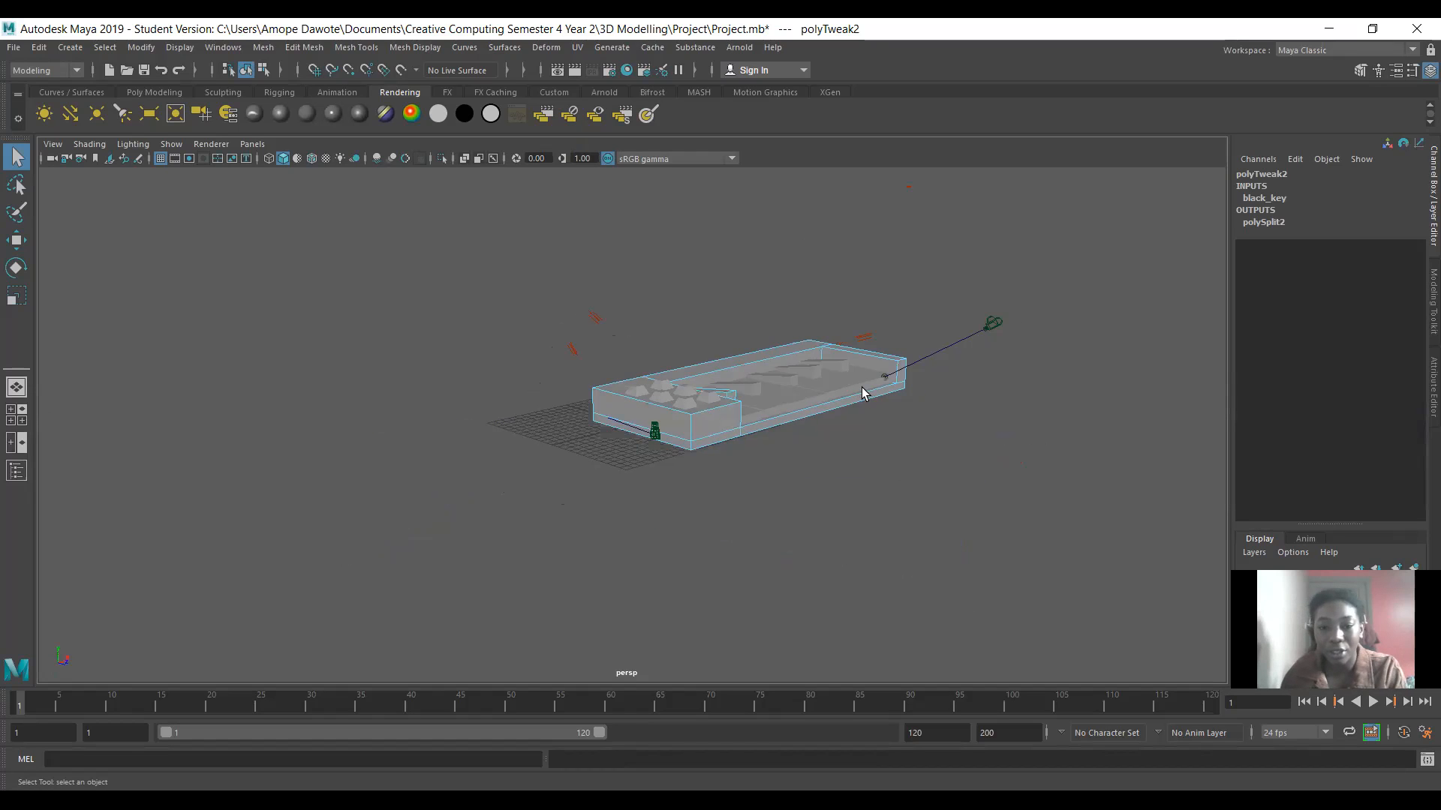
pyautogui.moveTo(864, 394); pyautogui.dragTo(930, 416)
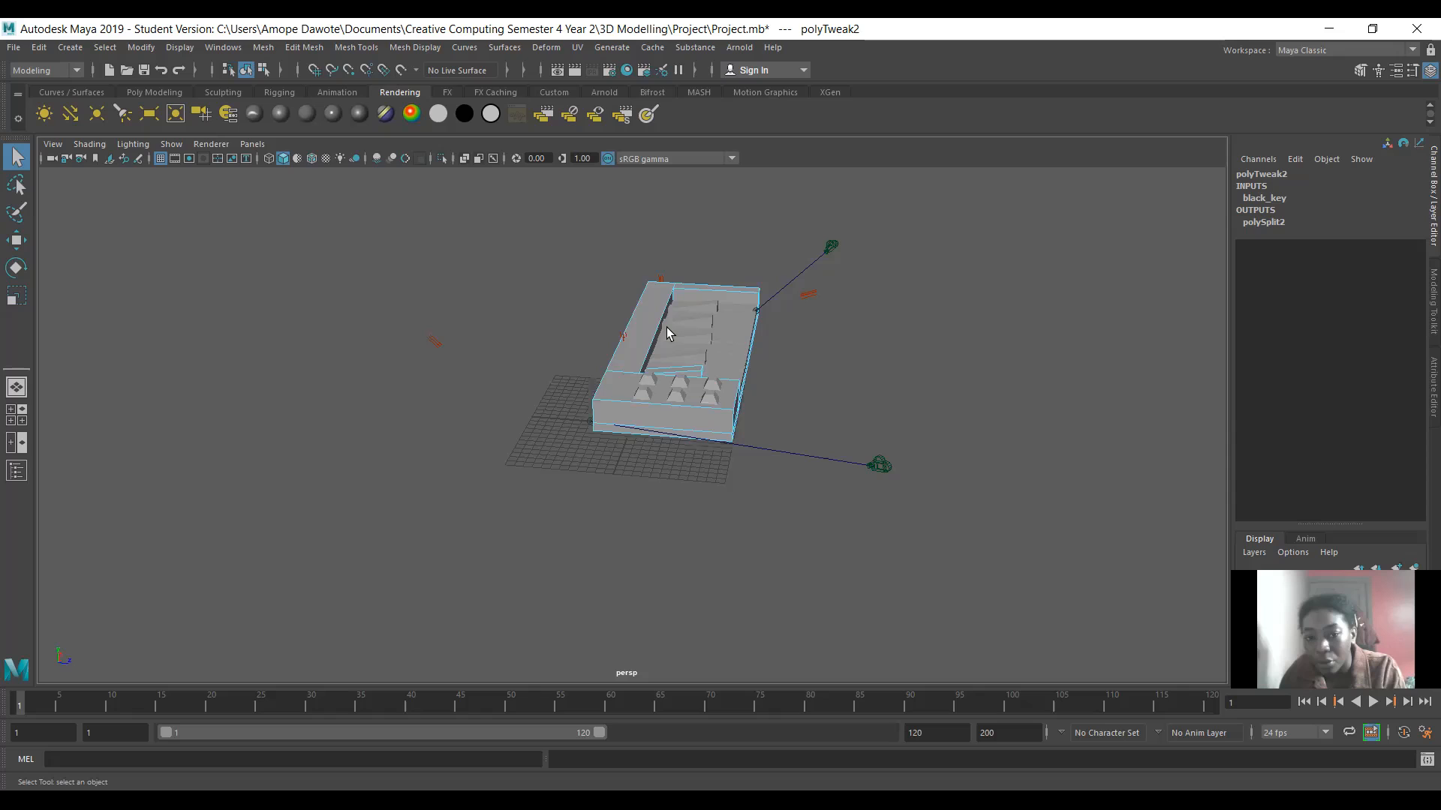
pyautogui.moveTo(908, 337)
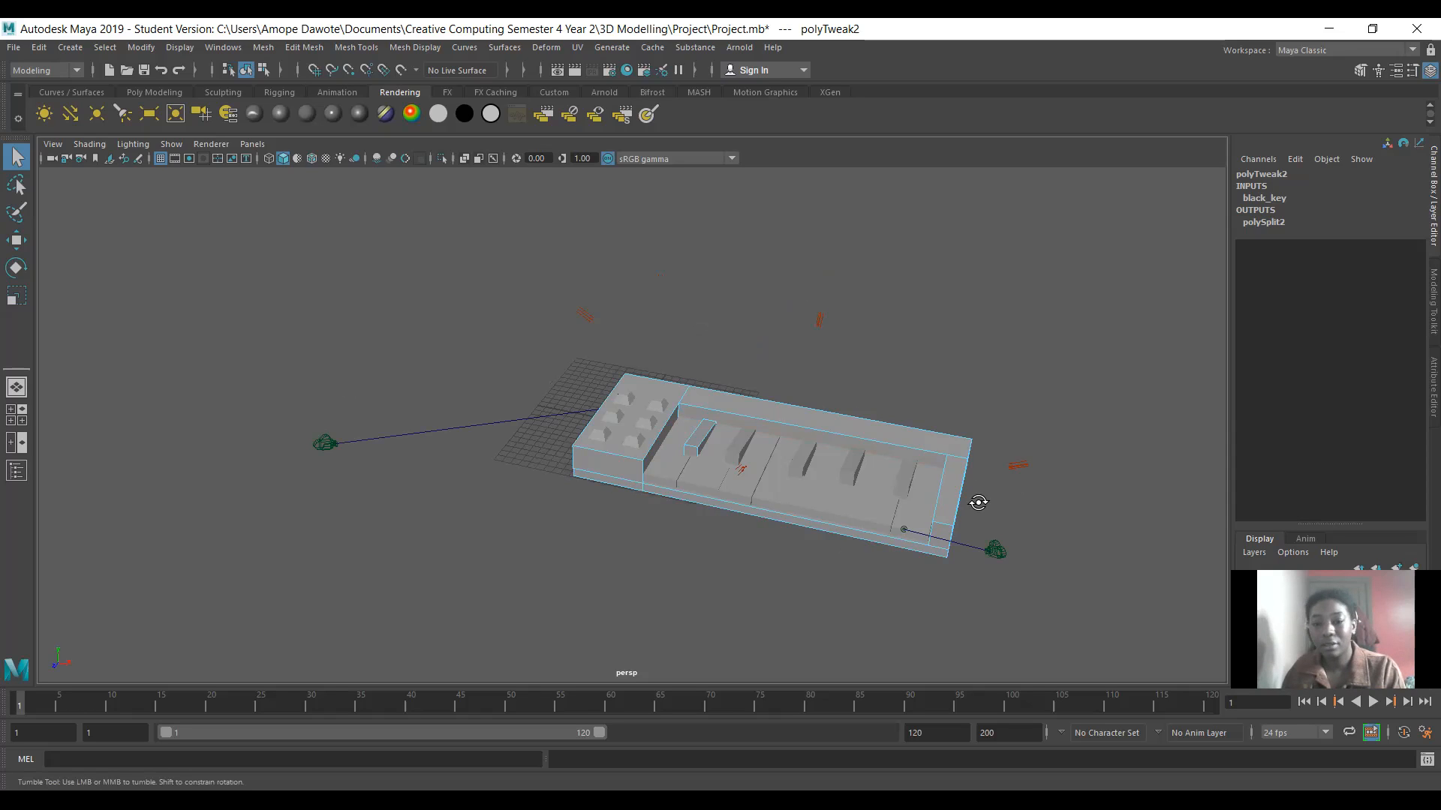
pyautogui.moveTo(977, 503); pyautogui.dragTo(1004, 502)
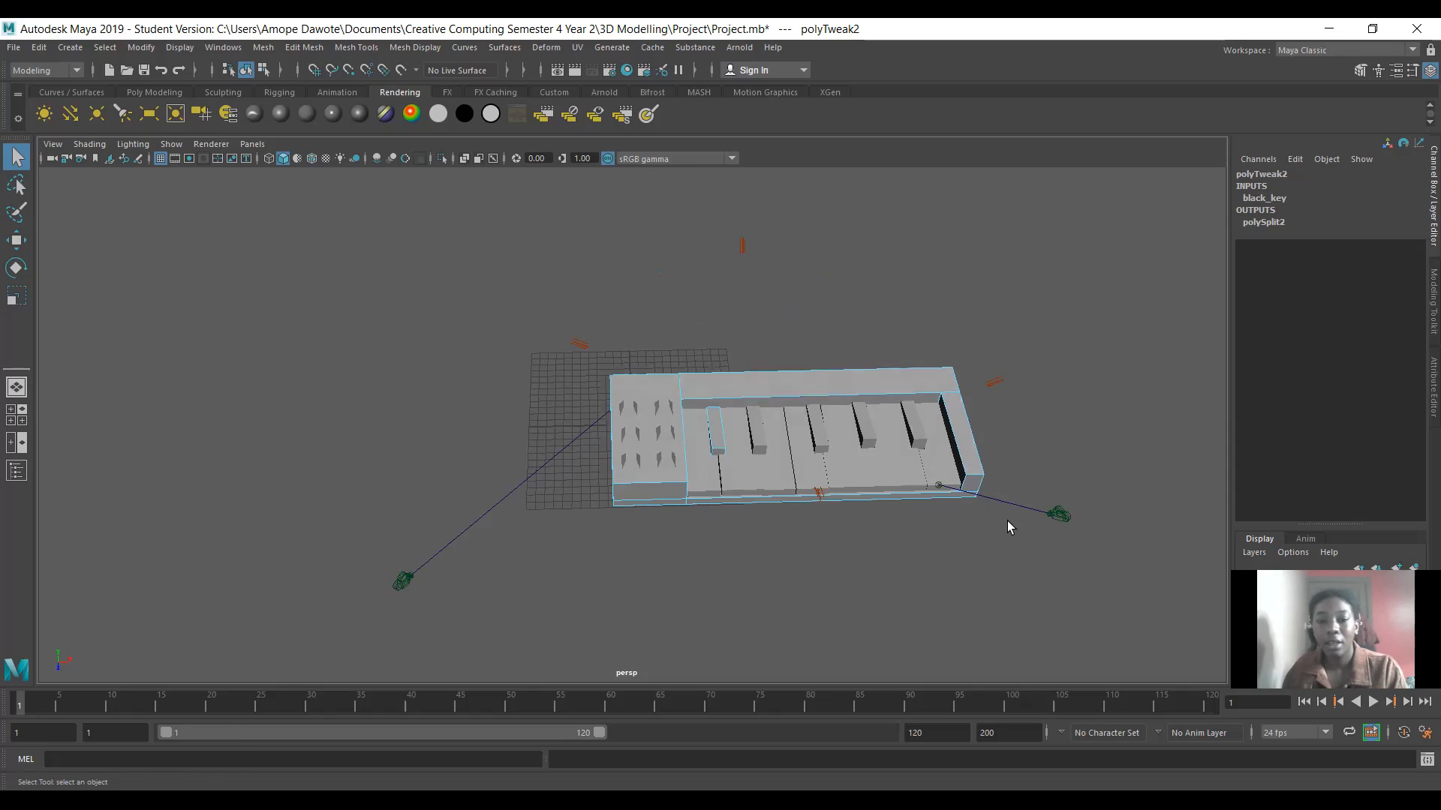
pyautogui.moveTo(496, 402)
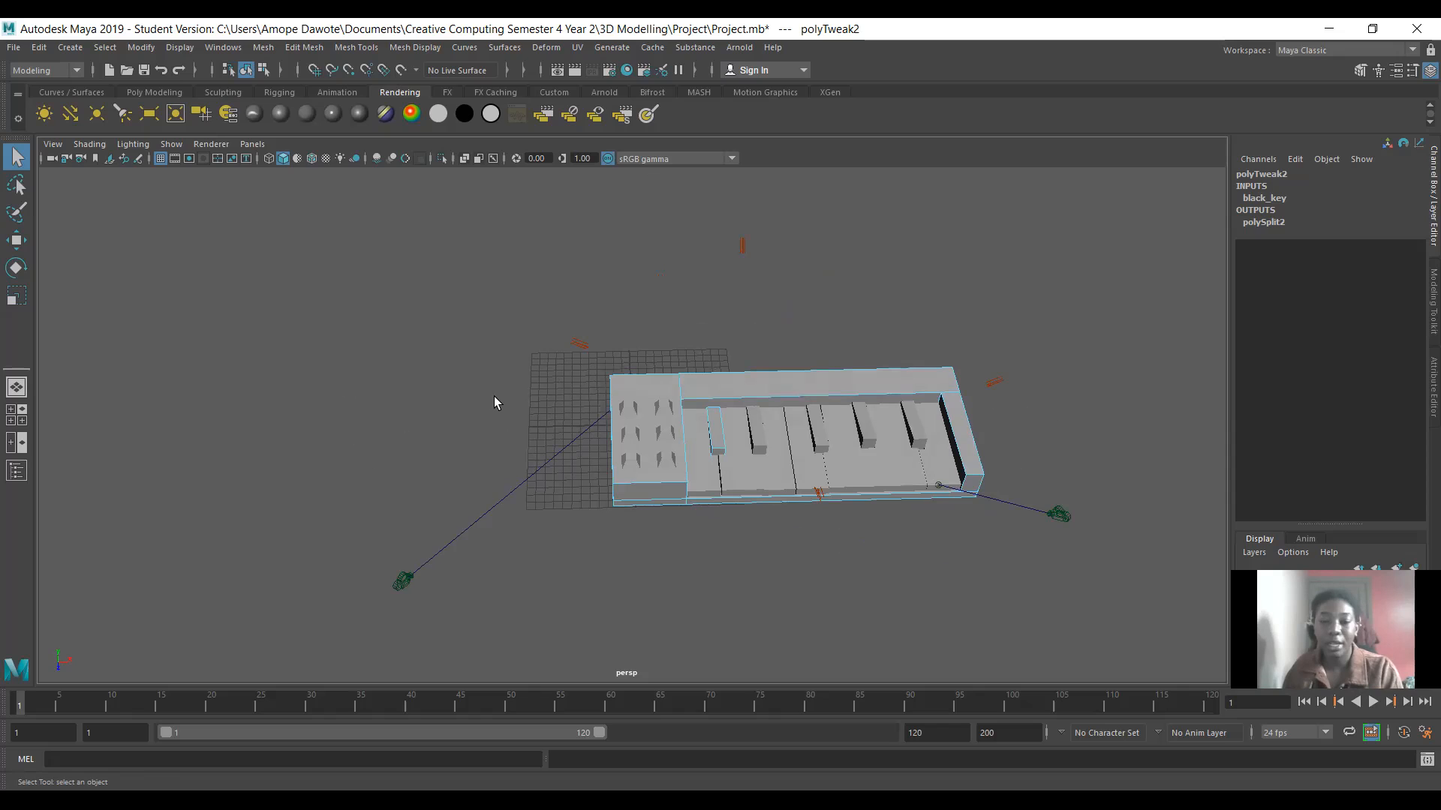
pyautogui.moveTo(493, 402); pyautogui.dragTo(440, 371)
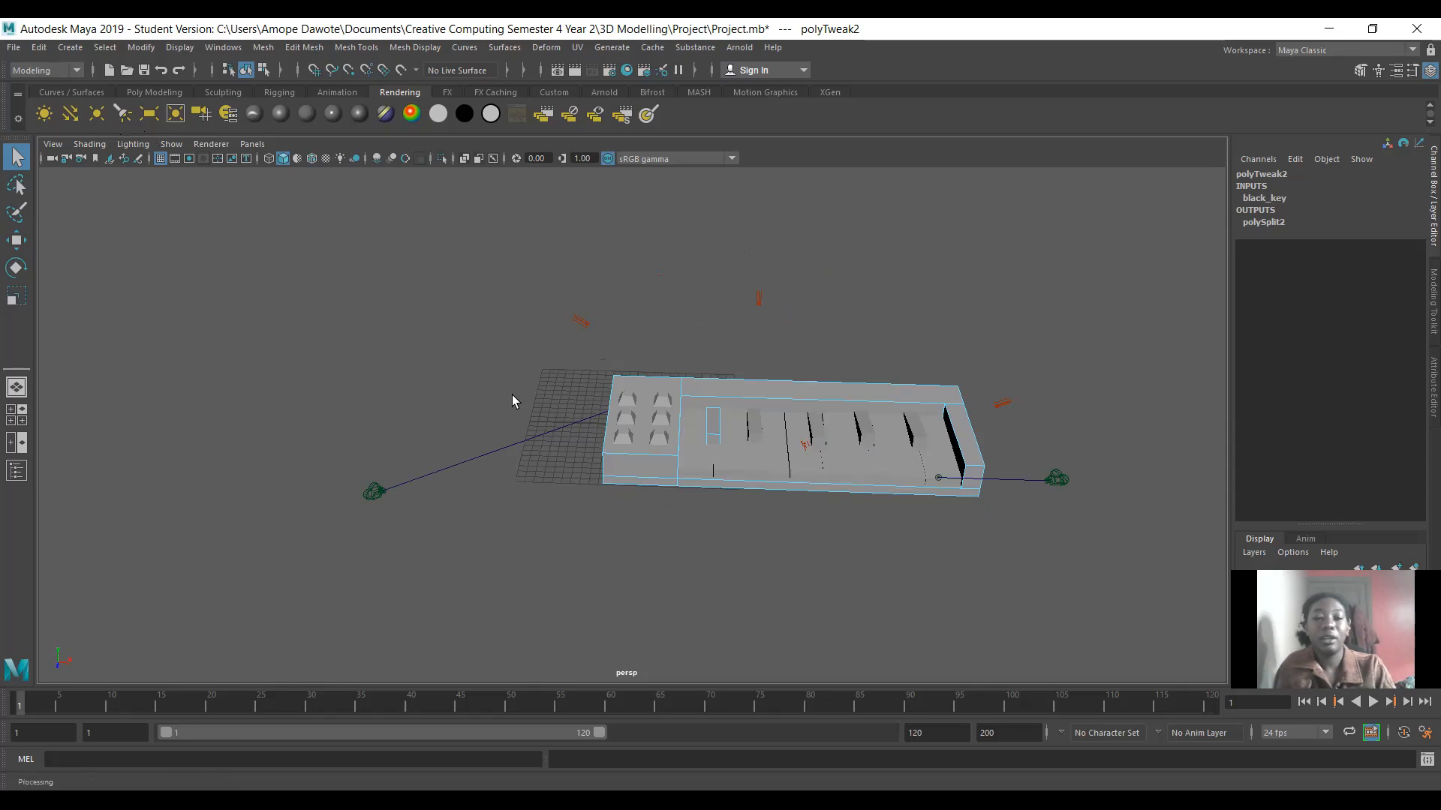
pyautogui.moveTo(400, 351)
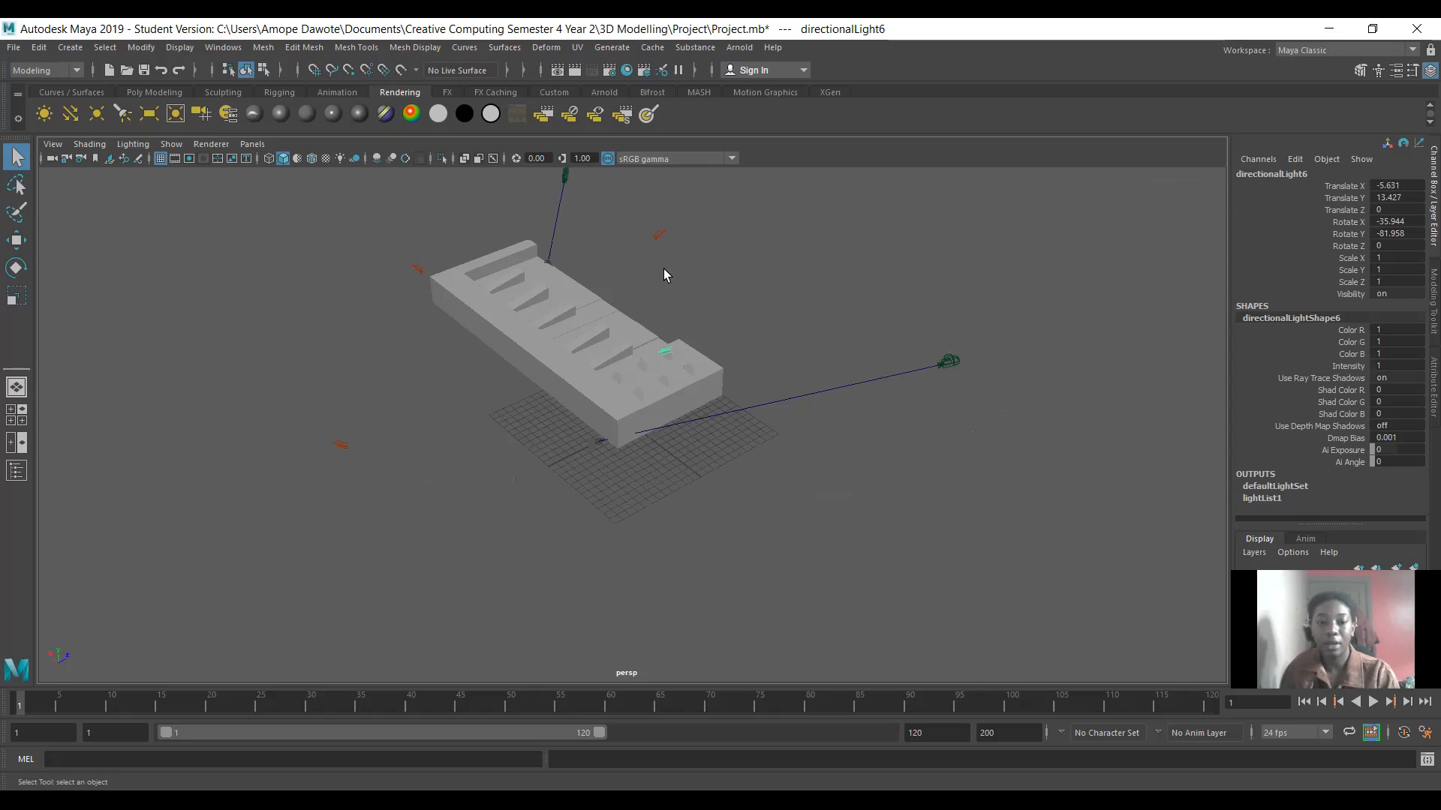
pyautogui.moveTo(415, 299)
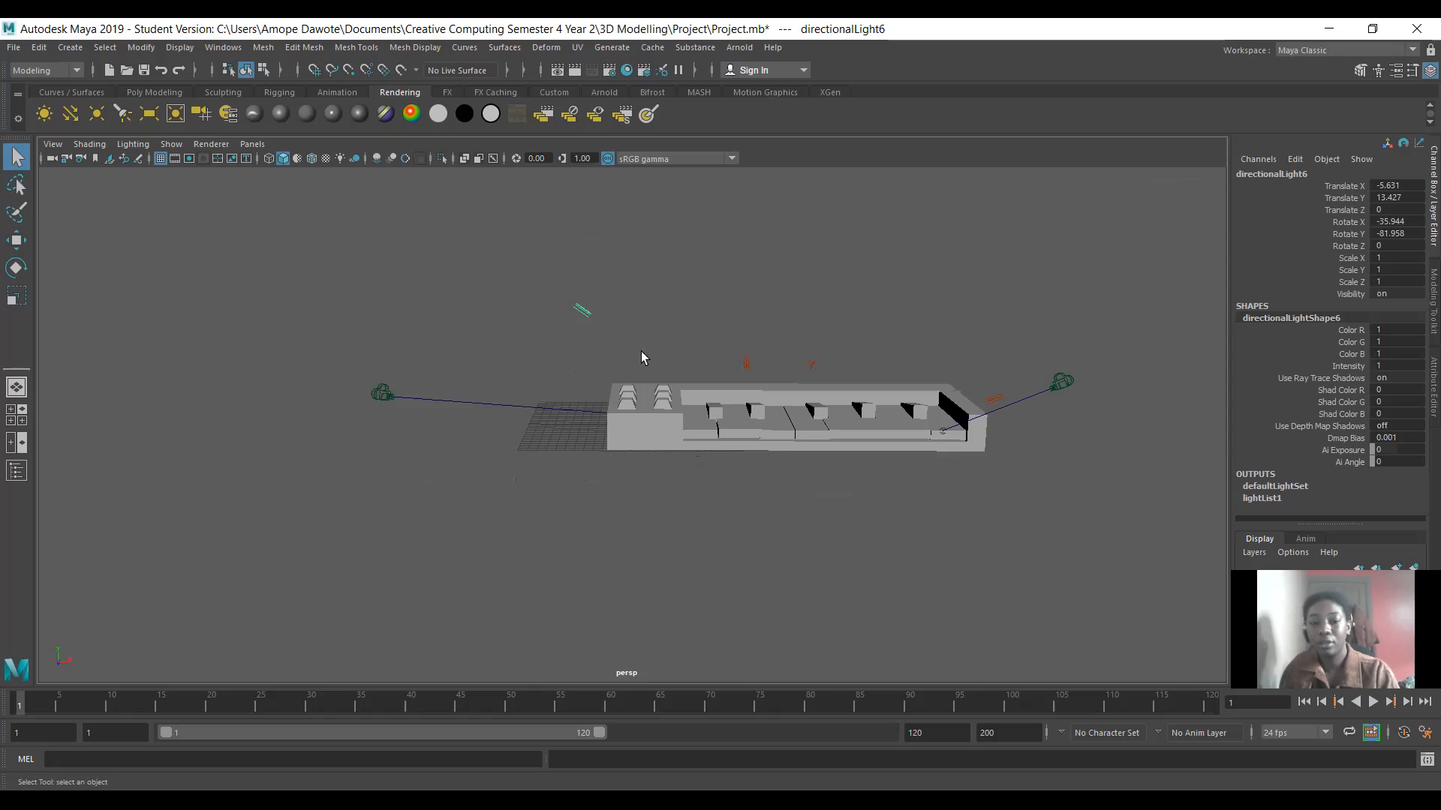
pyautogui.moveTo(644, 359); pyautogui.dragTo(476, 369)
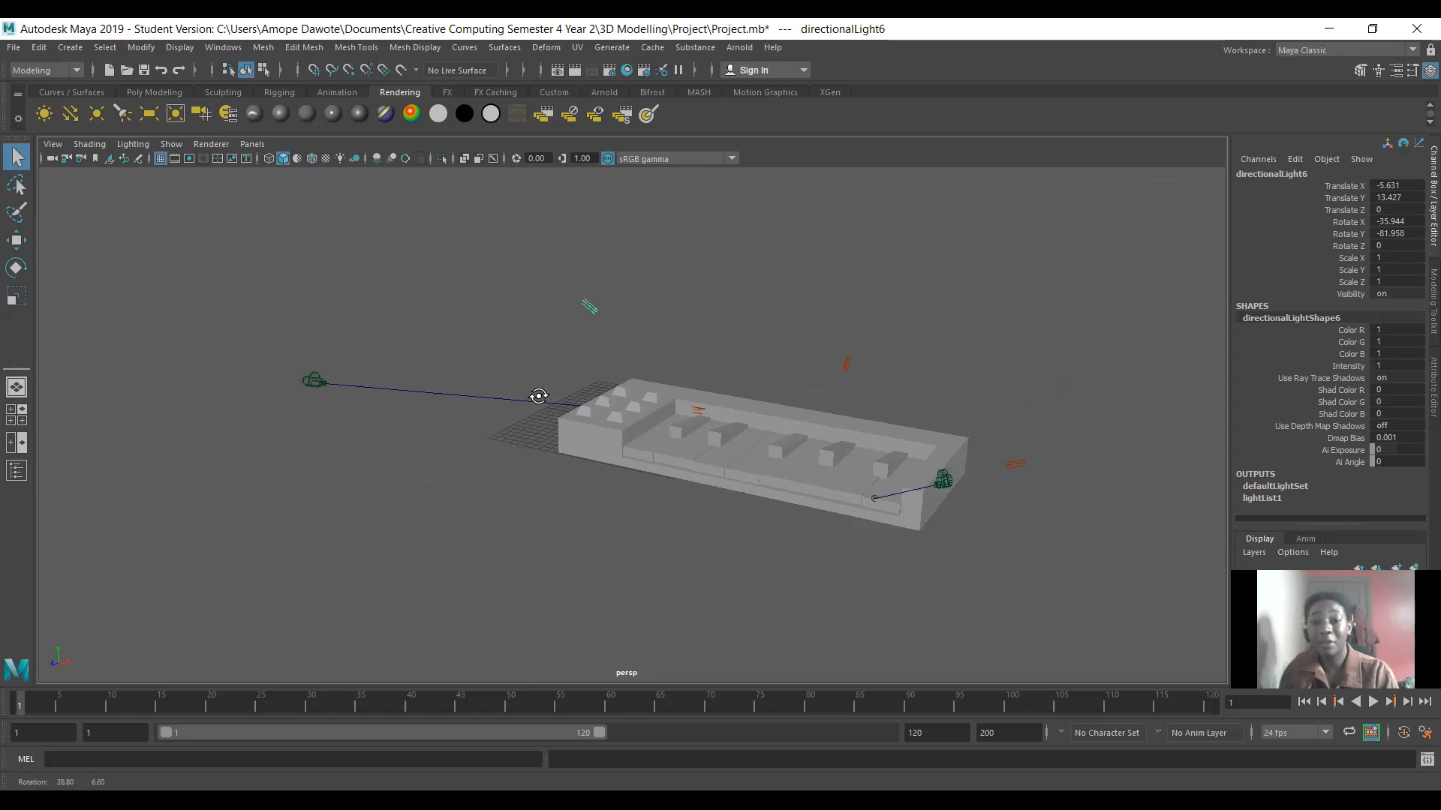
pyautogui.moveTo(538, 395); pyautogui.dragTo(584, 393)
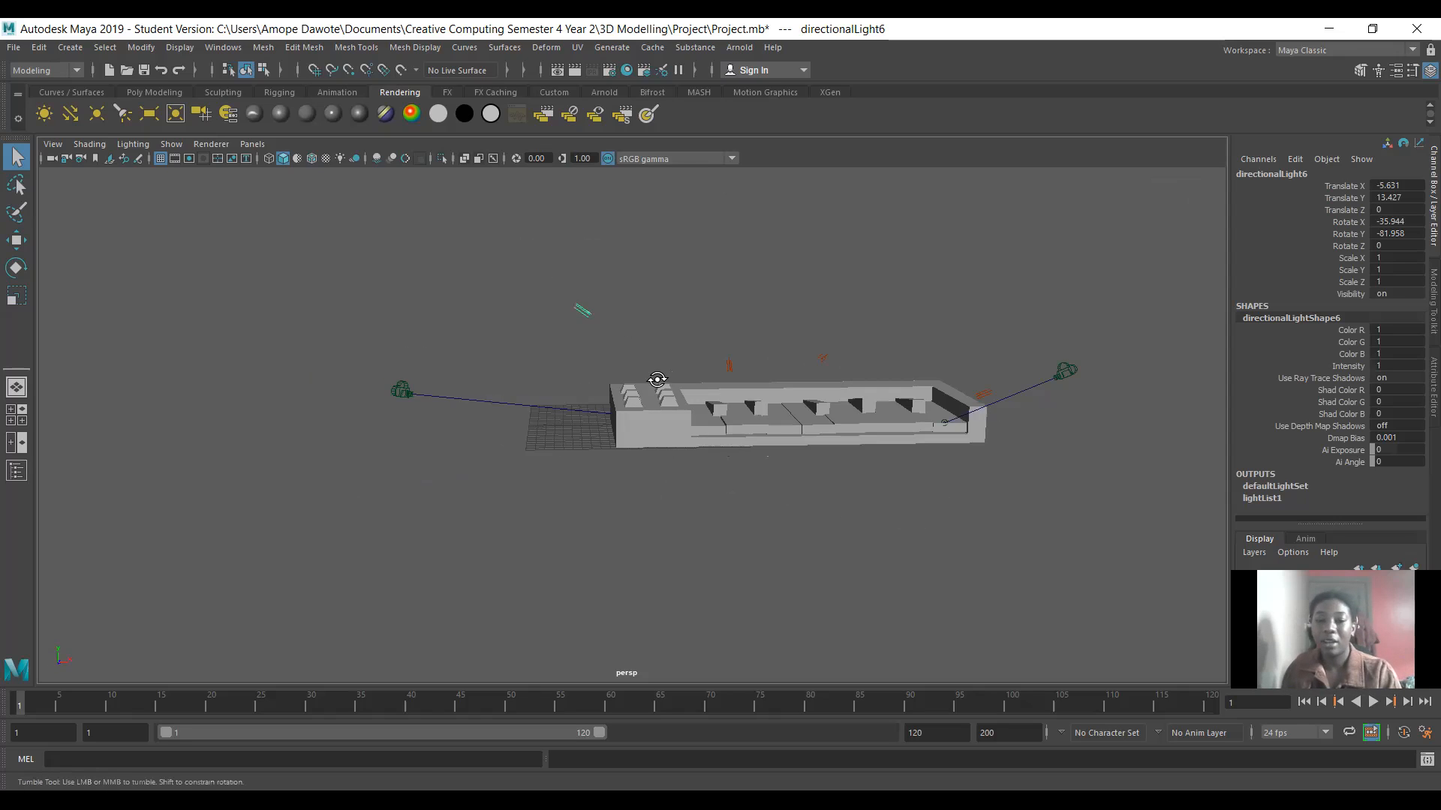
pyautogui.moveTo(658, 380); pyautogui.dragTo(560, 373)
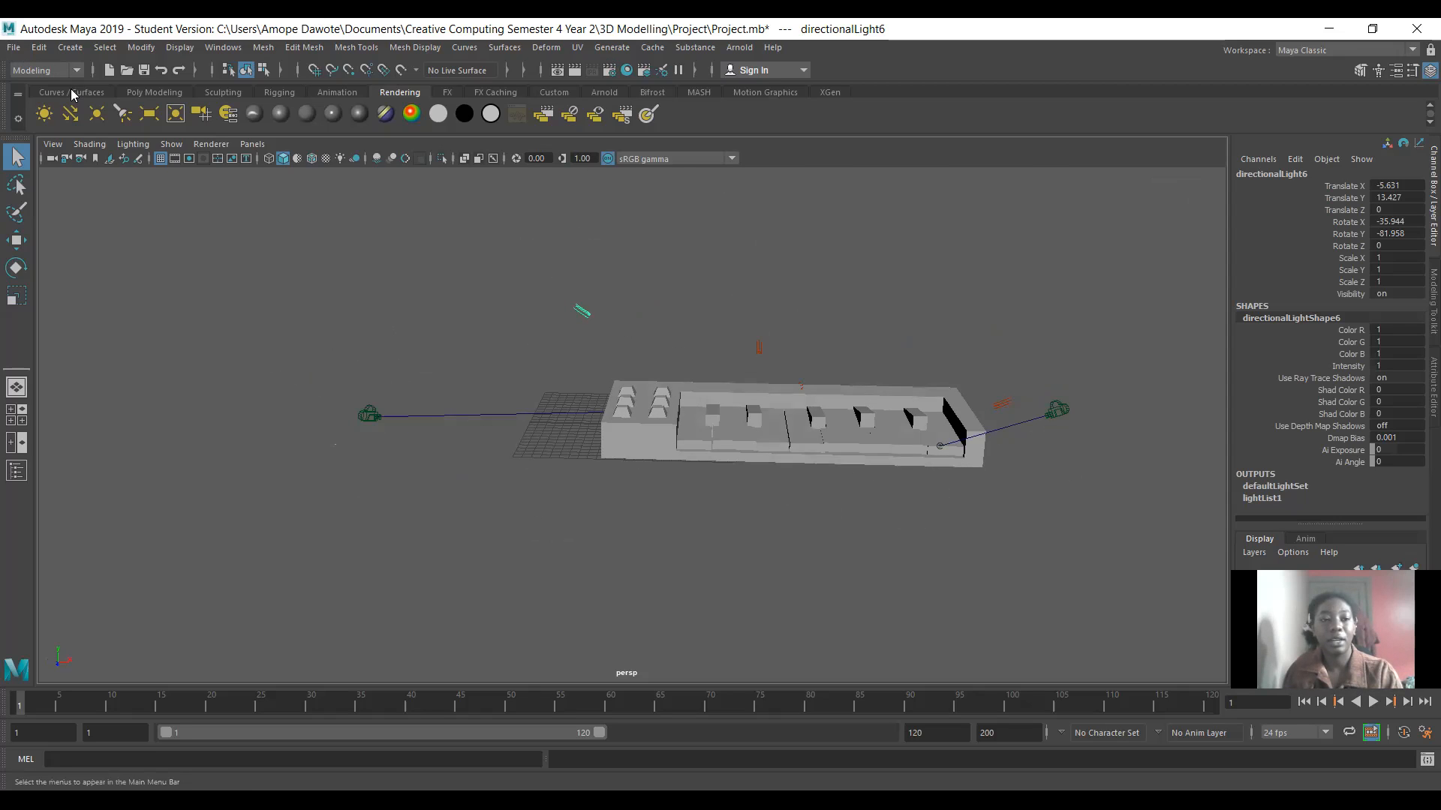
# - Switch to the Rendering menu set and render the keyboard scene with Arnold
pyautogui.click(75, 69)
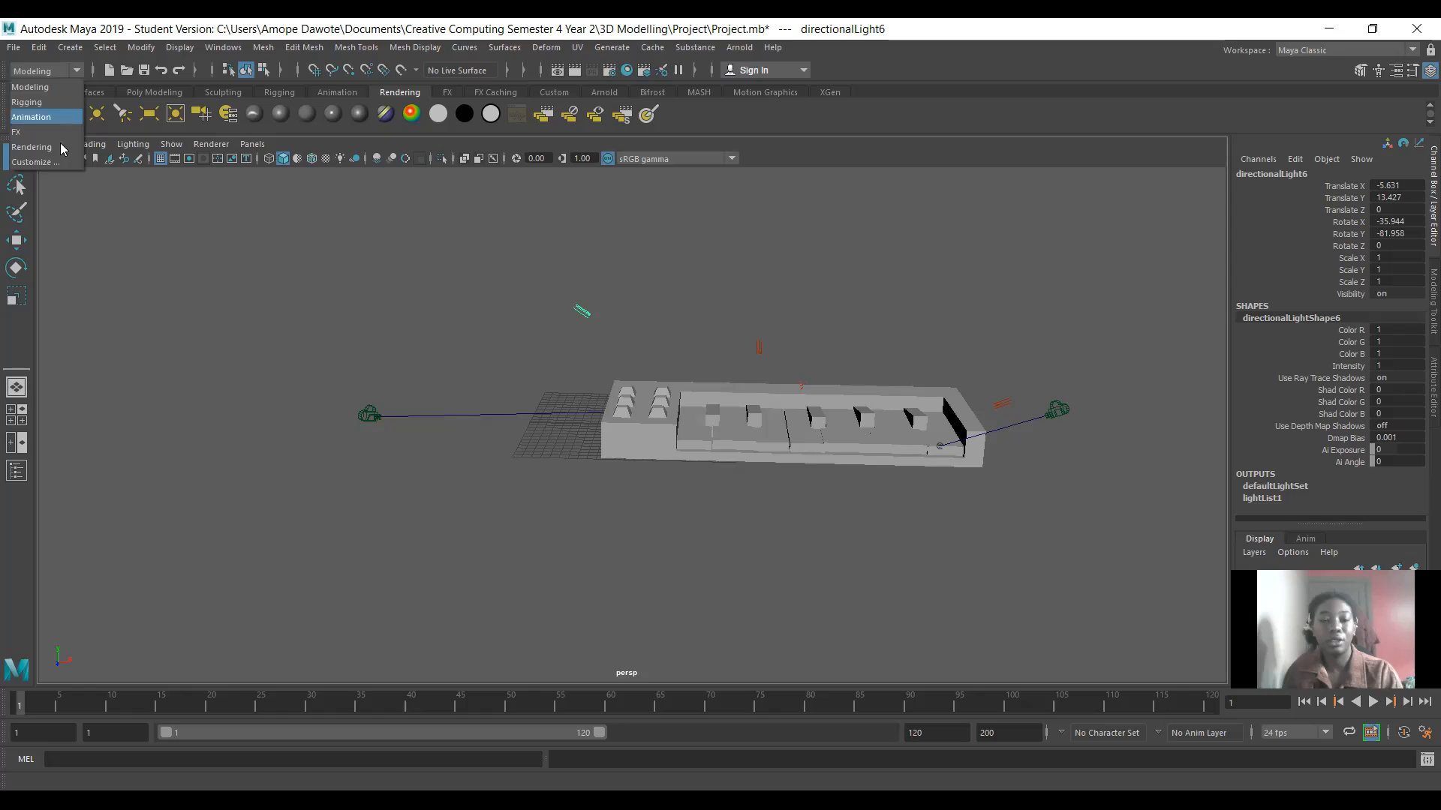
pyautogui.click(32, 147)
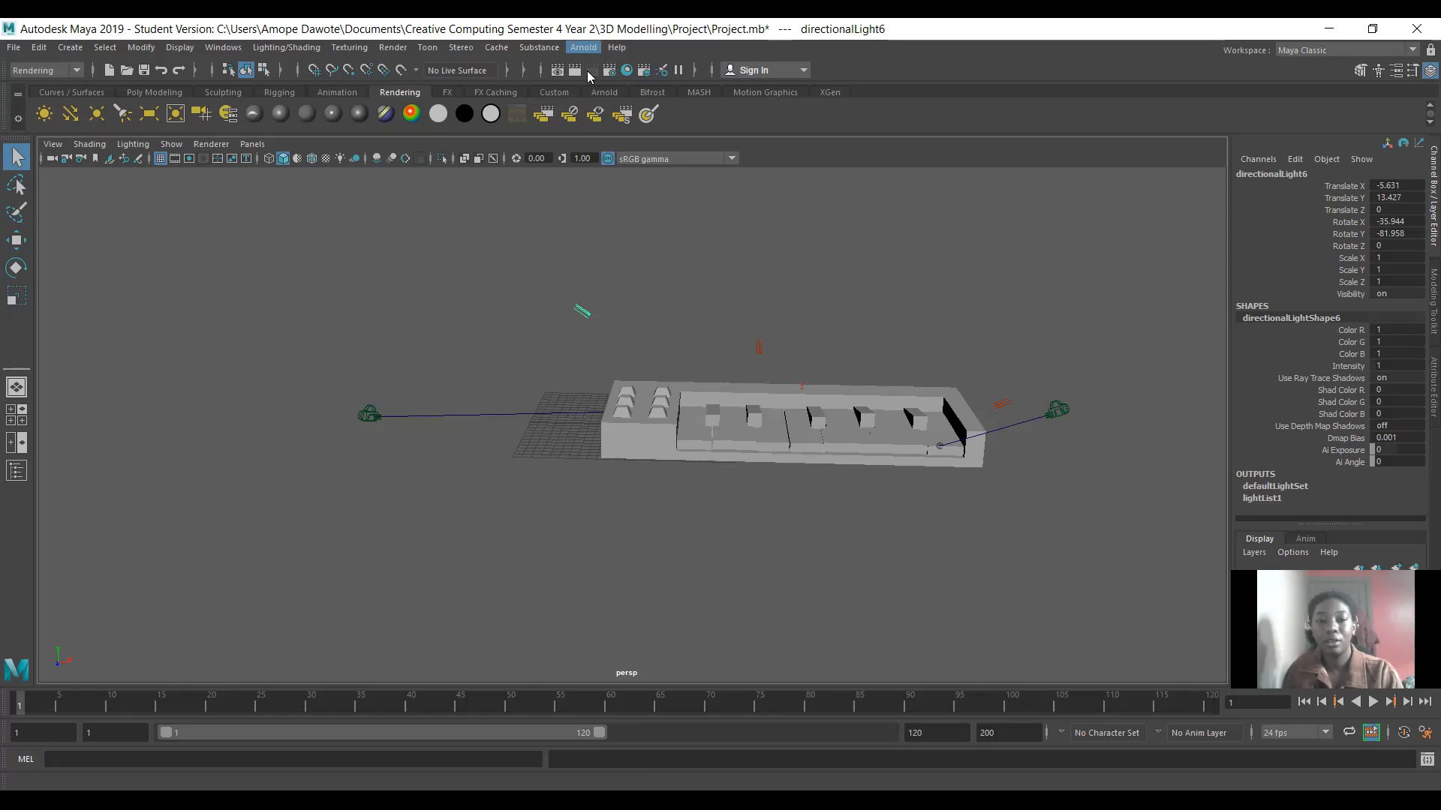
pyautogui.click(582, 47)
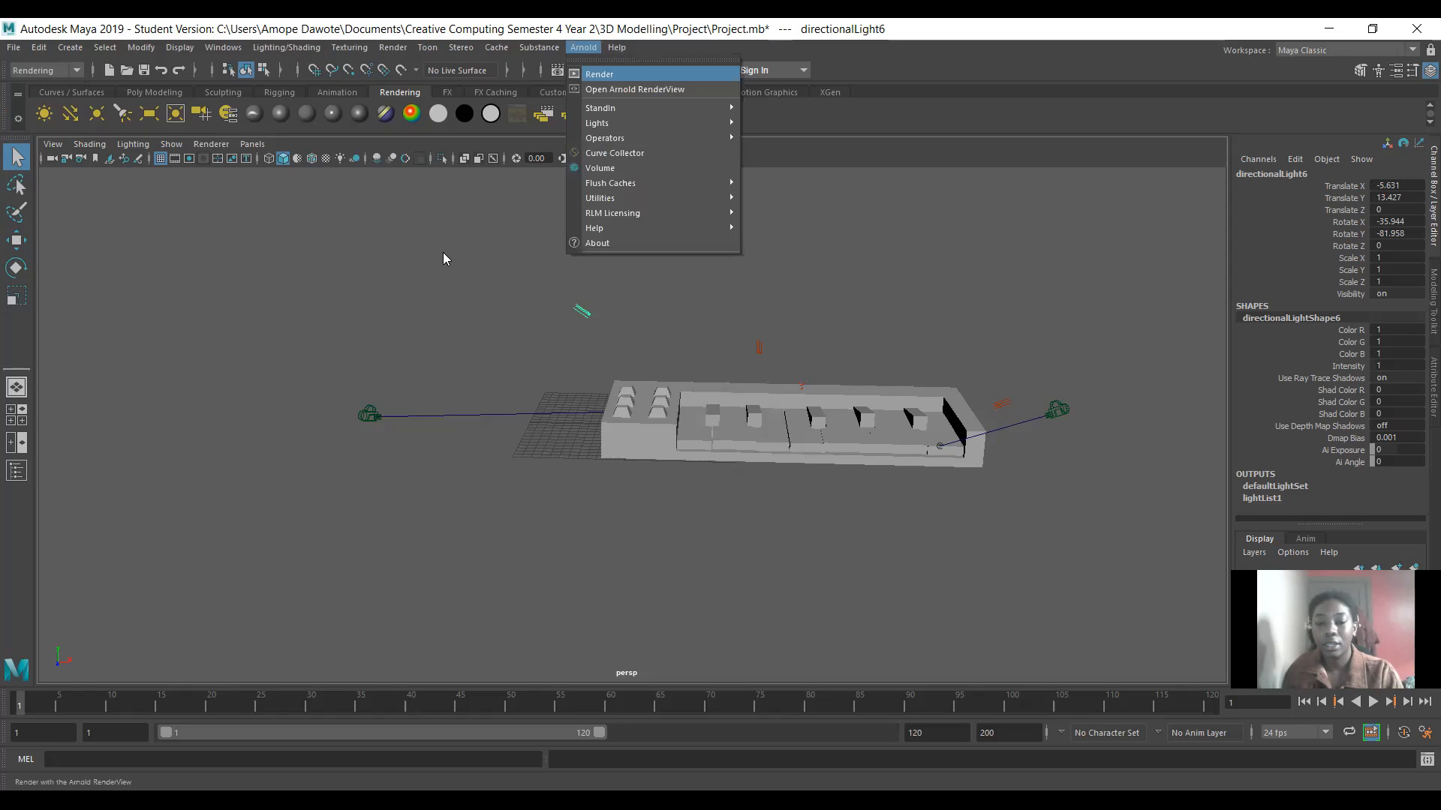
pyautogui.click(633, 90)
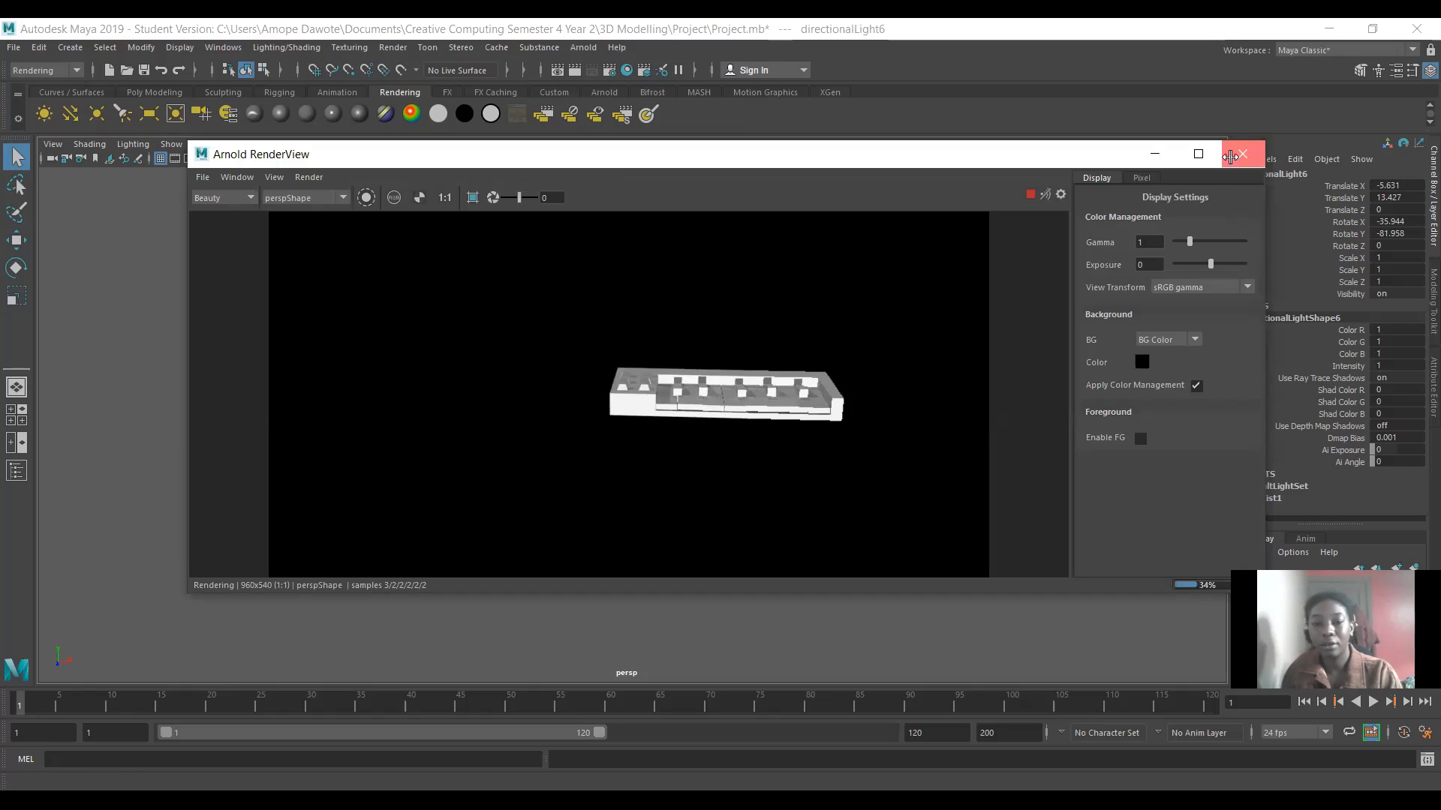
# - Close the RenderView, render the keyboard again from the new angle, then close the render window
pyautogui.click(1243, 153)
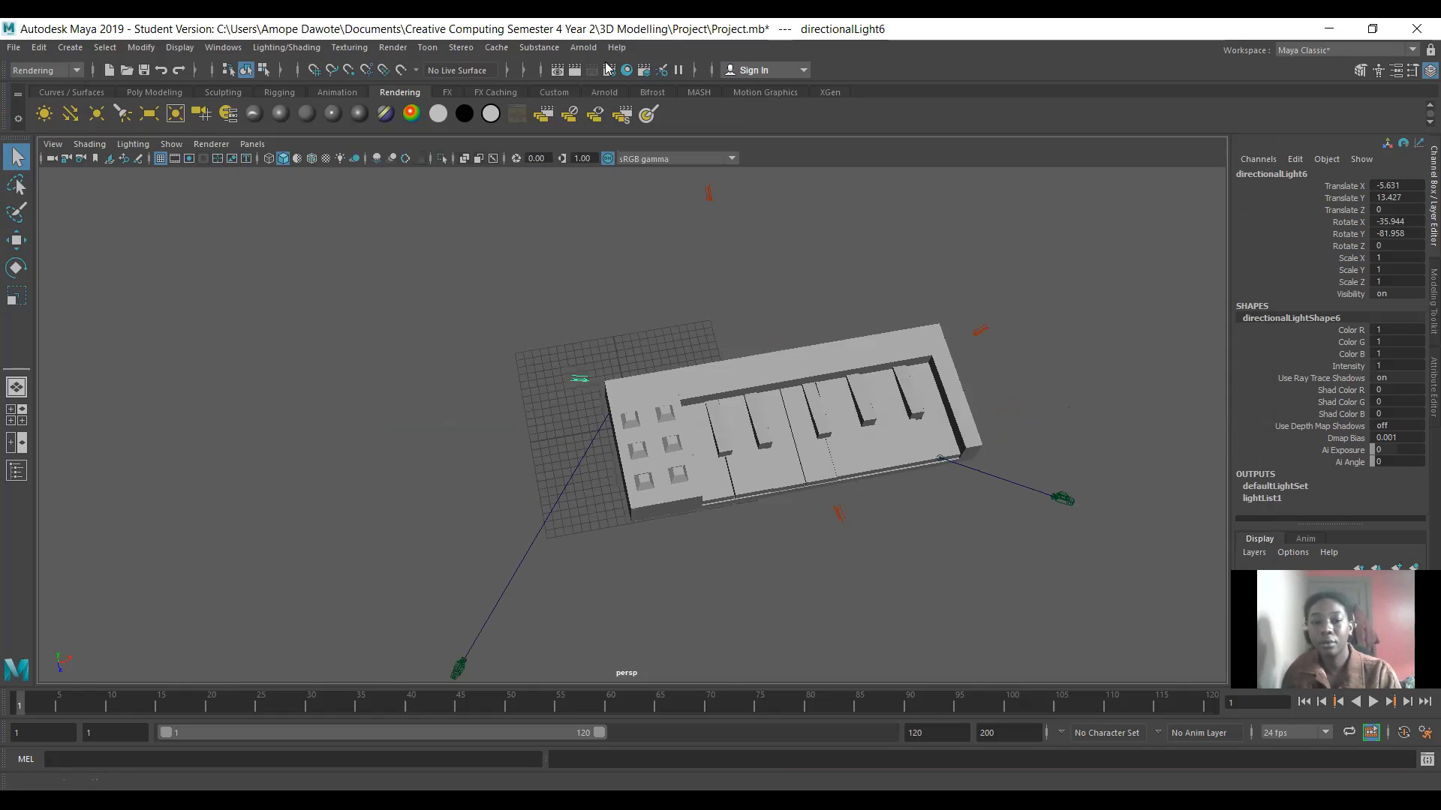
pyautogui.click(624, 69)
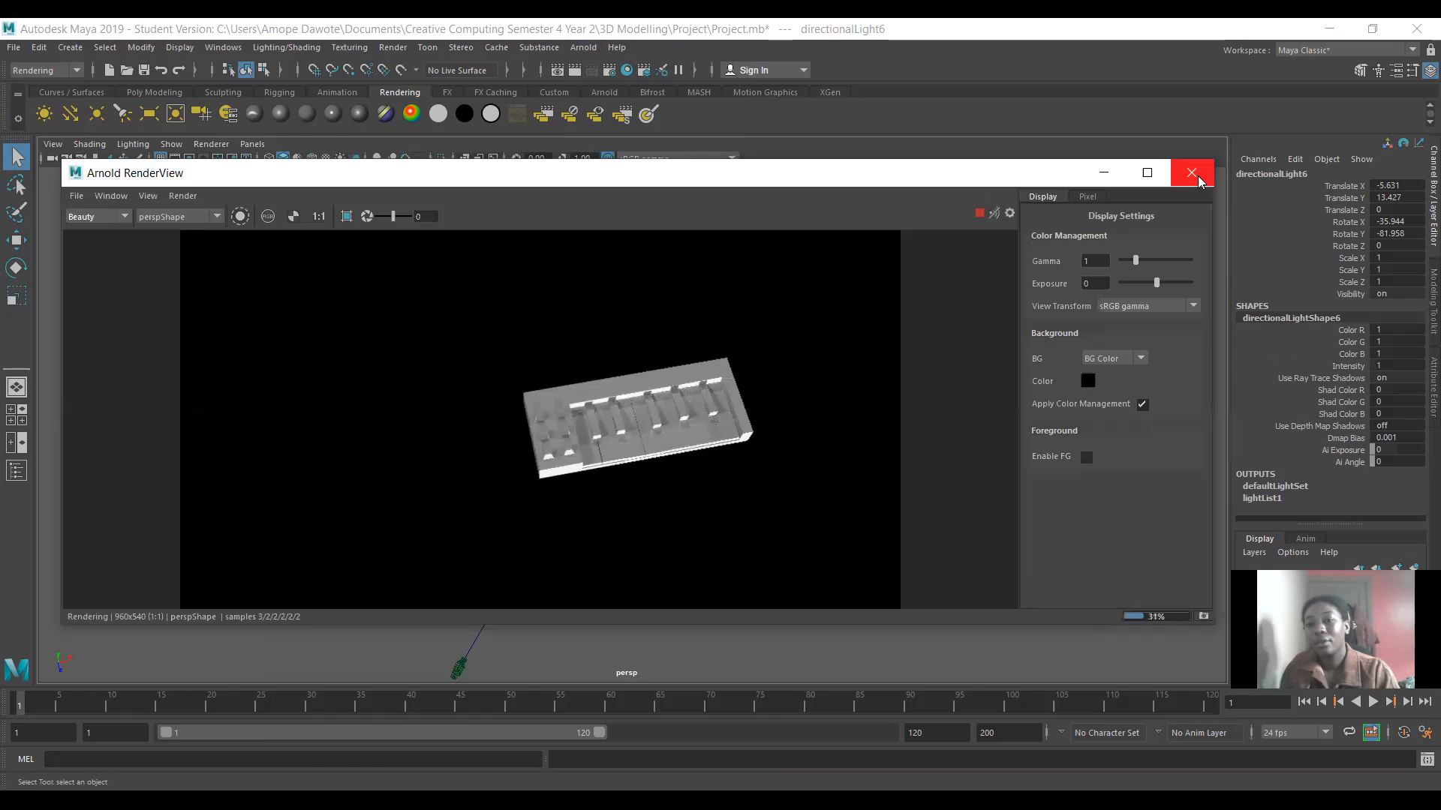
pyautogui.moveTo(1200, 180)
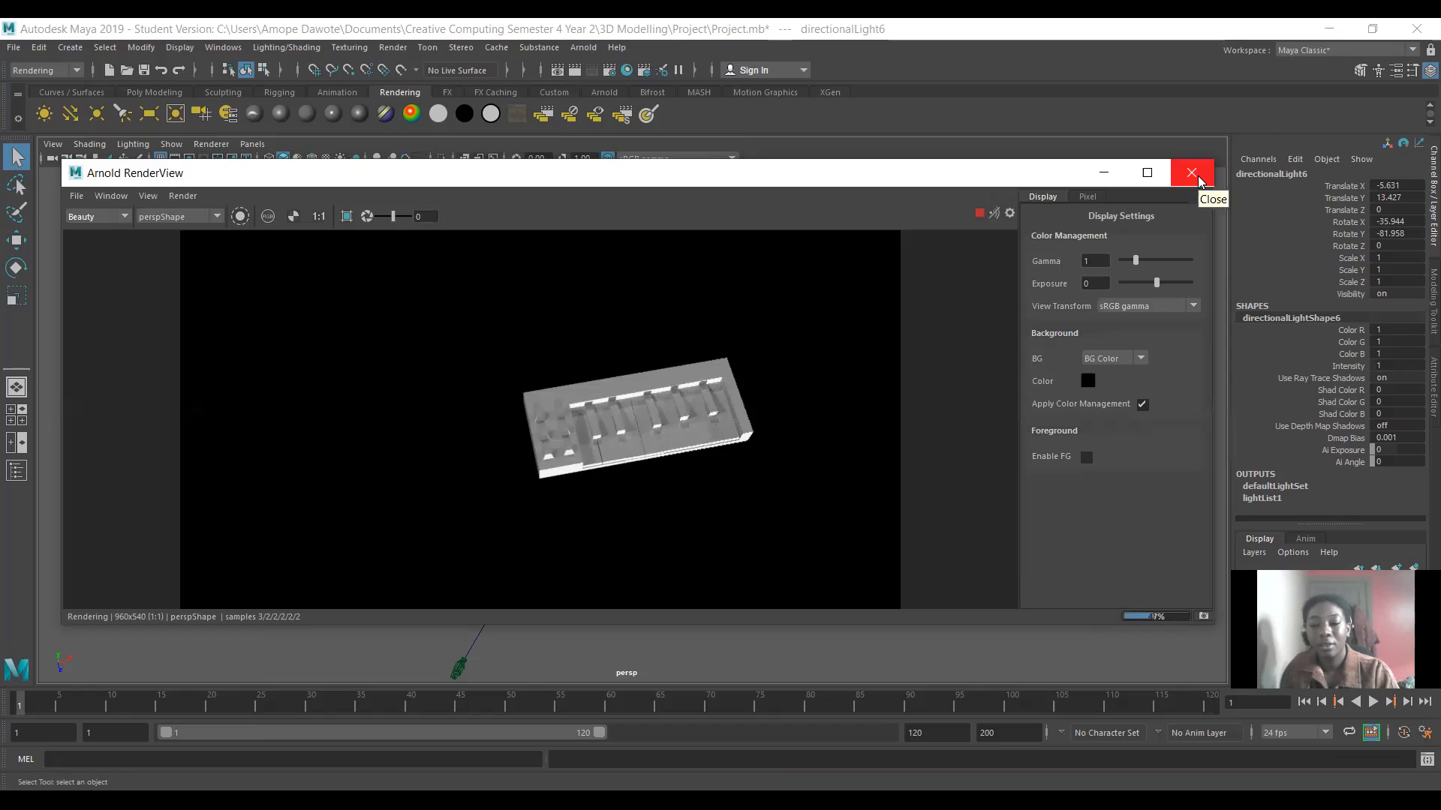
pyautogui.click(1191, 173)
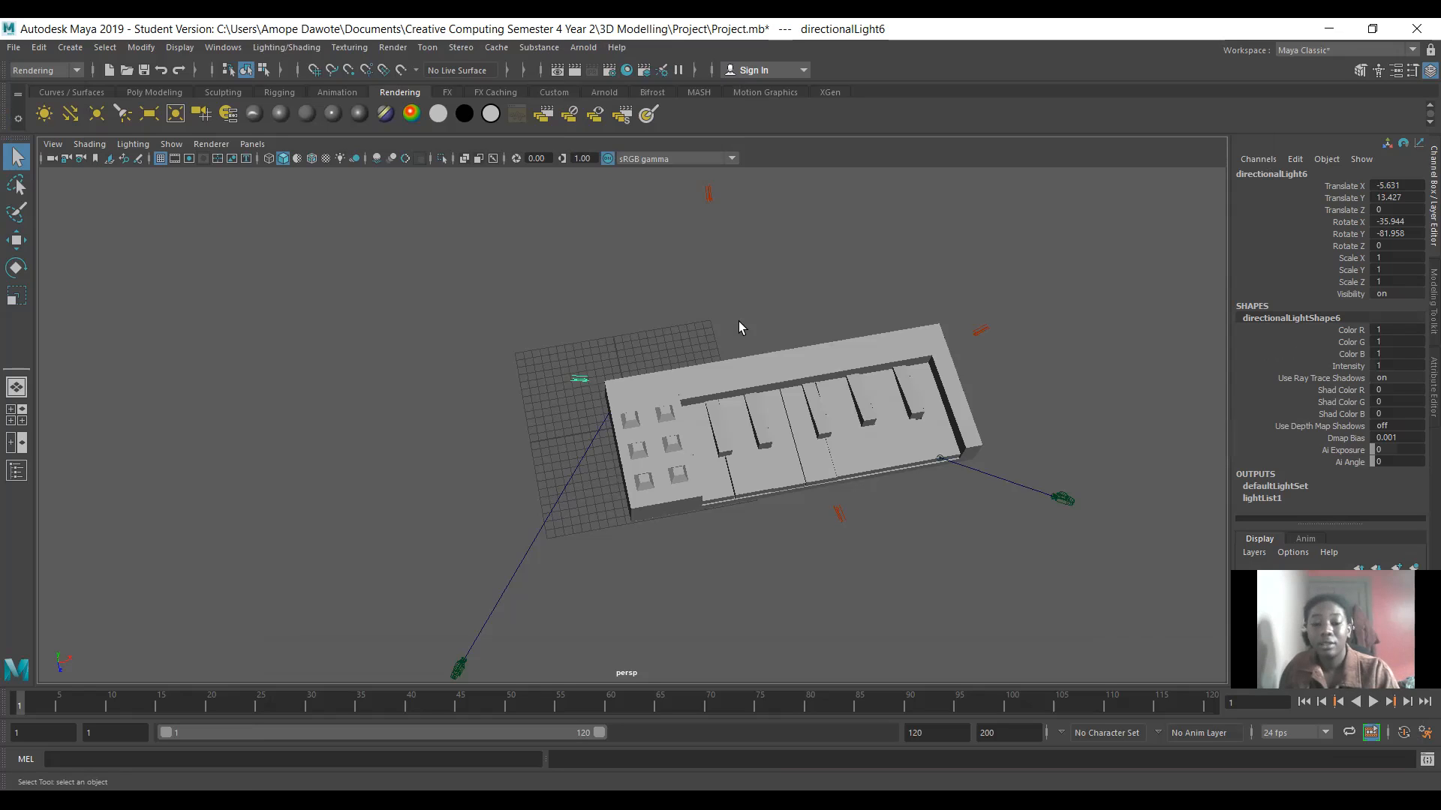
pyautogui.moveTo(742, 328); pyautogui.dragTo(648, 268)
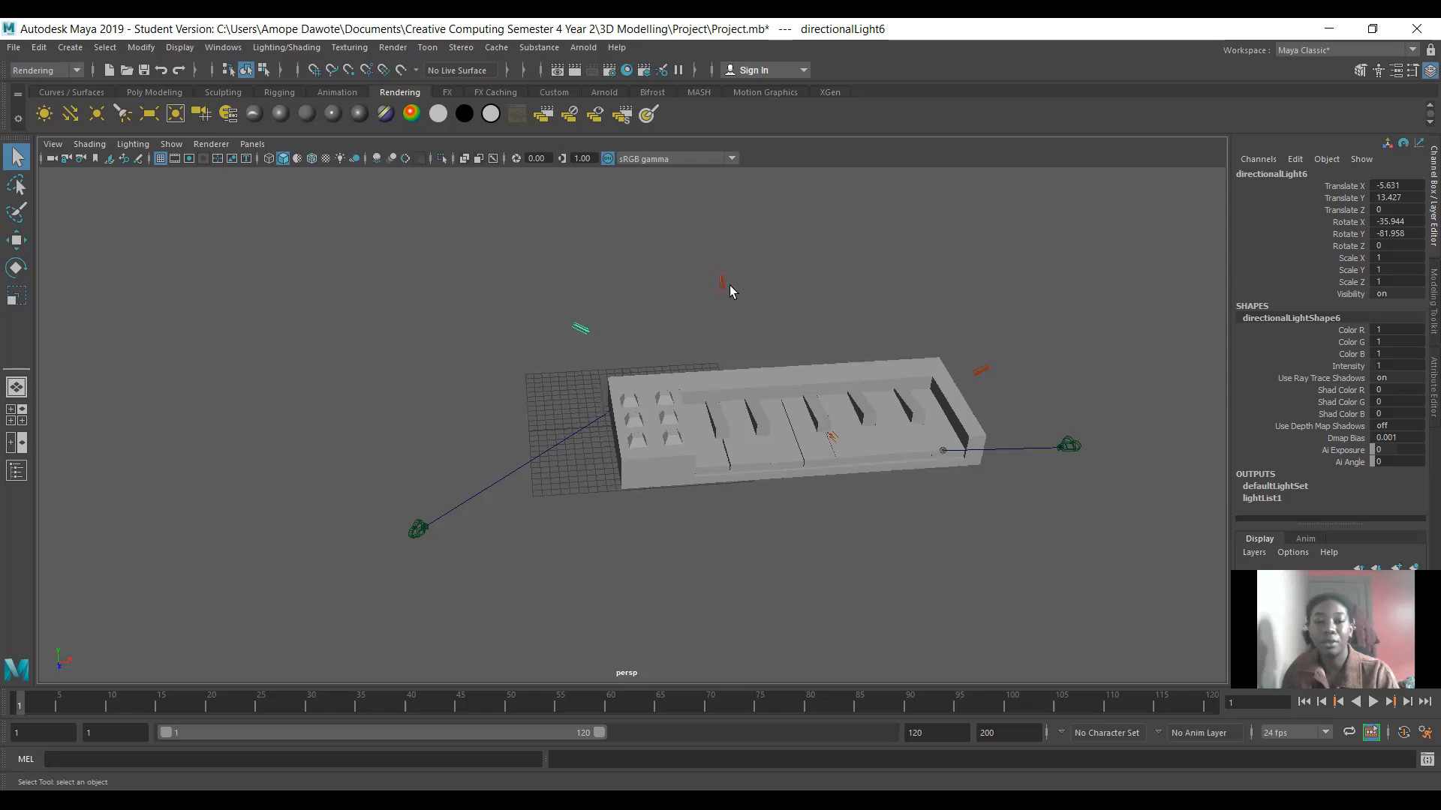
pyautogui.moveTo(67, 48)
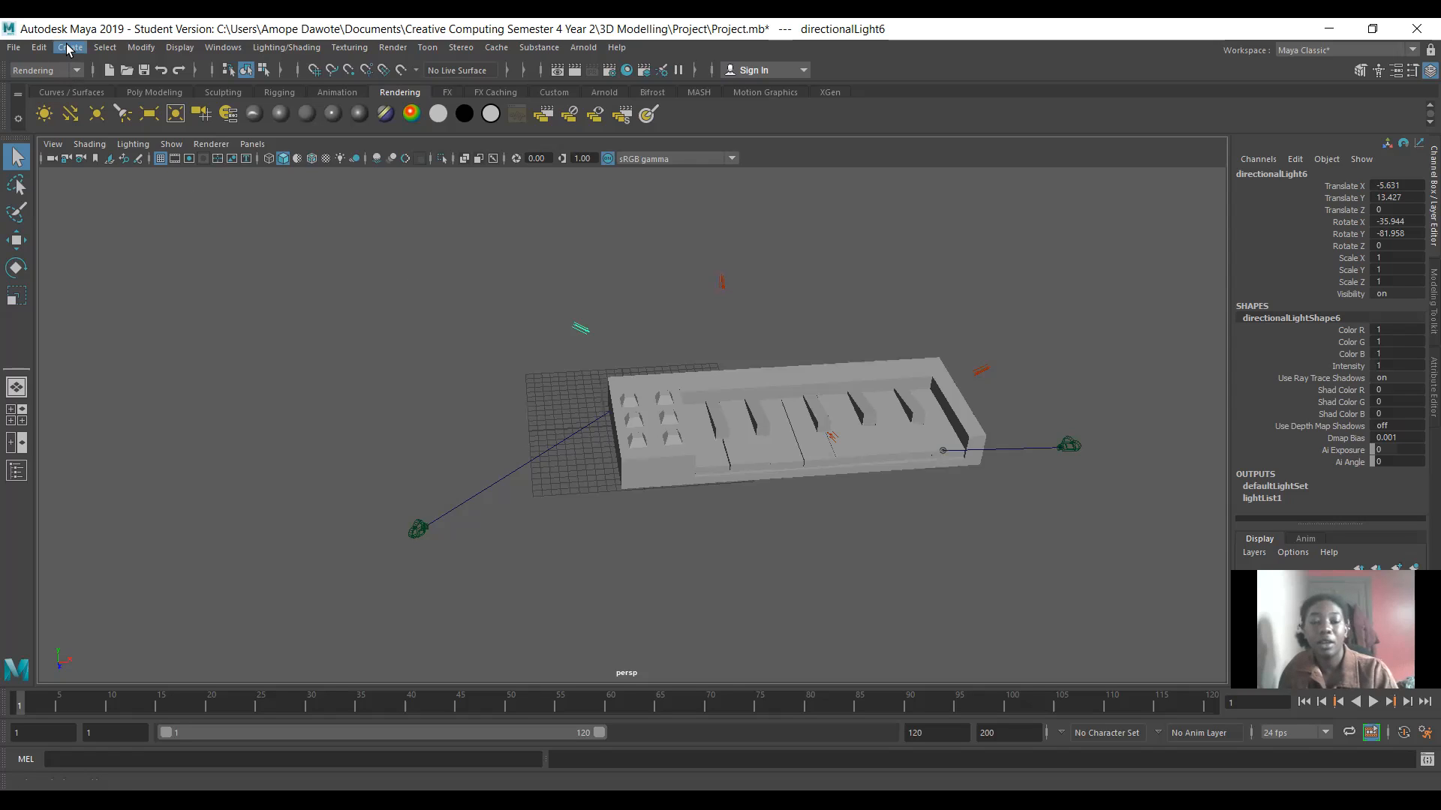
pyautogui.click(69, 47)
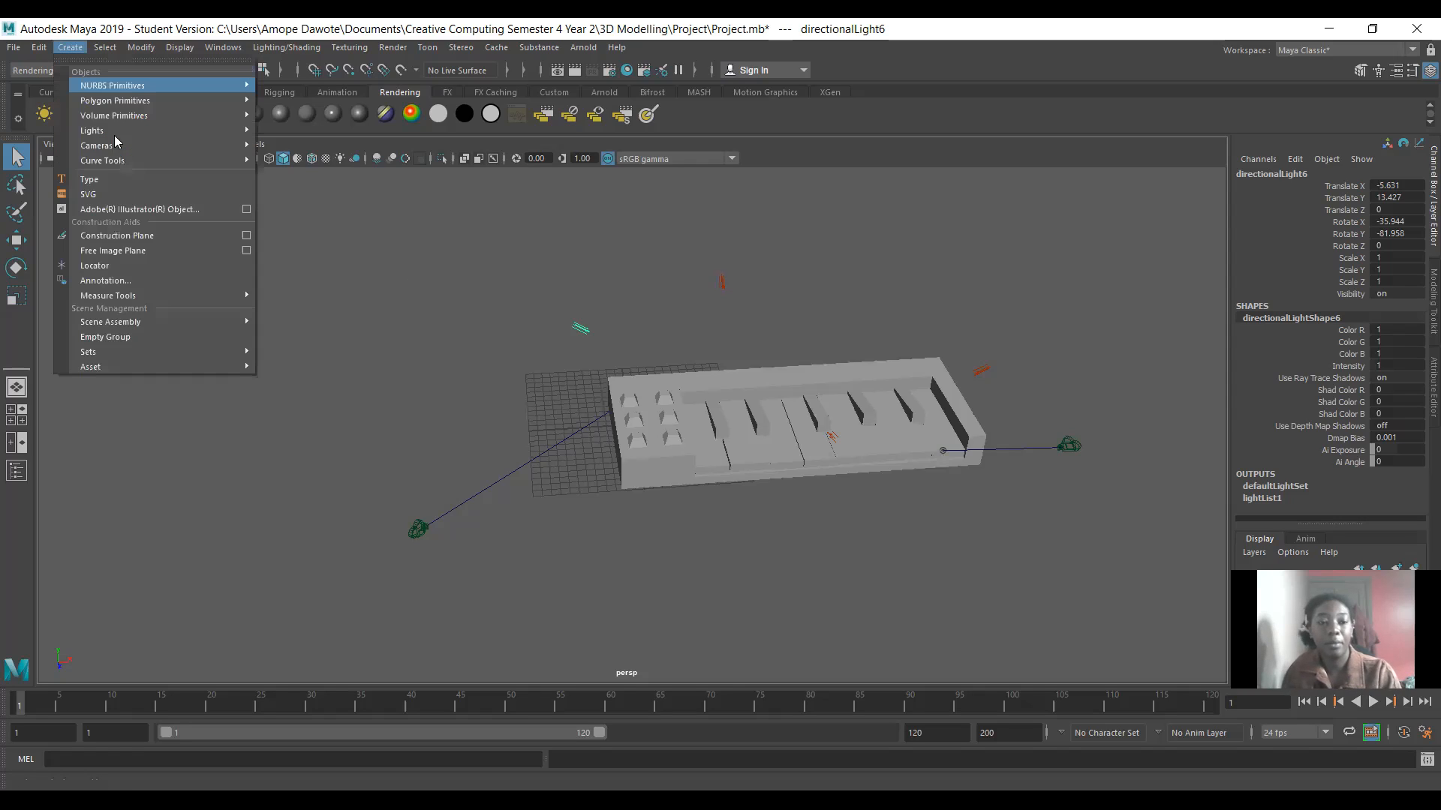
pyautogui.moveTo(97, 145)
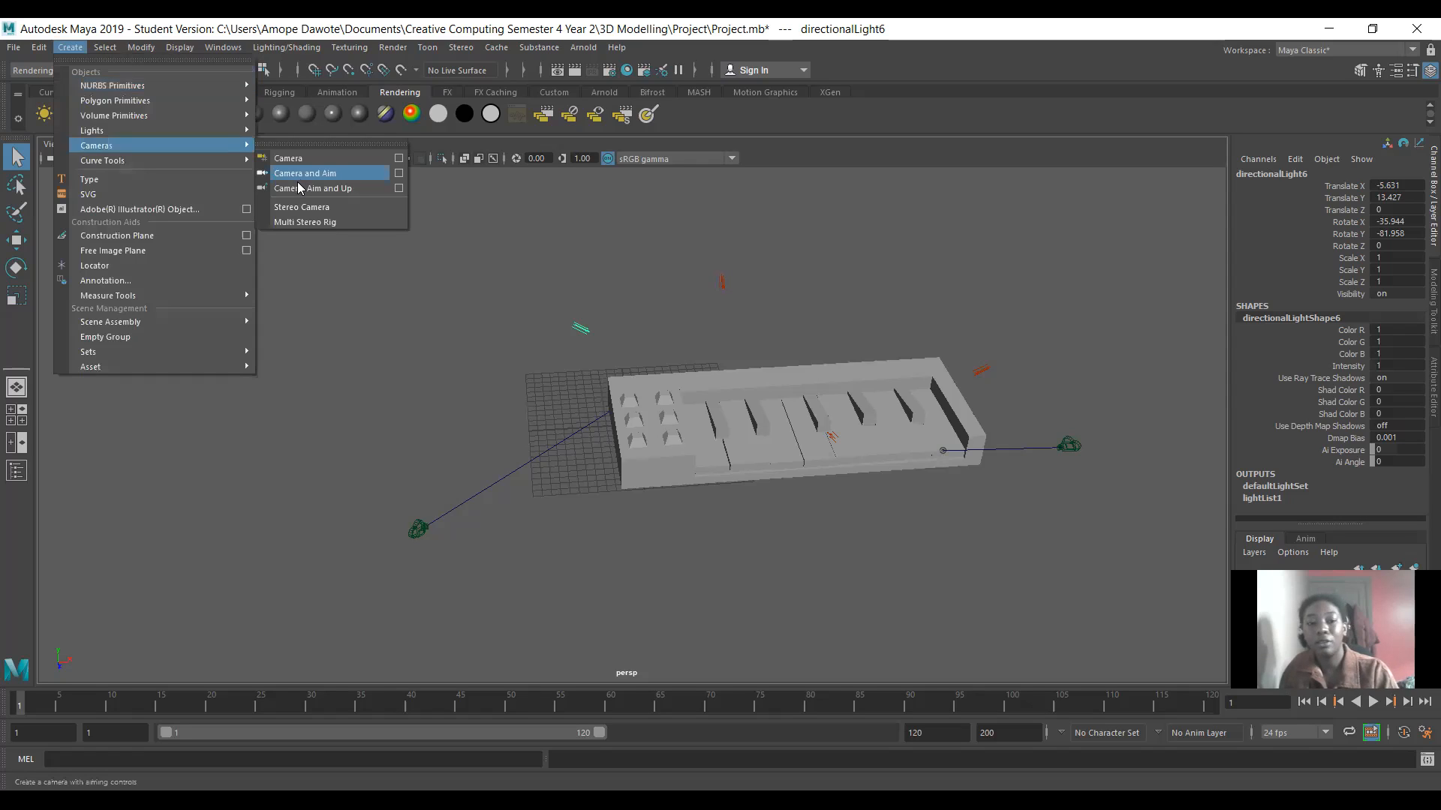
pyautogui.moveTo(462, 444)
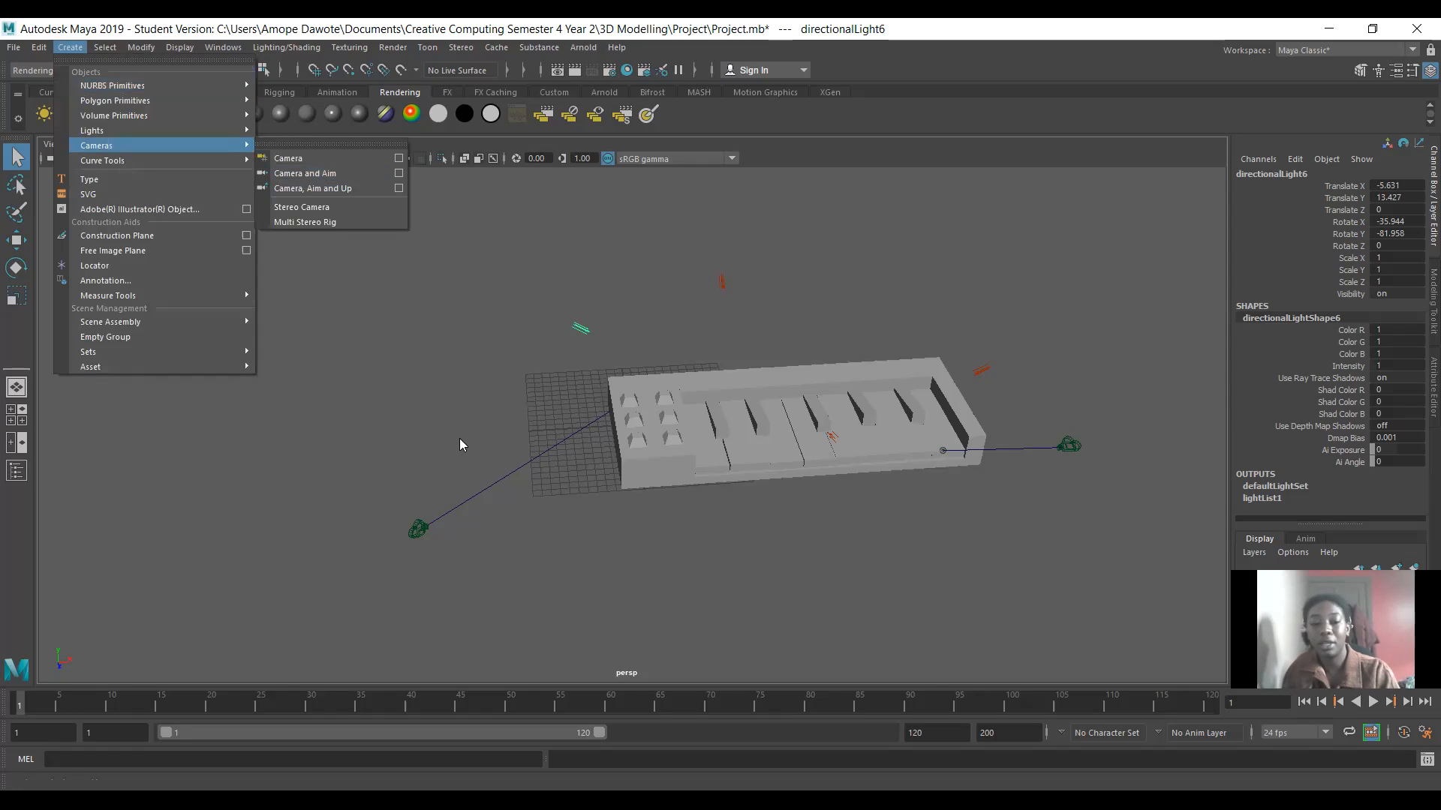
pyautogui.moveTo(197, 153)
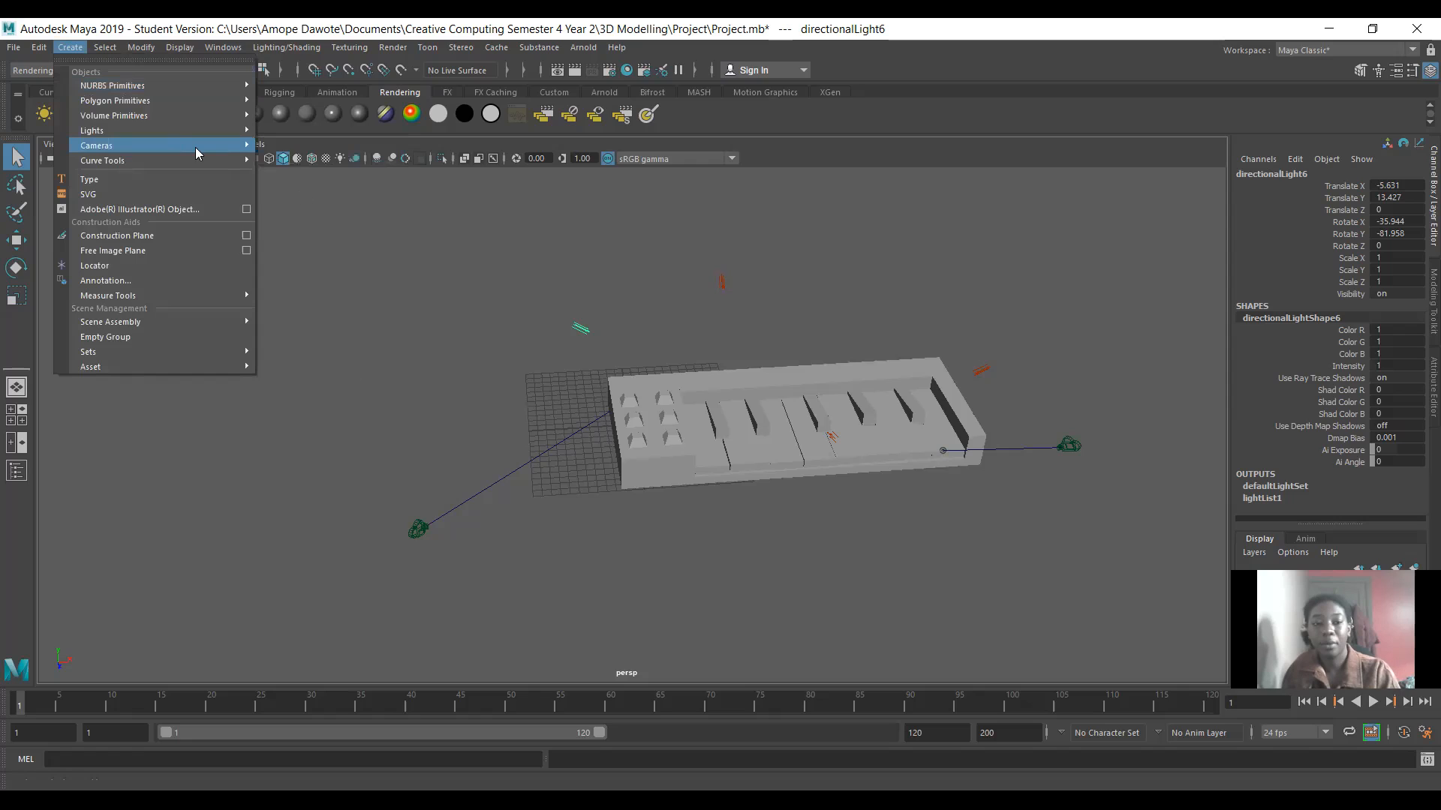
pyautogui.moveTo(96, 145)
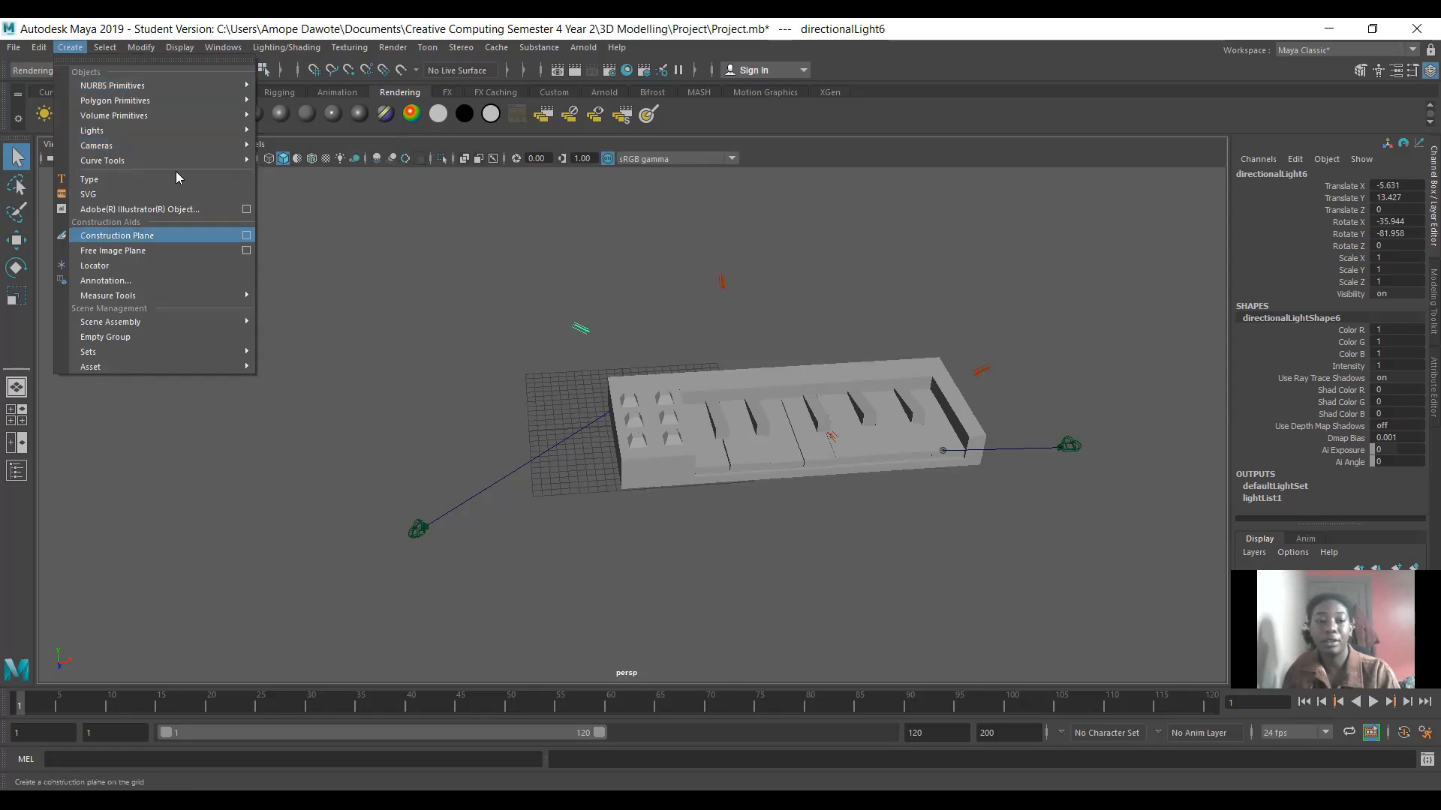
pyautogui.moveTo(96, 146)
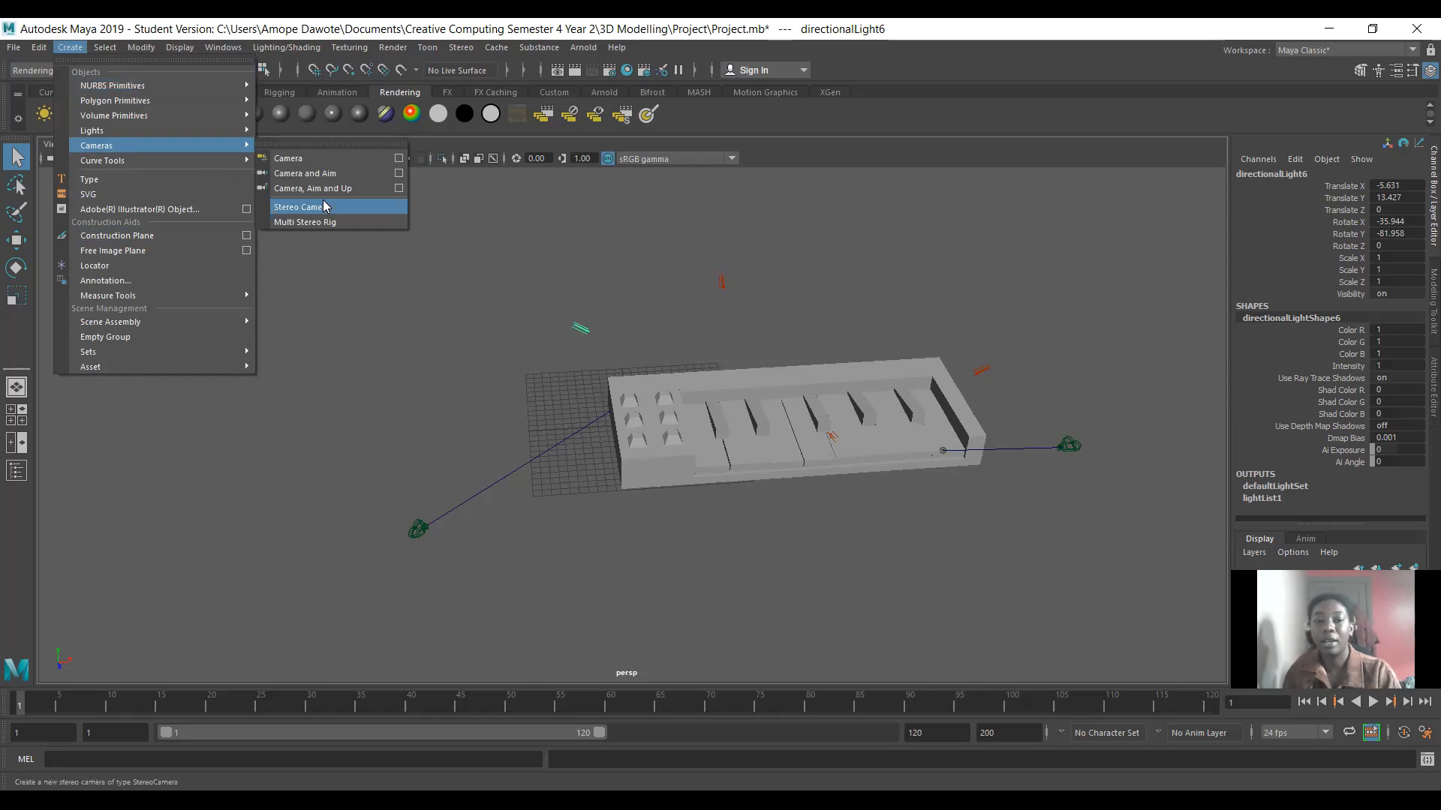
pyautogui.moveTo(773, 589)
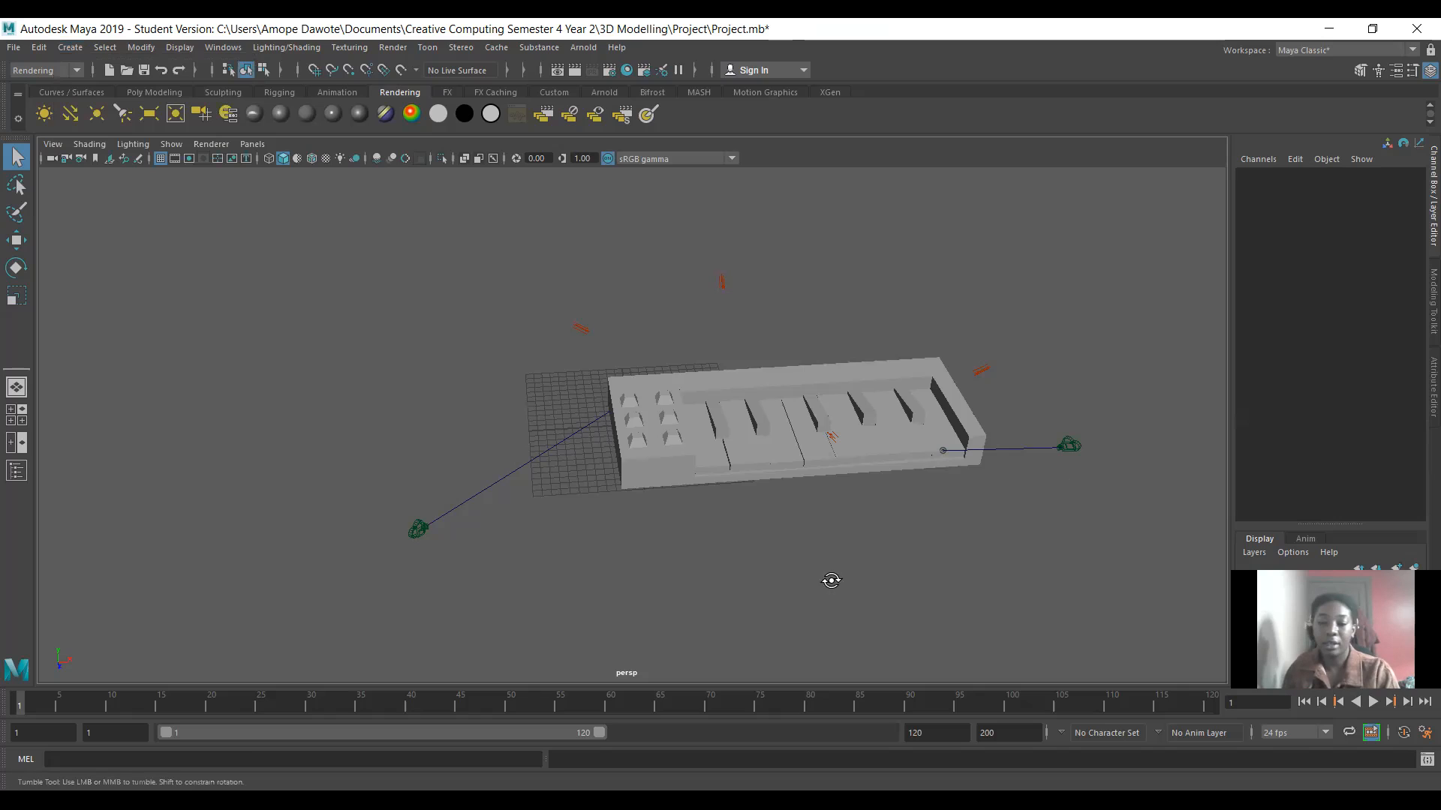
pyautogui.moveTo(830, 579); pyautogui.dragTo(734, 548)
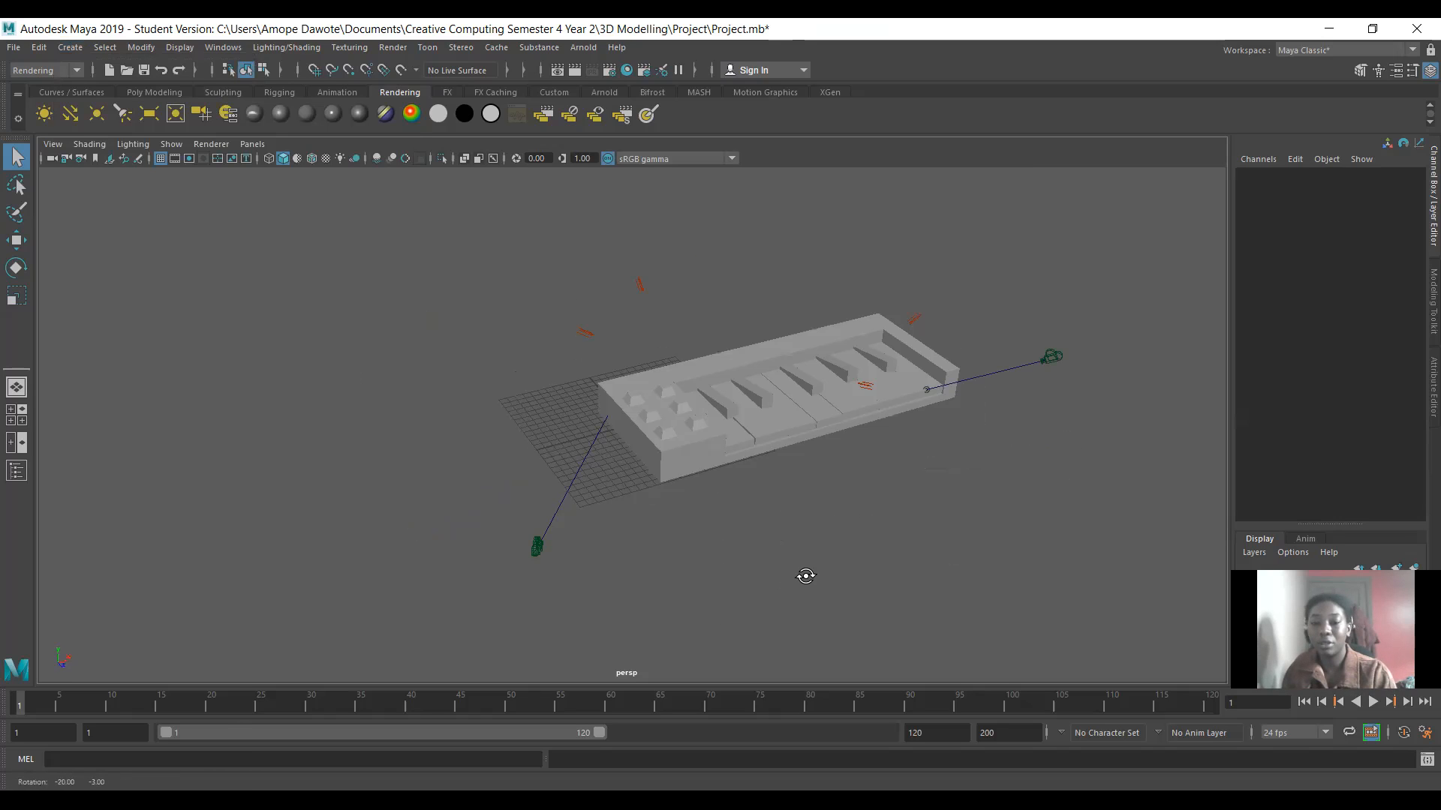
pyautogui.moveTo(804, 576); pyautogui.dragTo(758, 576)
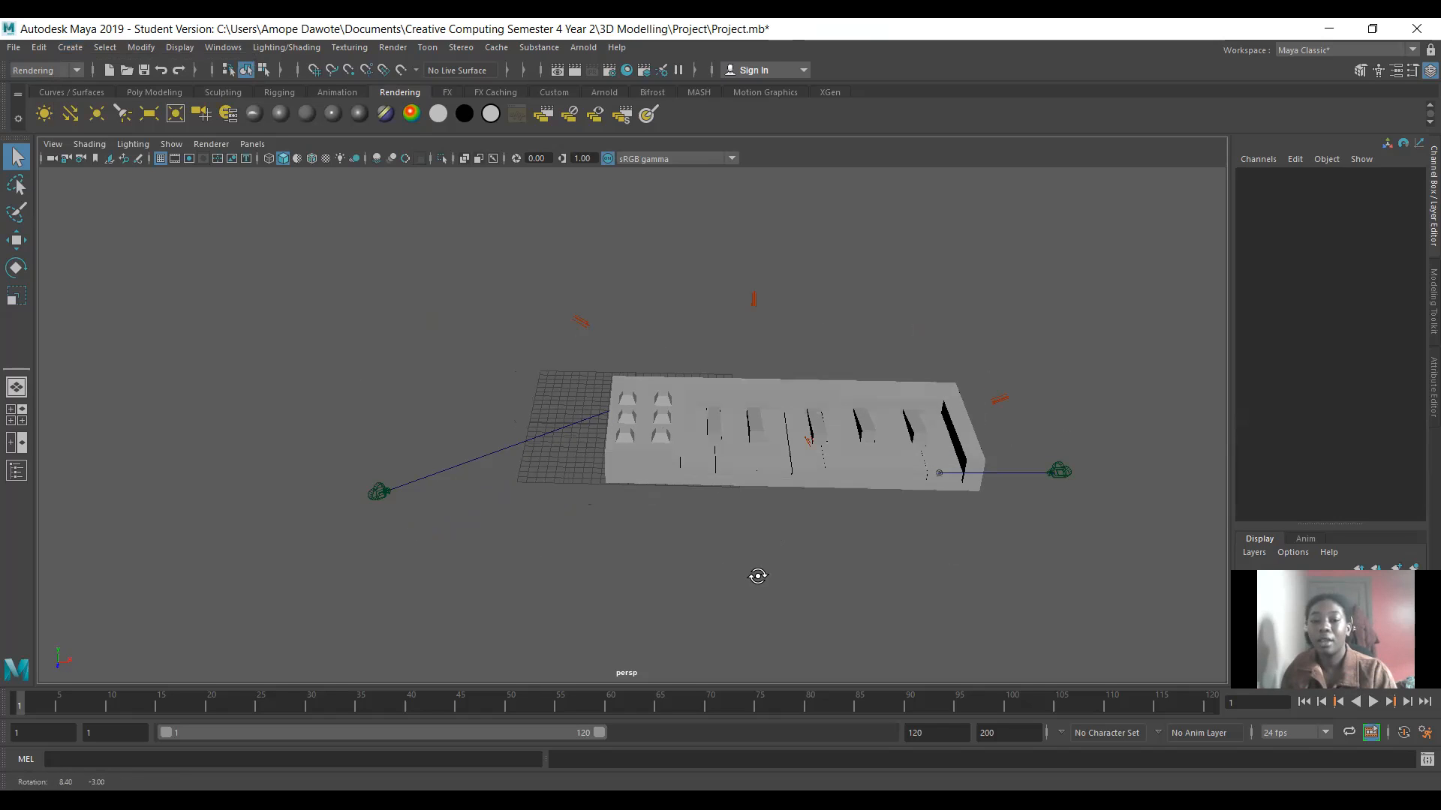